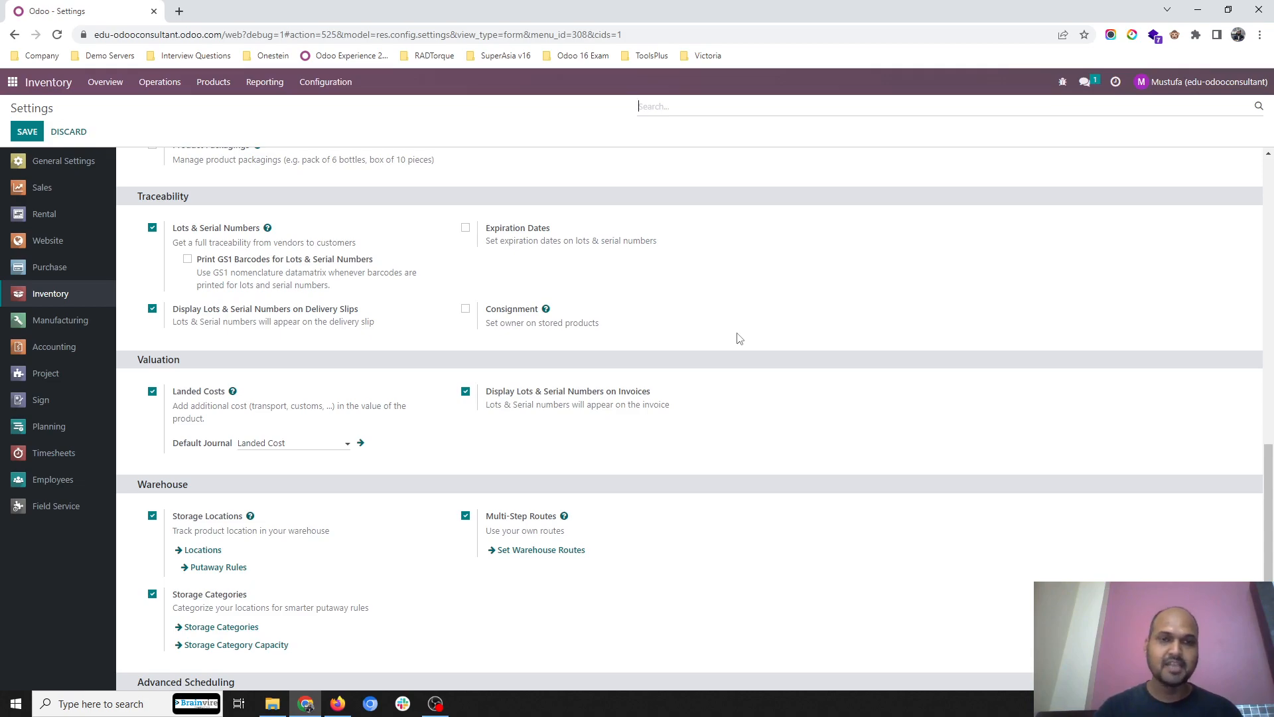
mouse_move(167, 398)
type("/cu")
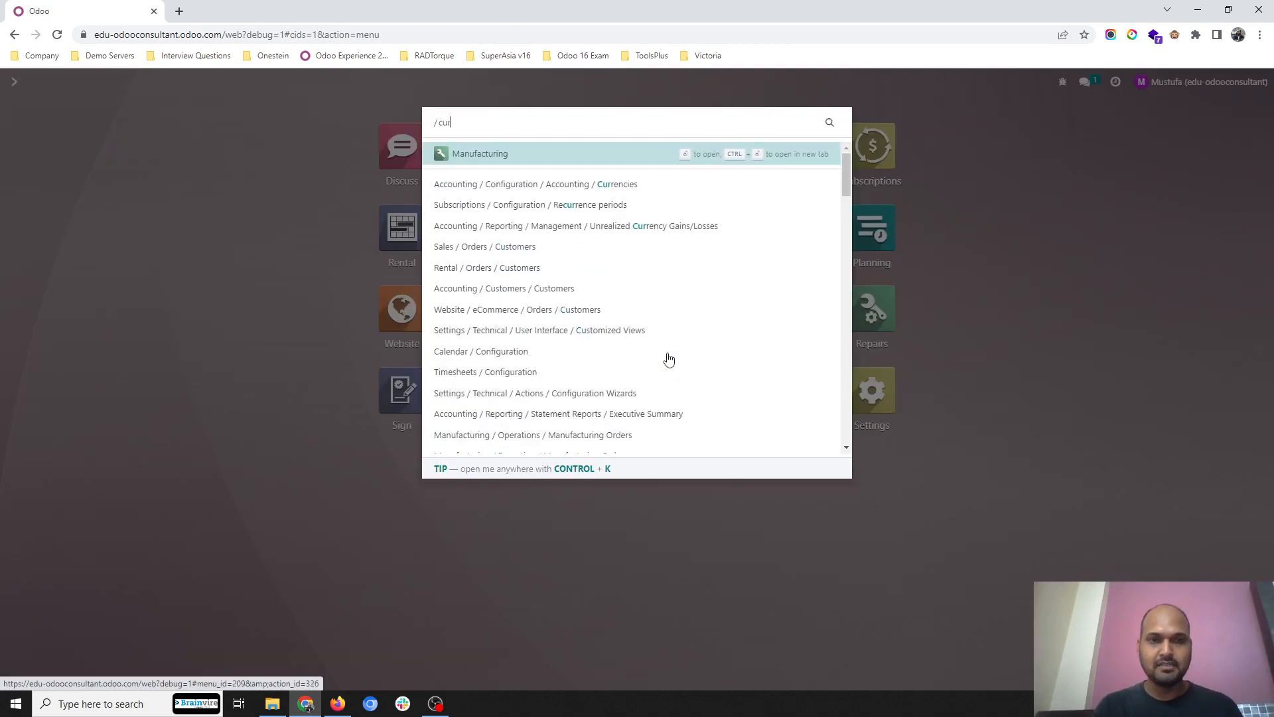
- Show the Accounting currencies list with AED, EUR, INR and USD rates
left_click(535, 183)
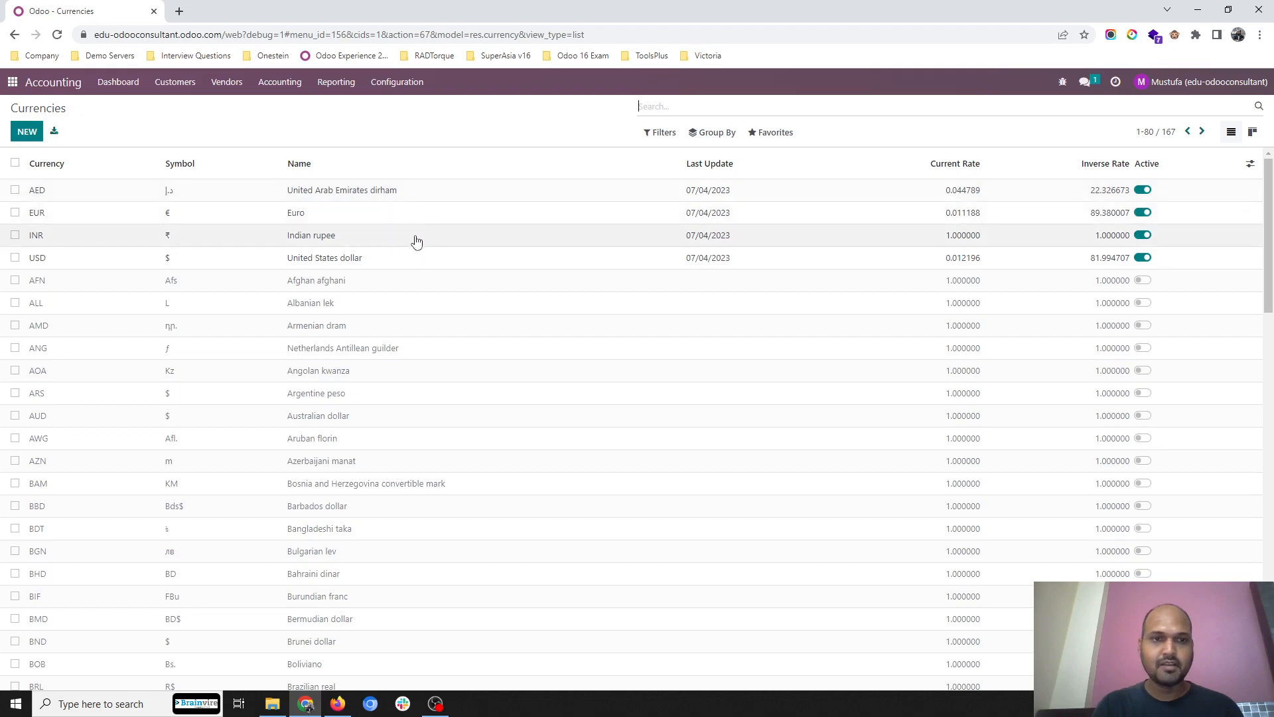
mouse_move(739, 254)
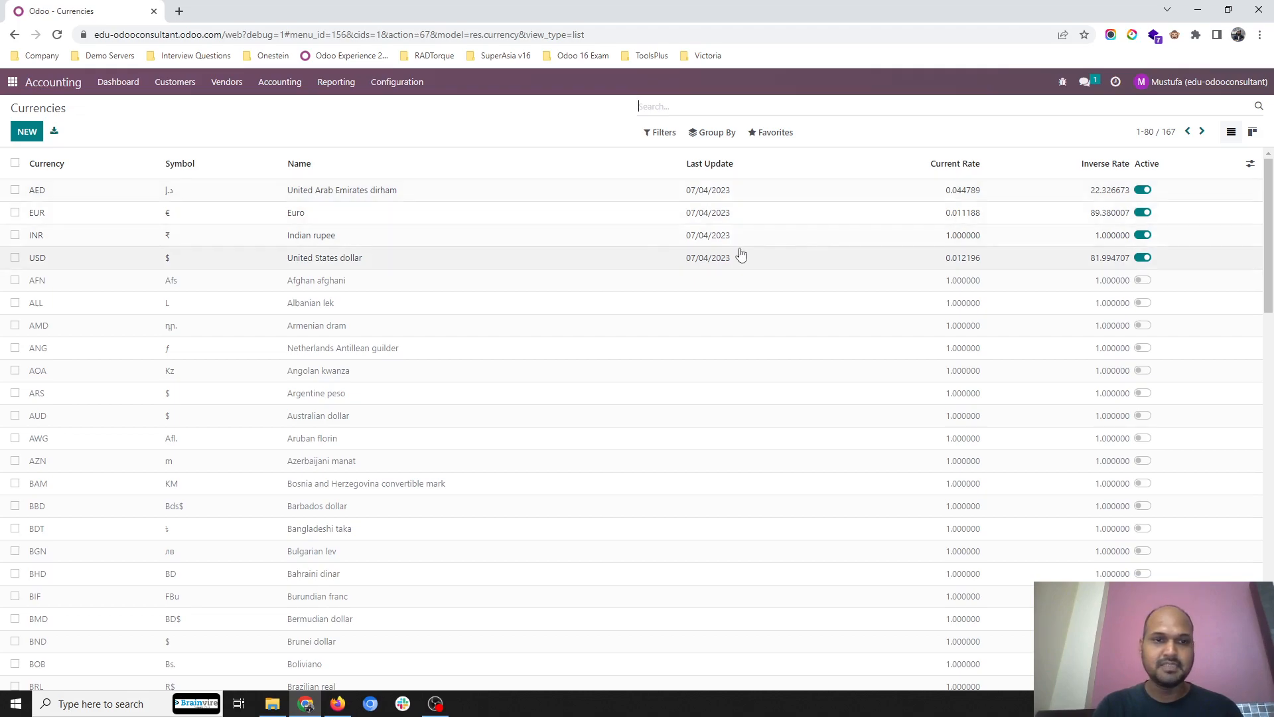
mouse_move(556, 222)
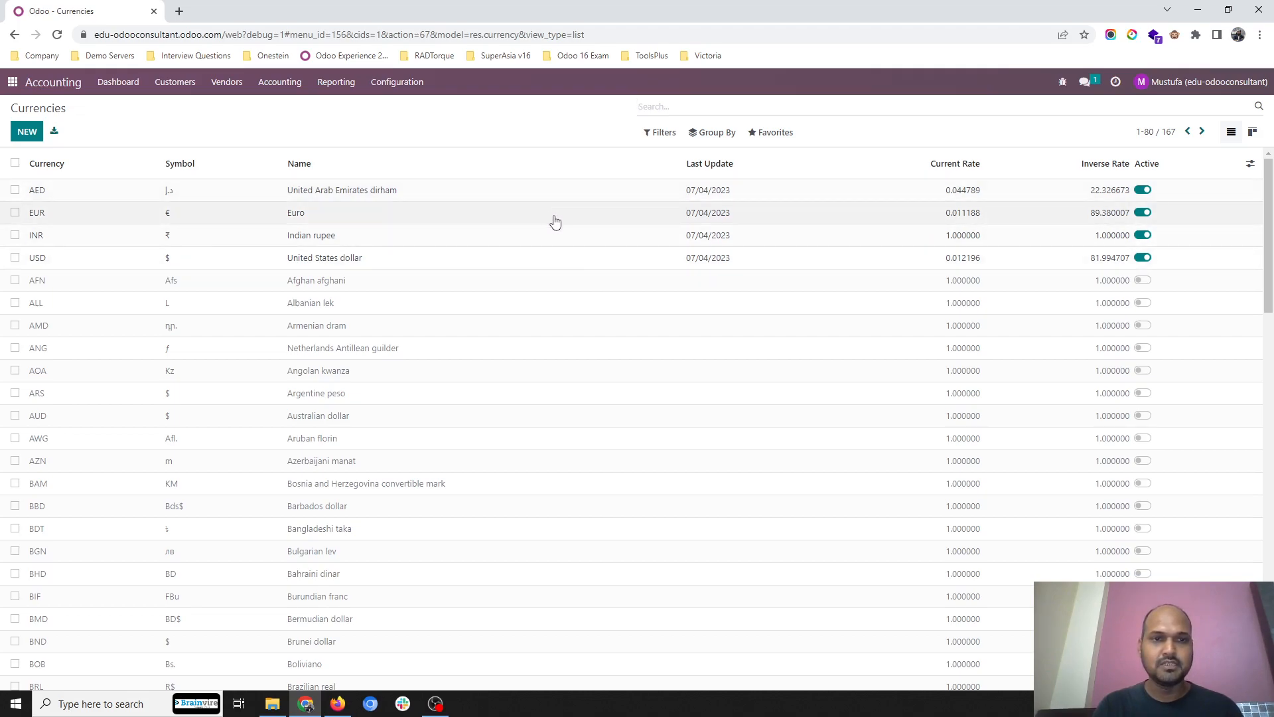
mouse_move(298, 150)
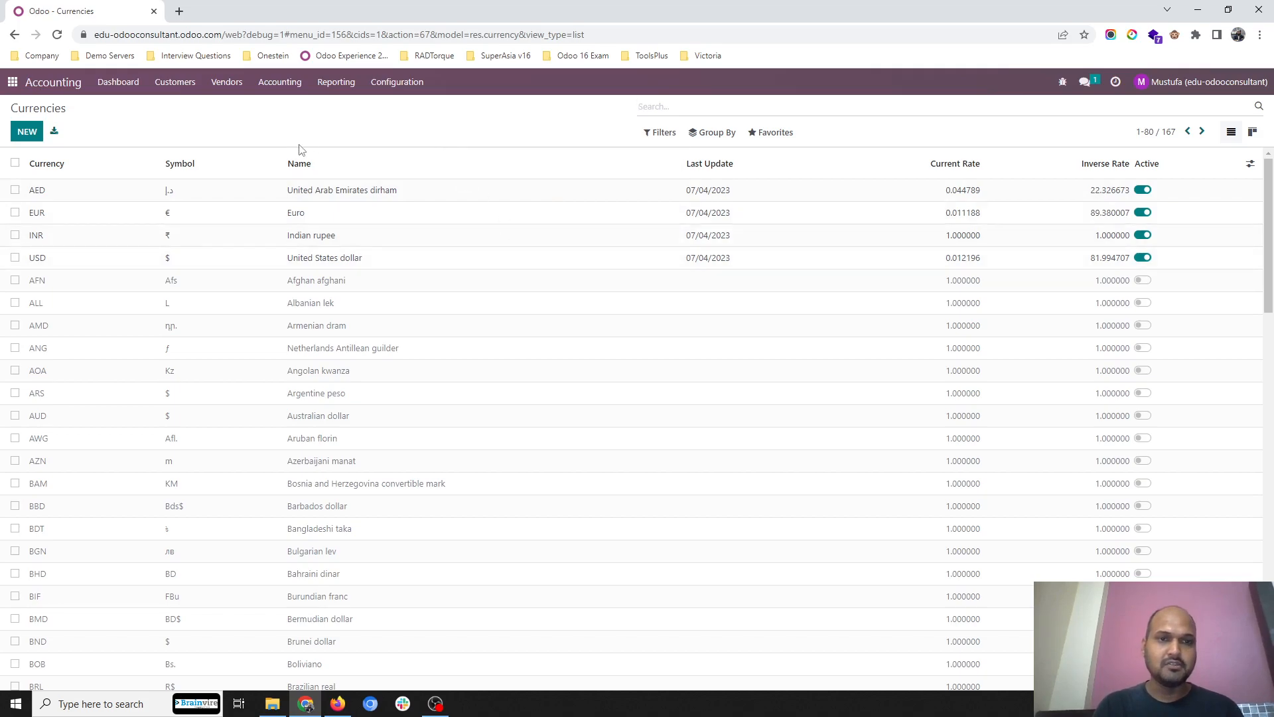
- Show the full products list with the Can be Sold filter removed
left_click(12, 81)
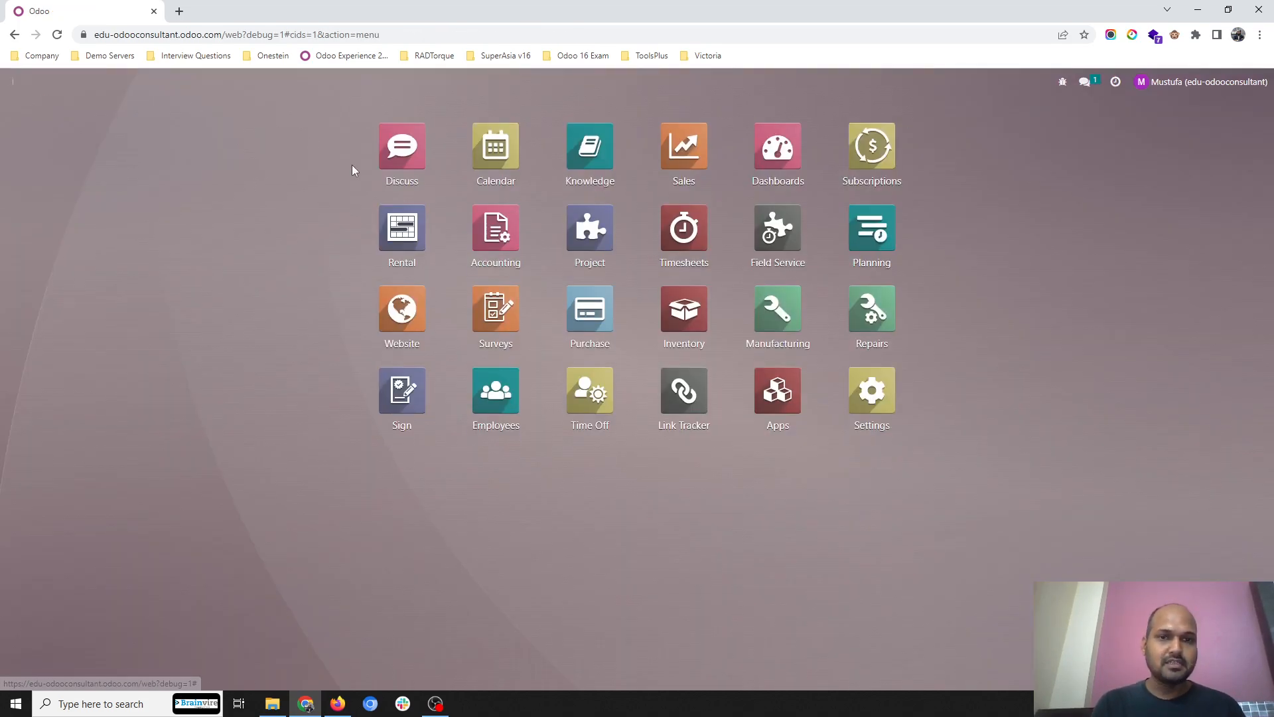
type("/prod")
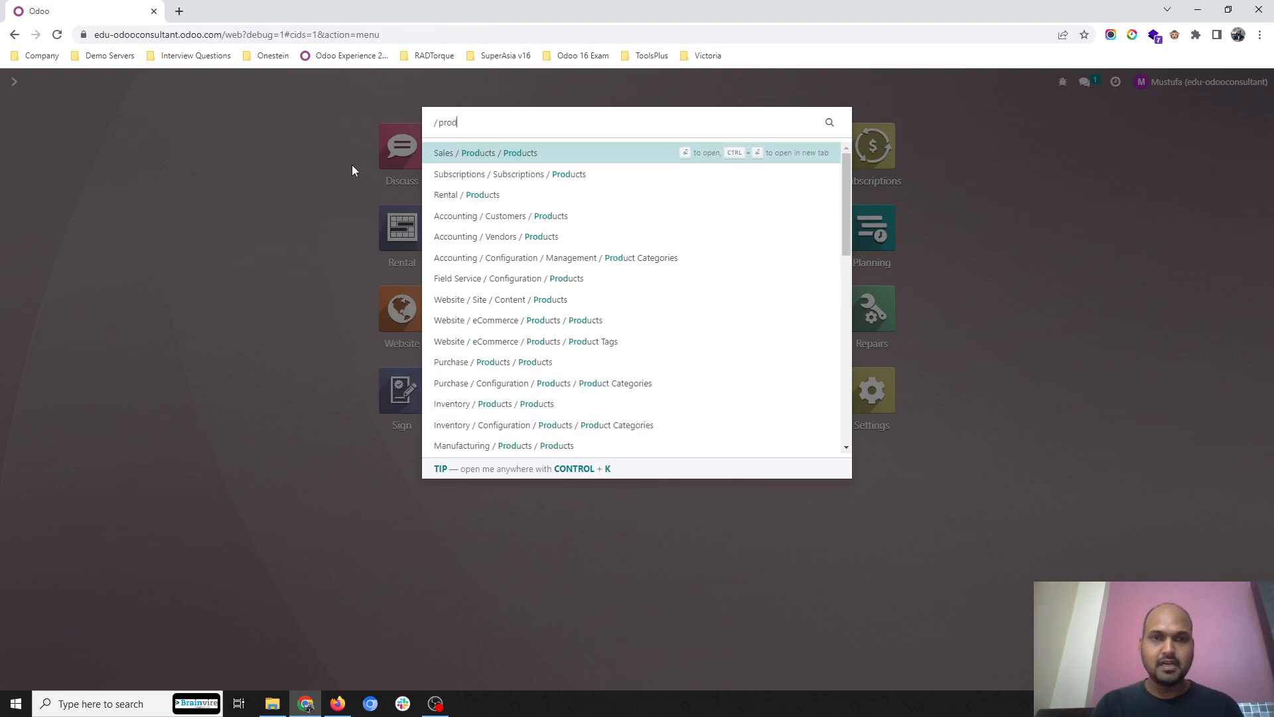
left_click(486, 152)
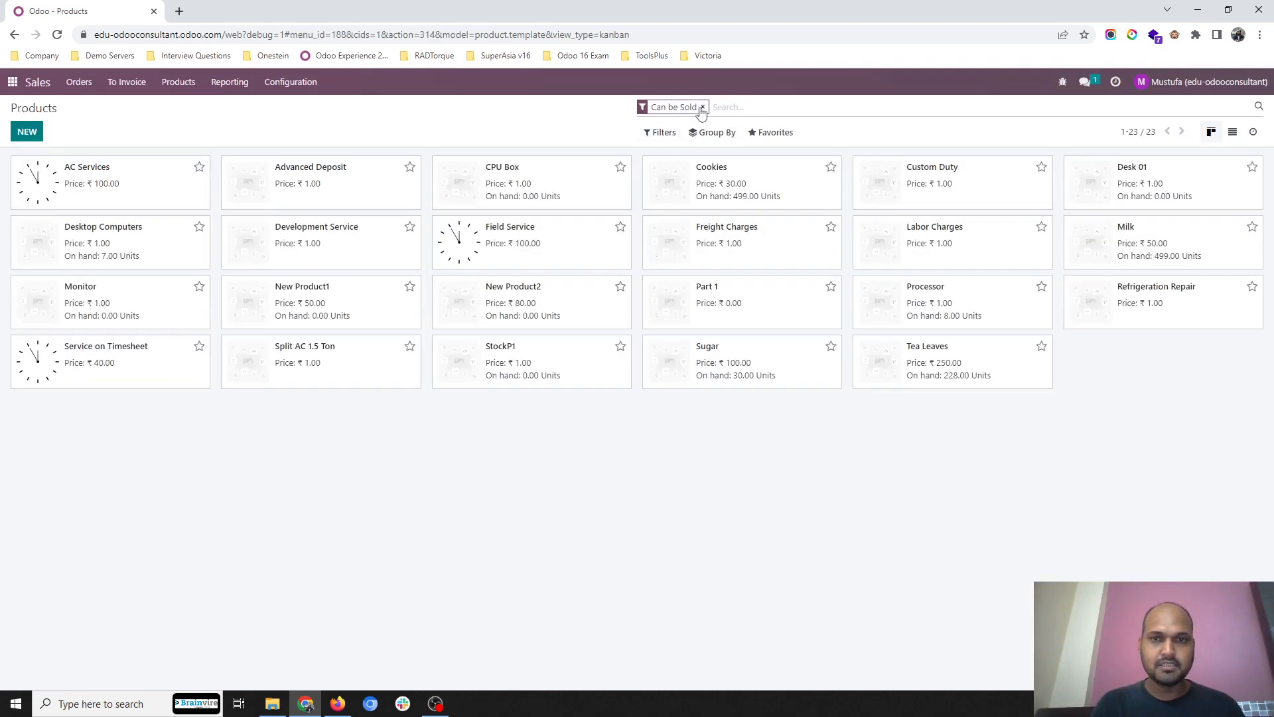
left_click(702, 106)
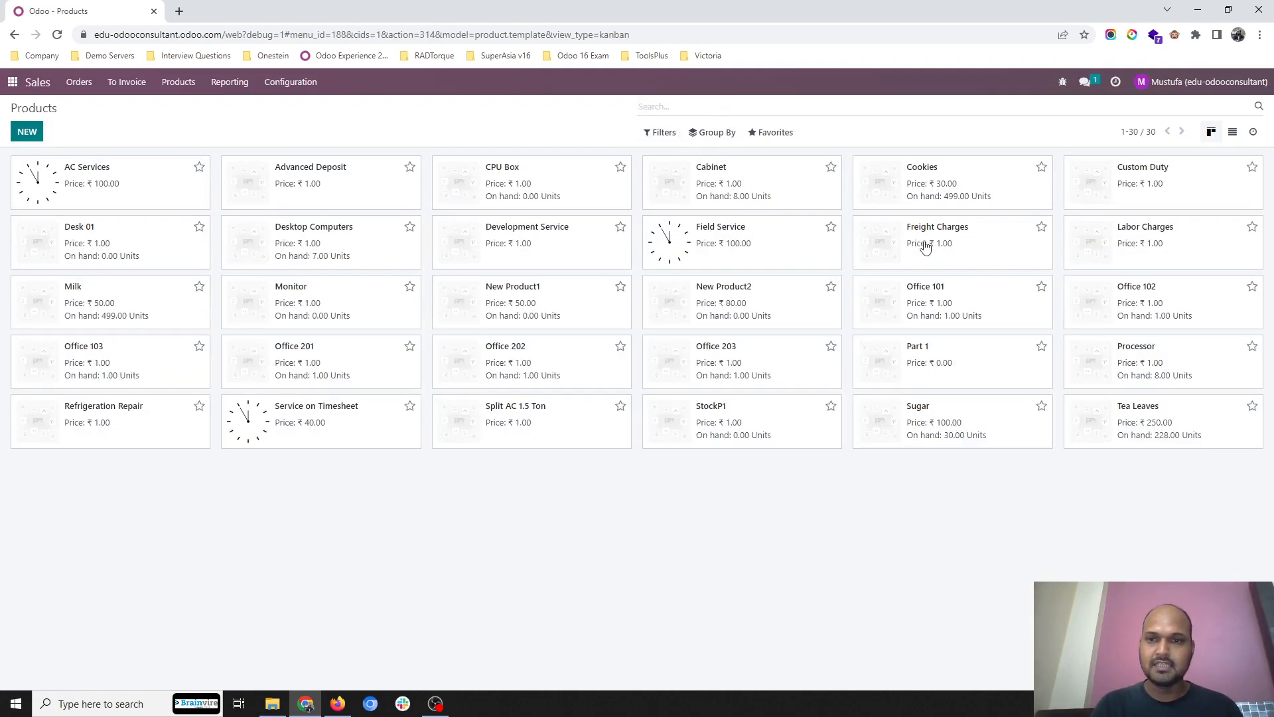
- Review the Freight Charges and Labor Charges purchase details, then view the Custom Duty product
left_click(936, 226)
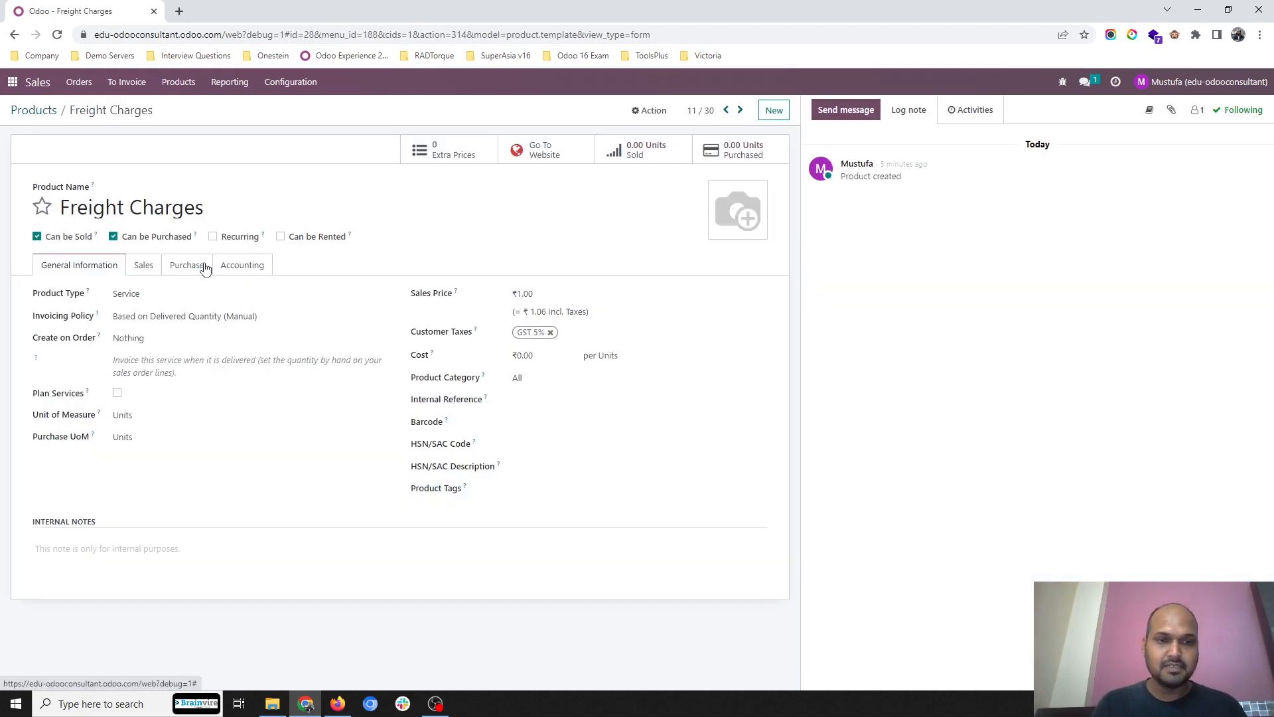
left_click(185, 265)
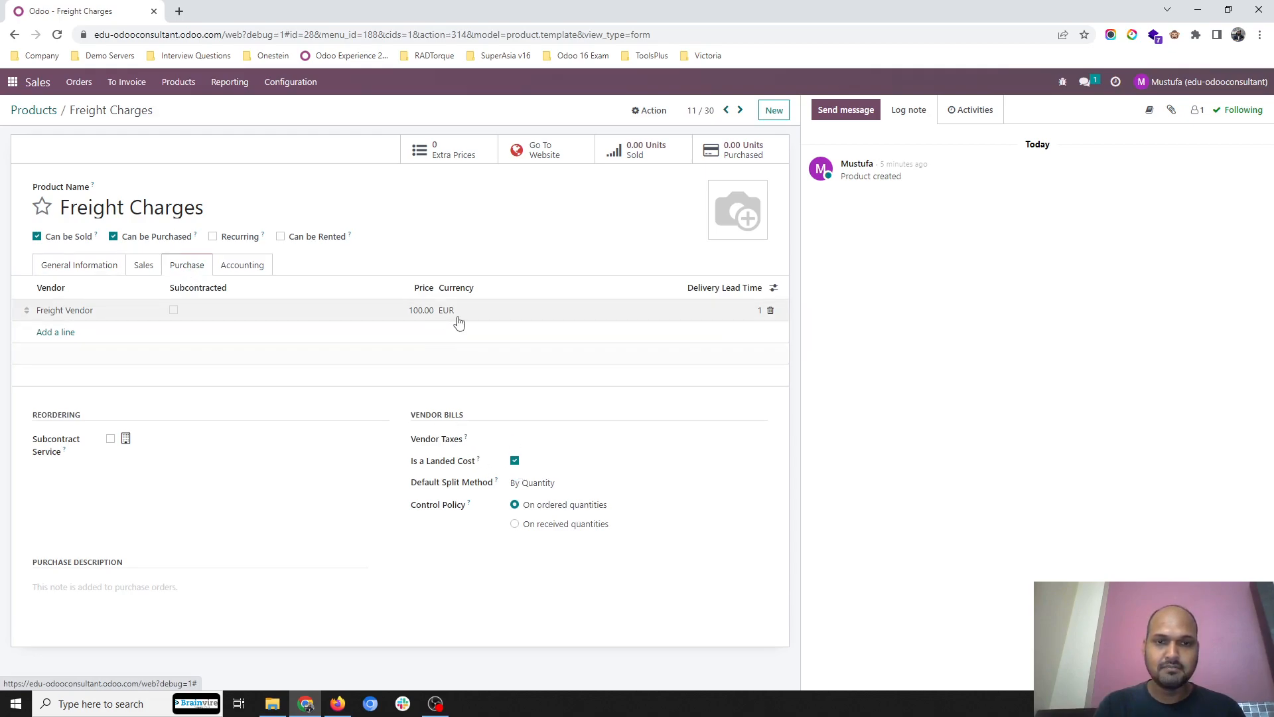
mouse_move(258, 327)
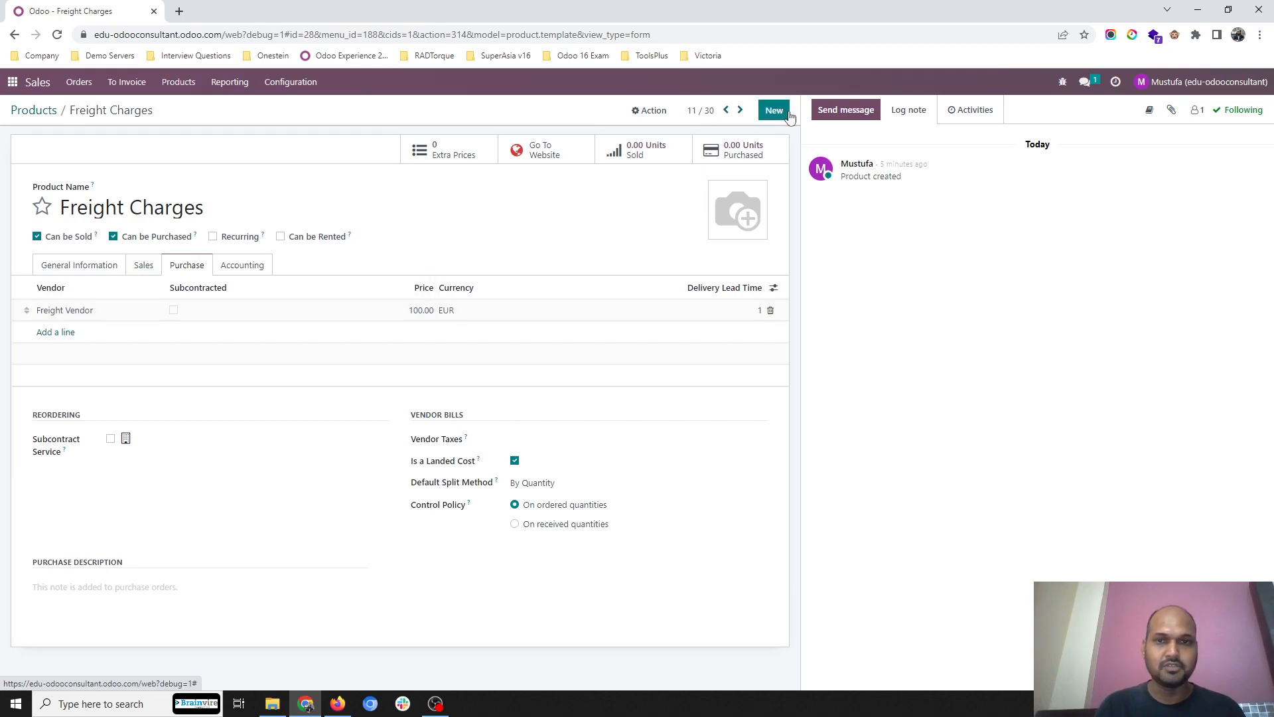
left_click(33, 110)
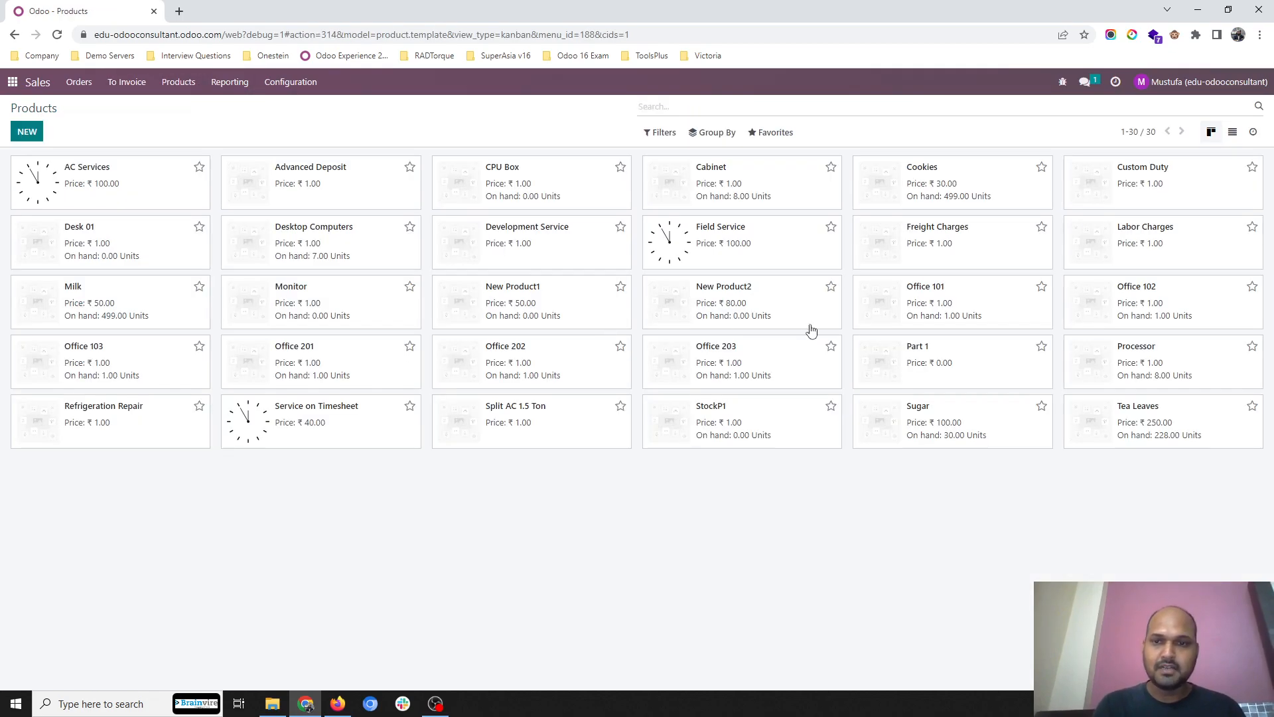
left_click(1144, 227)
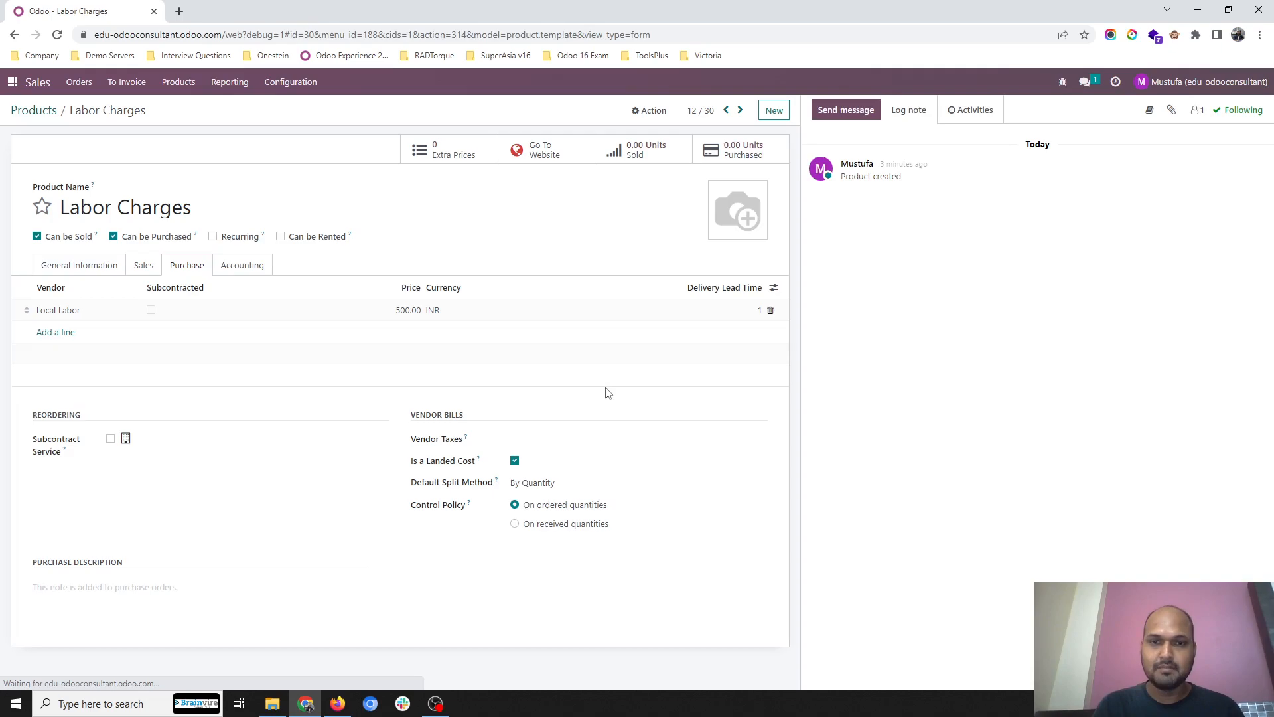
mouse_move(340, 262)
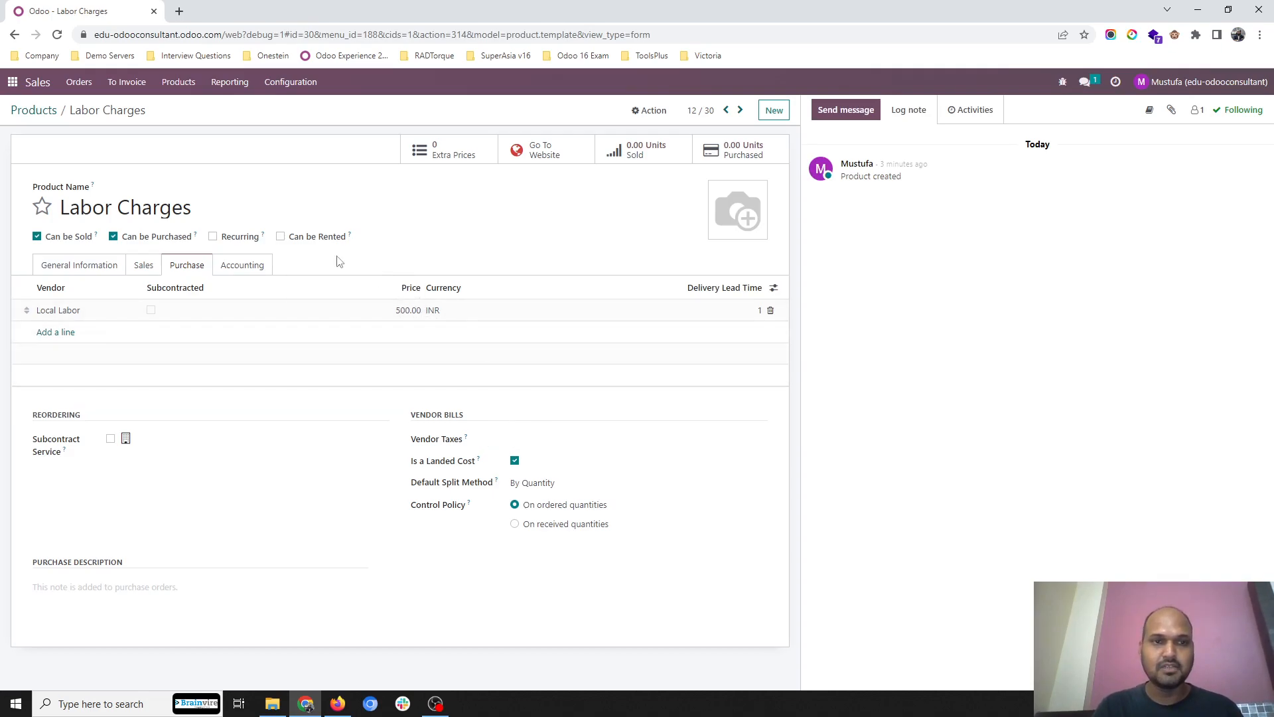
left_click(33, 110)
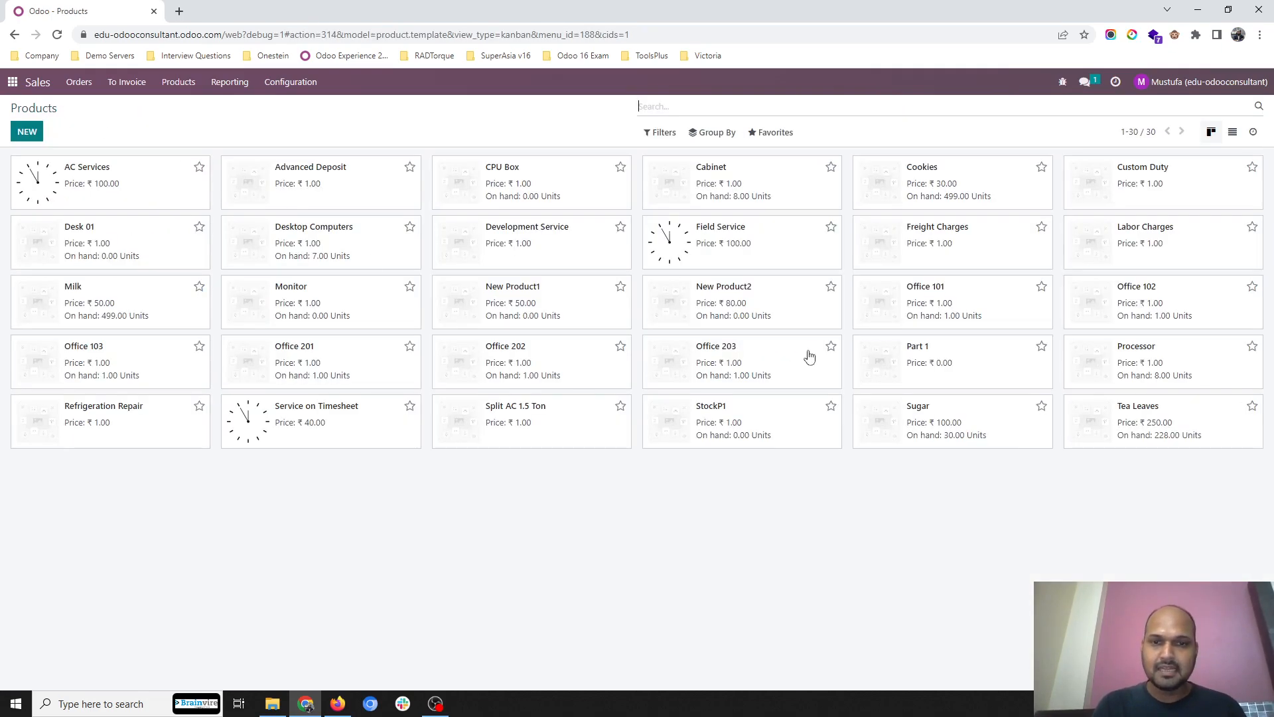
mouse_move(111, 406)
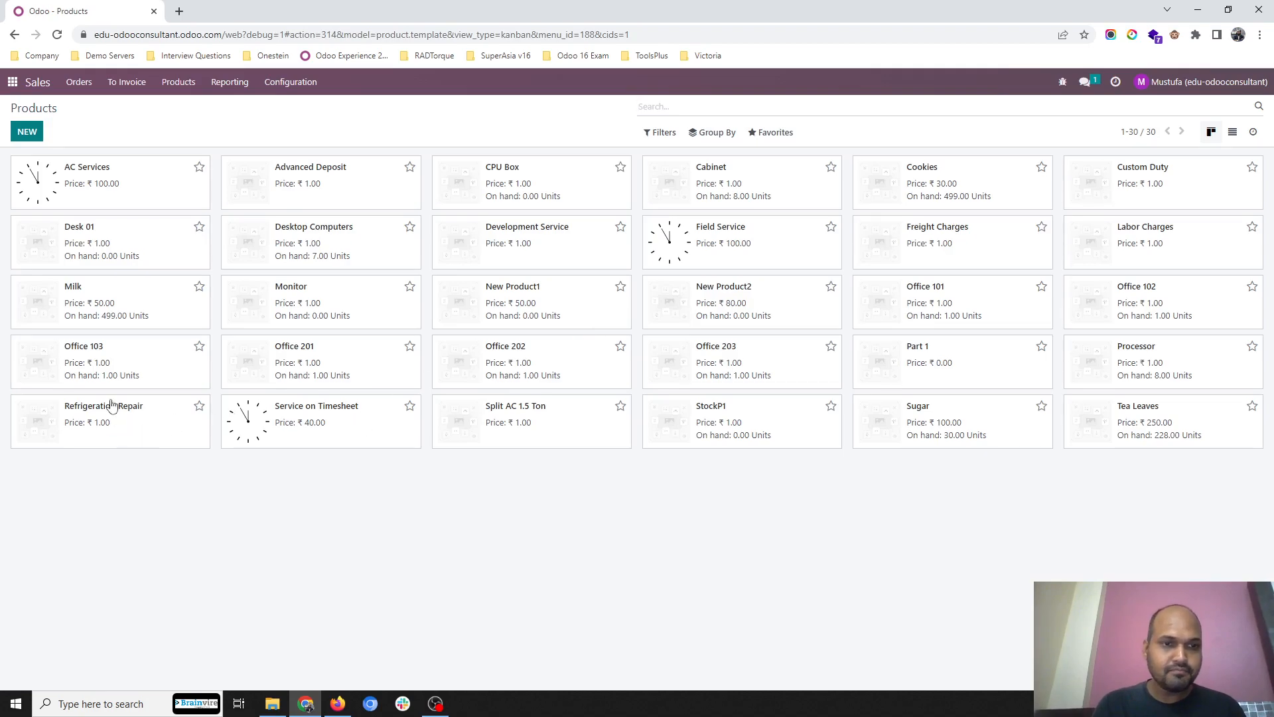
mouse_move(783, 251)
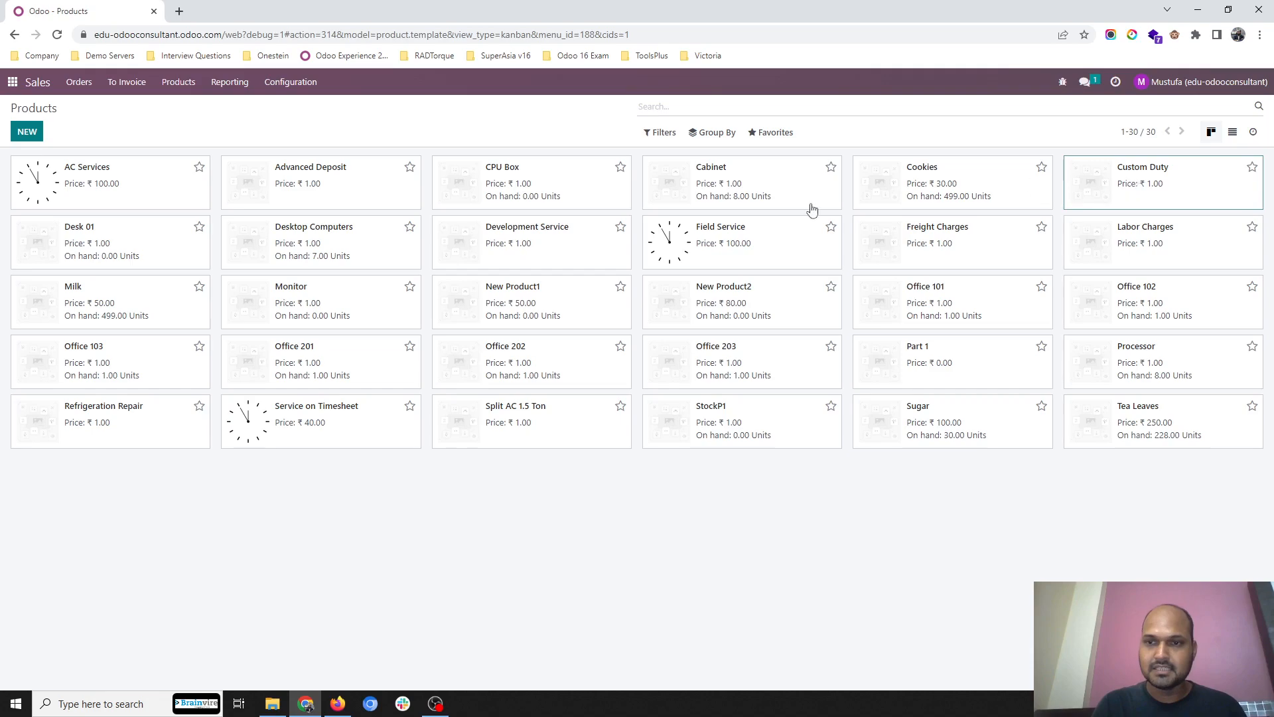
left_click(1141, 183)
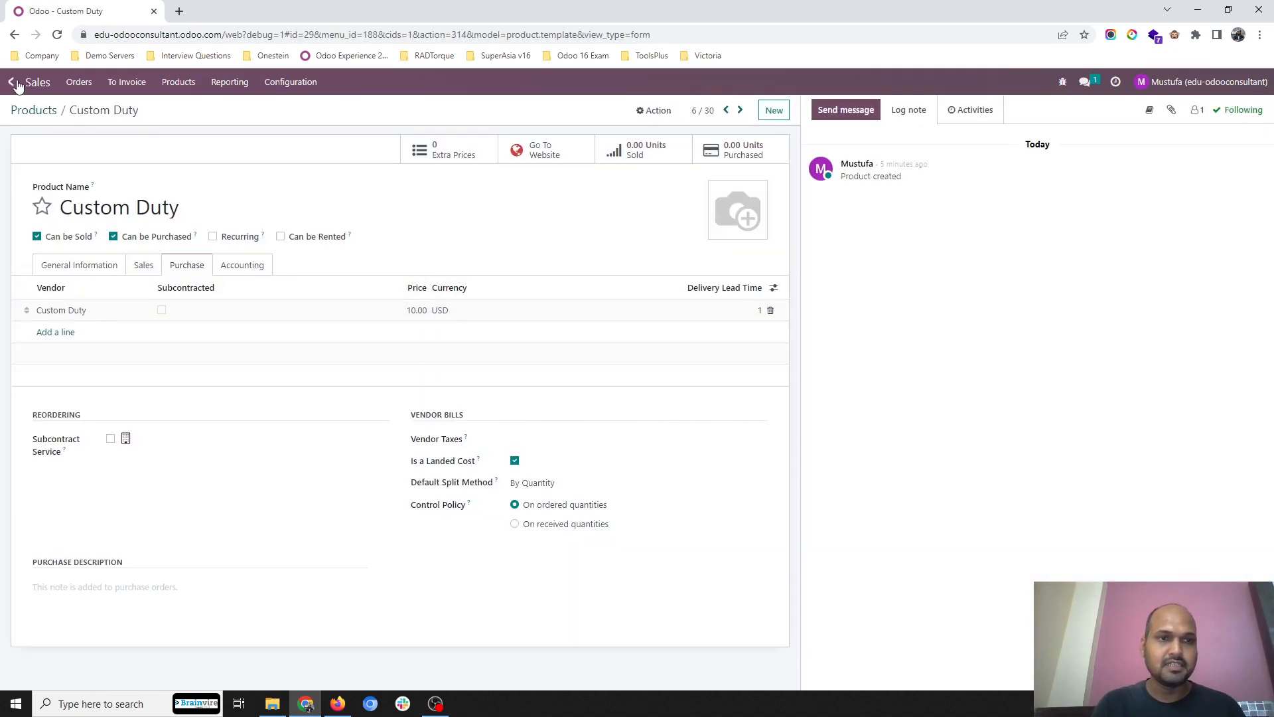
- Start a new purchase RFQ with CPU Vendor as the vendor
left_click(13, 81)
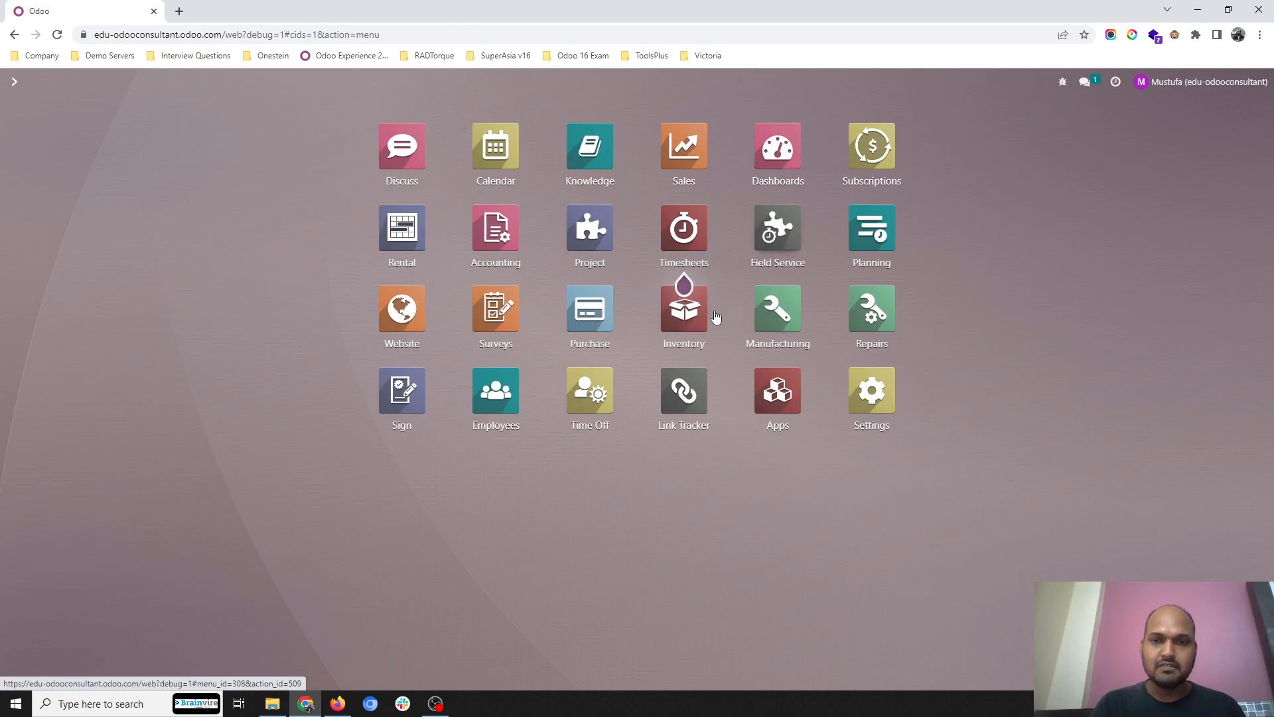
mouse_move(589, 315)
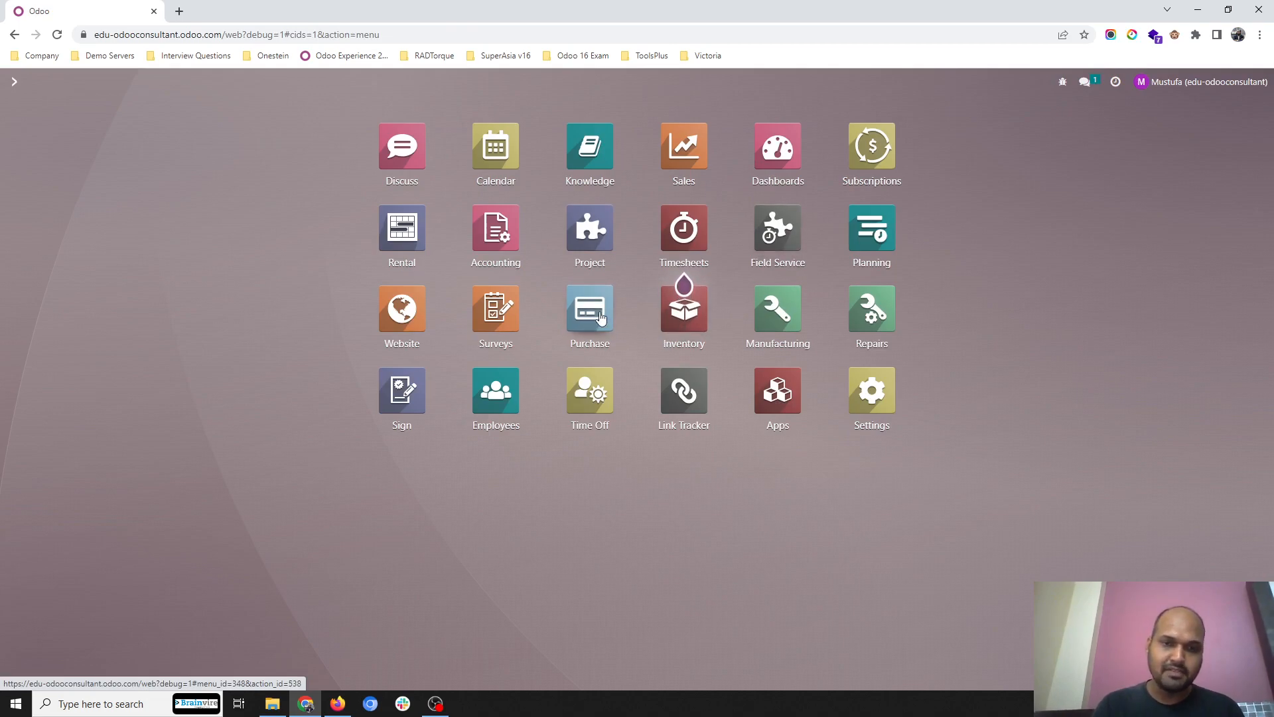
left_click(589, 309)
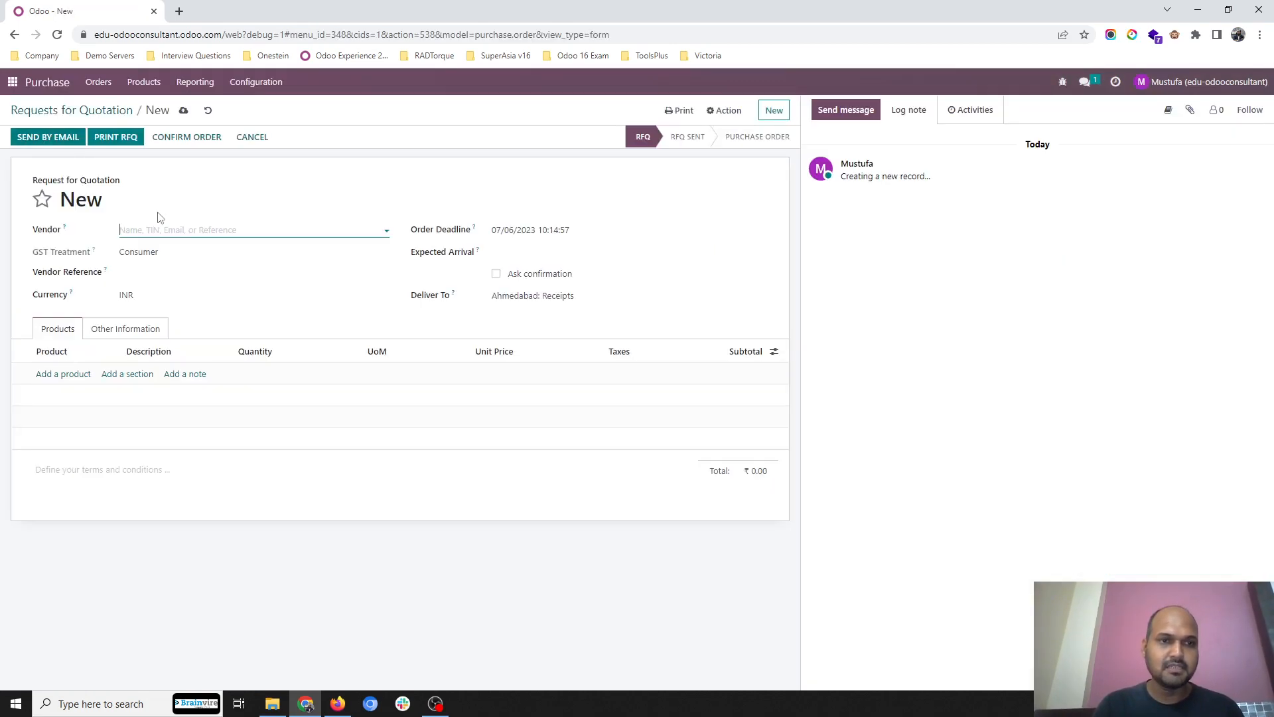
left_click(252, 230)
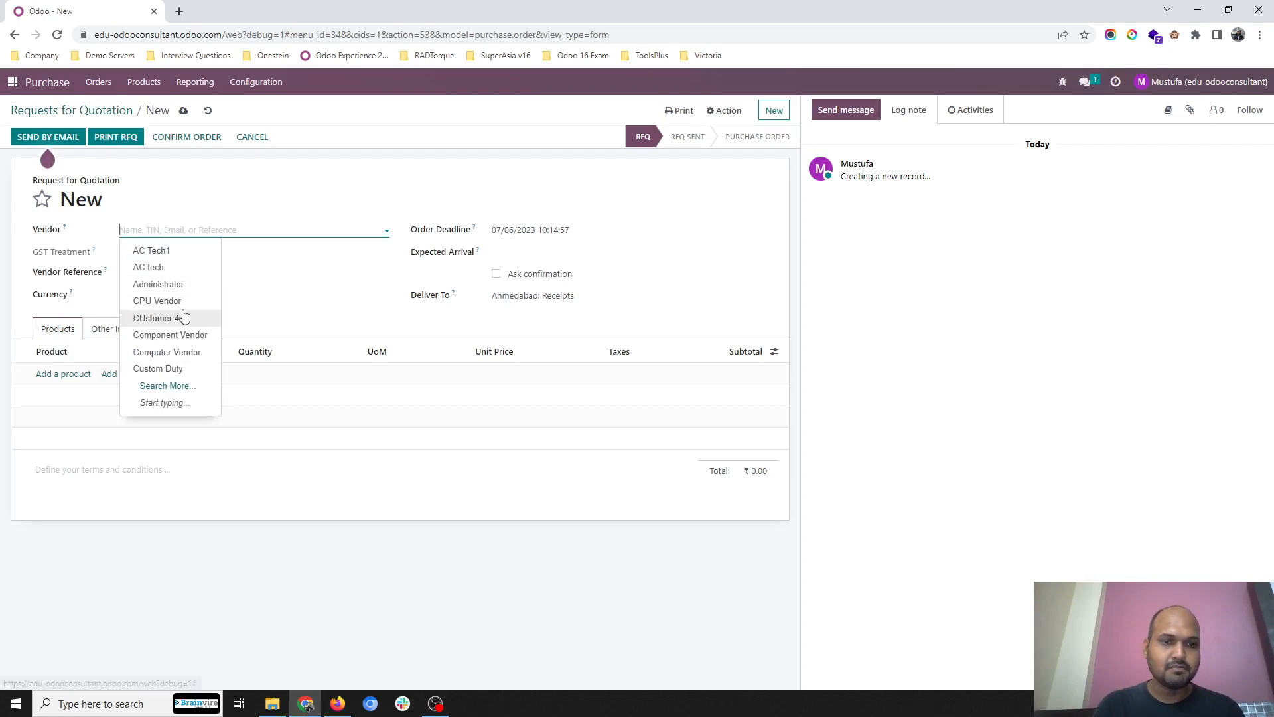
type("ve")
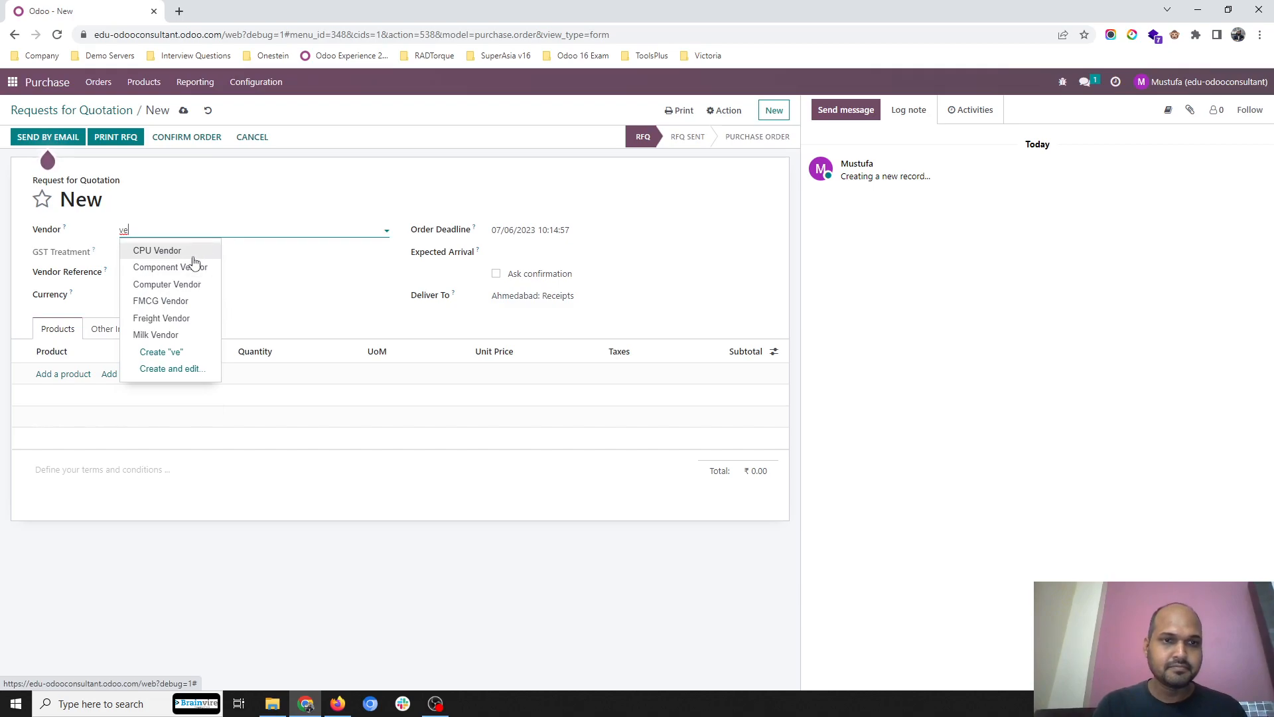
left_click(157, 249)
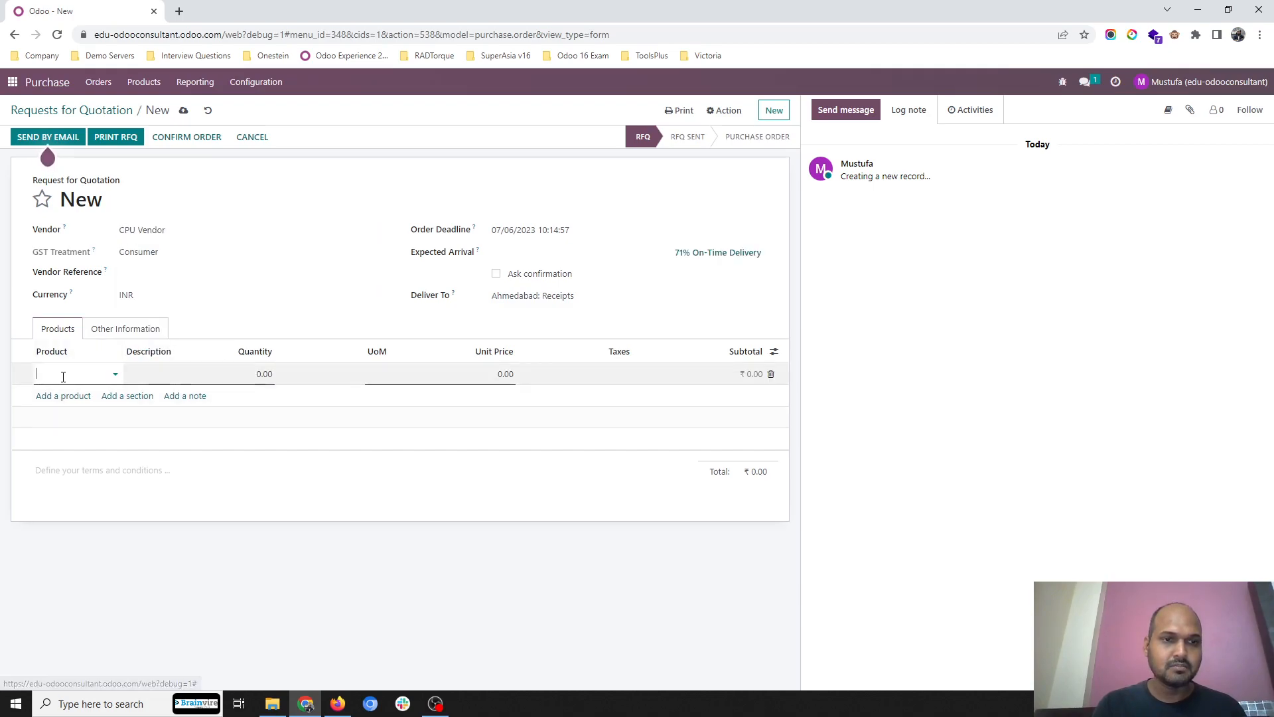
- Add New Product1 (10,000 × 10.00) and New Product2 (1,000 × 20.00) lines and save RFQ P00020
type("new")
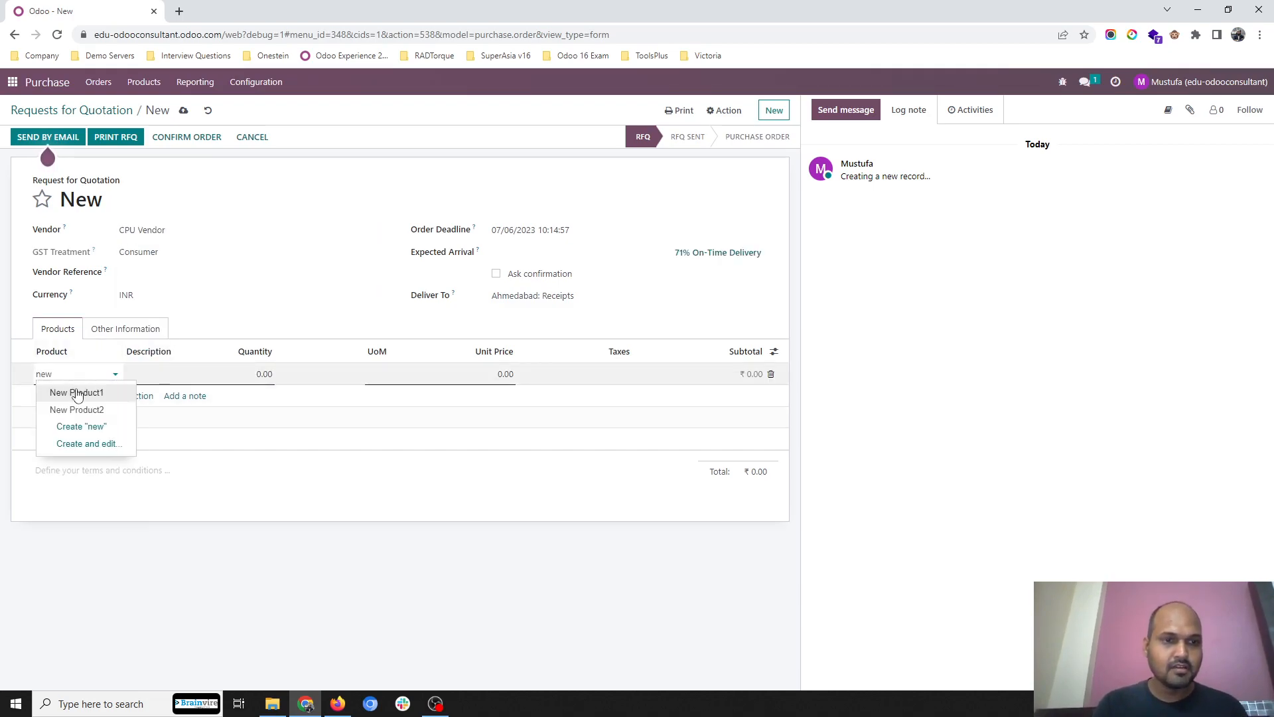
left_click(77, 393)
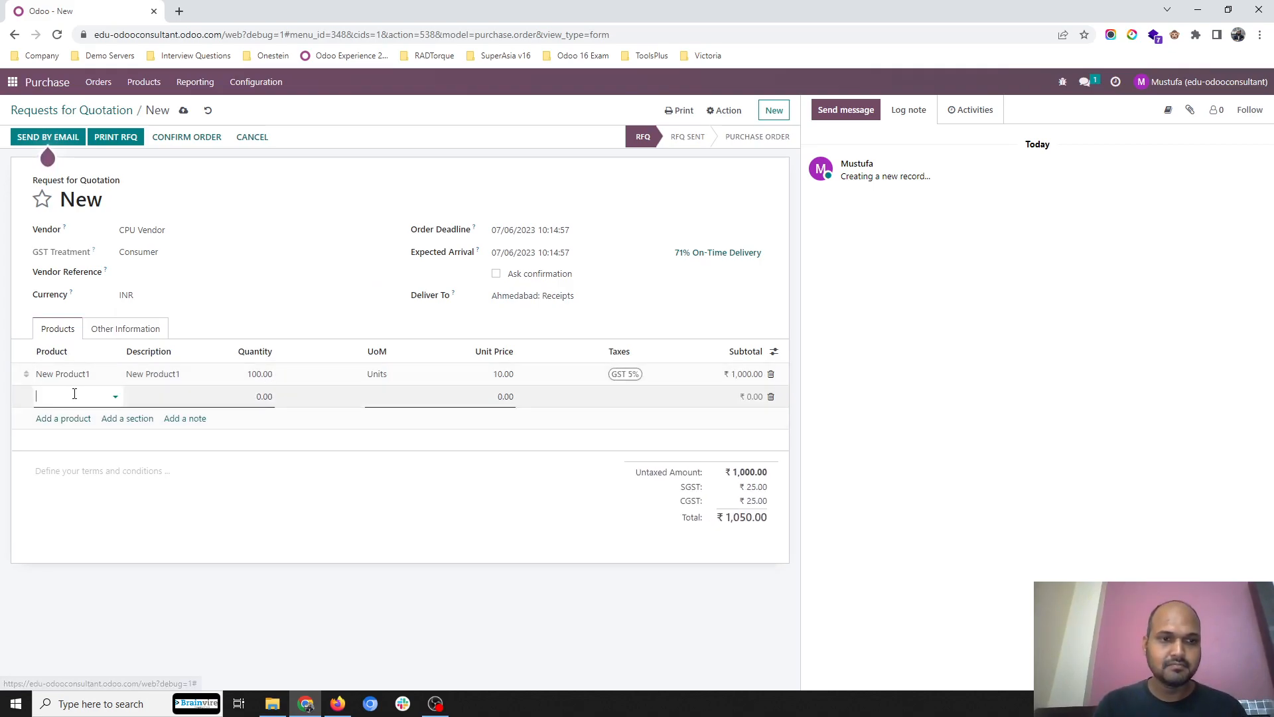
type("new")
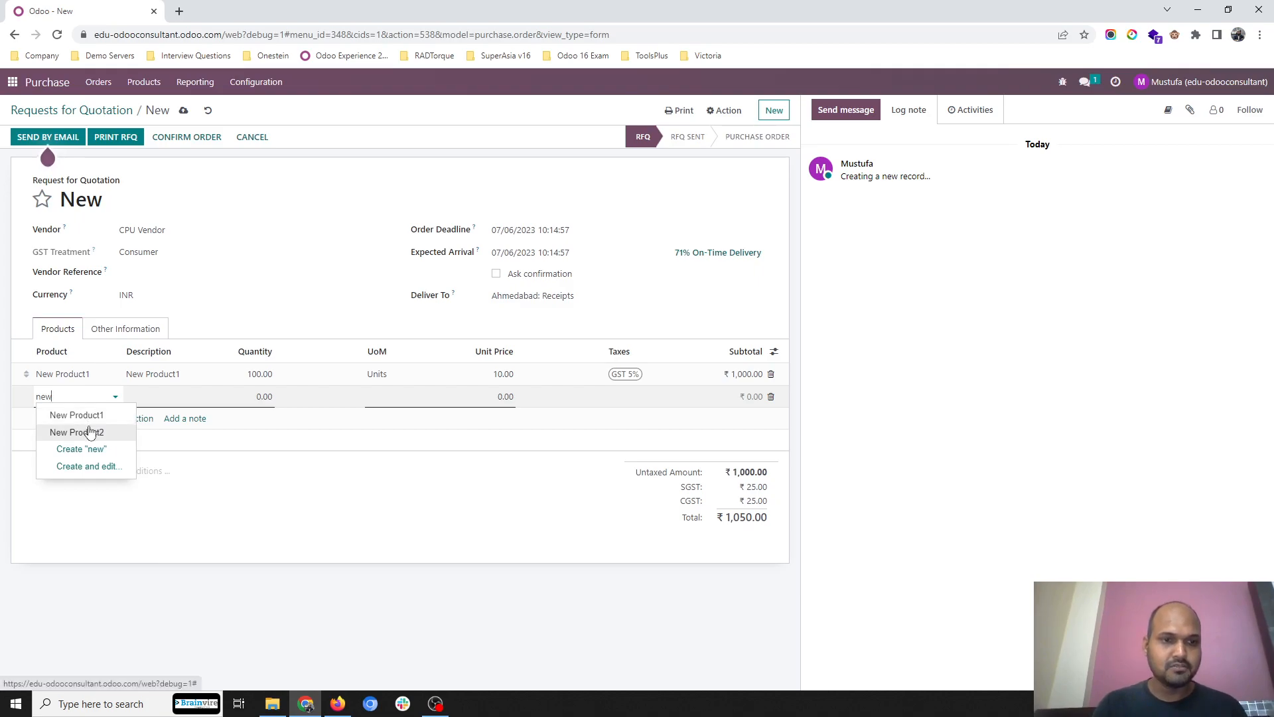
left_click(77, 432)
type("1,000")
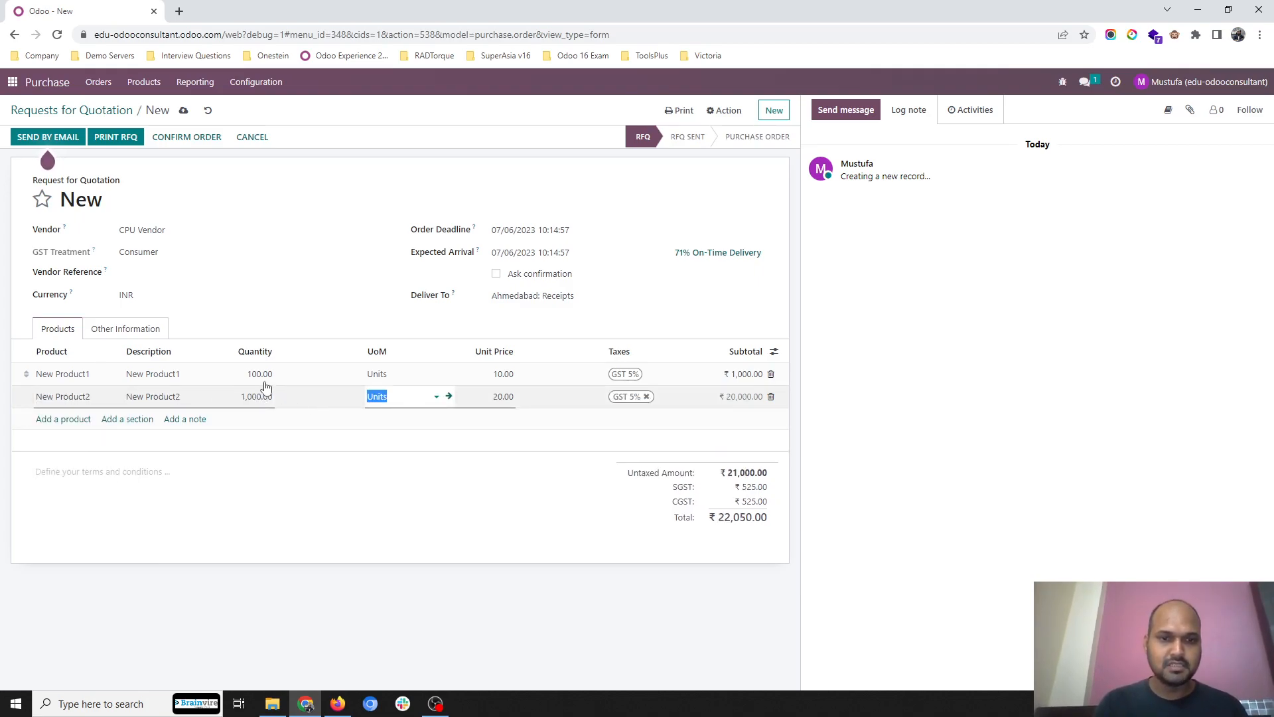
left_click(256, 373)
type("10,000")
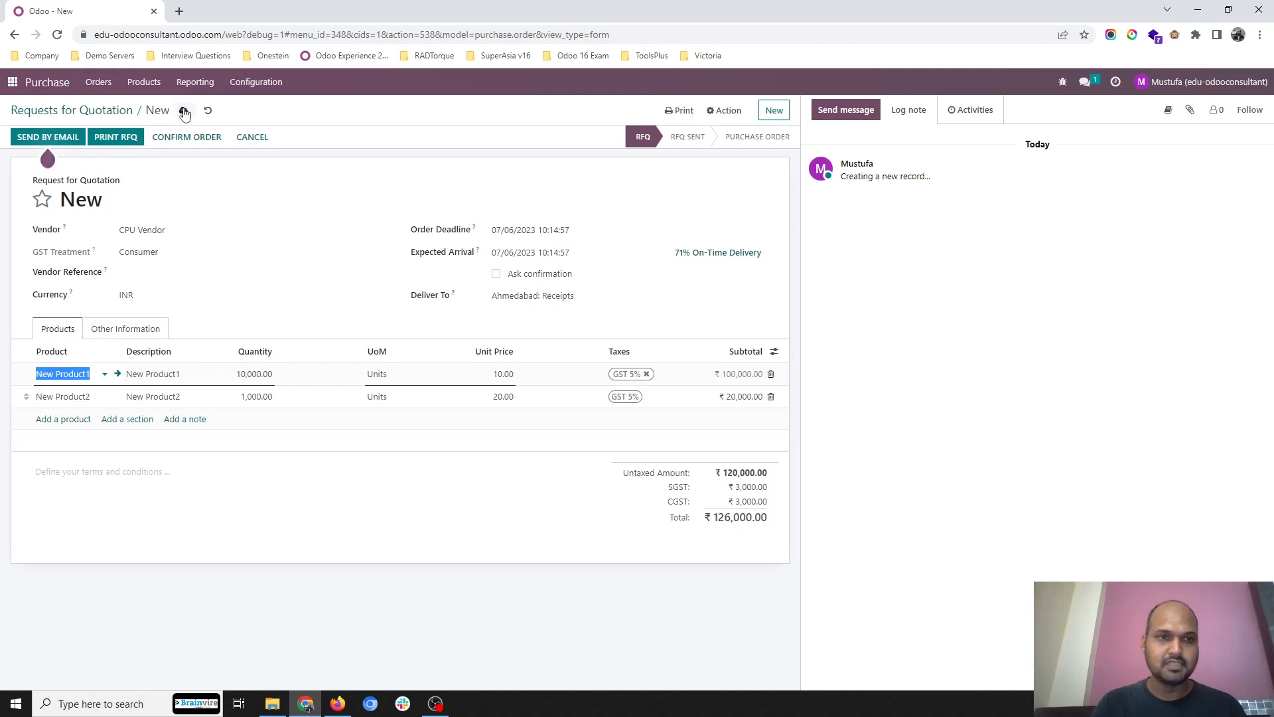
left_click(185, 110)
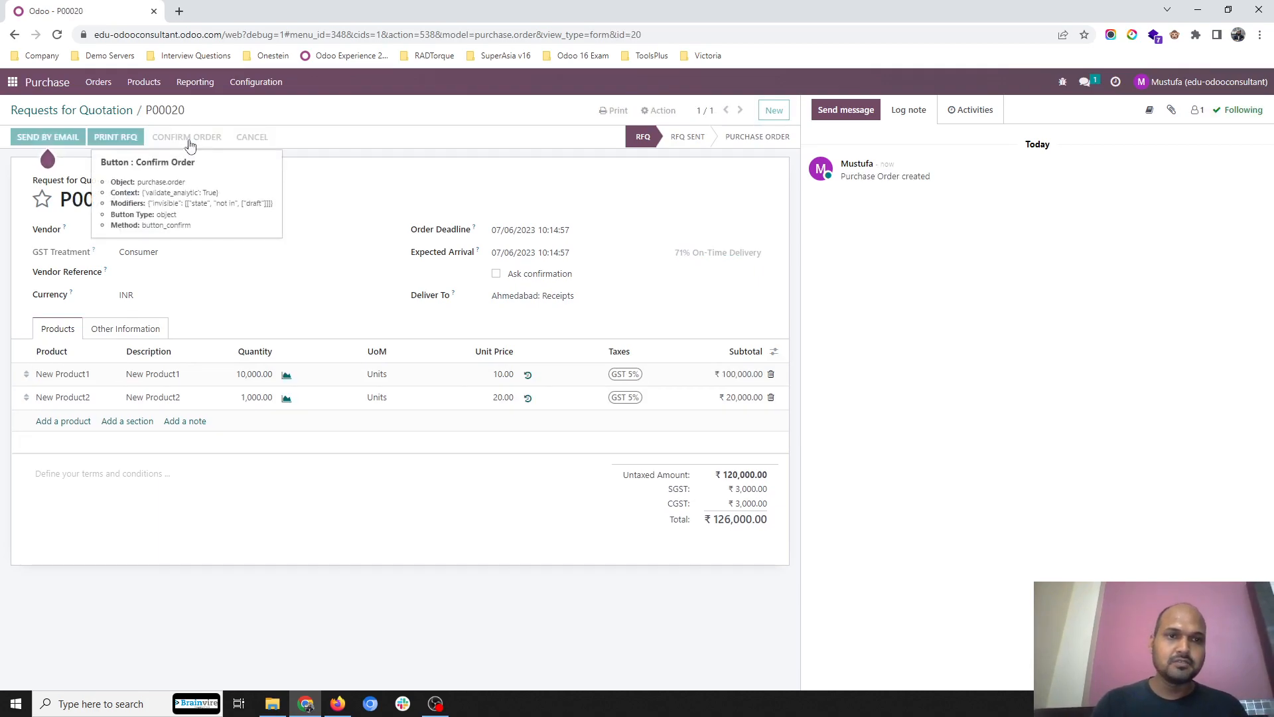
- Confirm P00020 and validate receipt WH/INWARD/00017 with full quantities, returning to the order
left_click(186, 136)
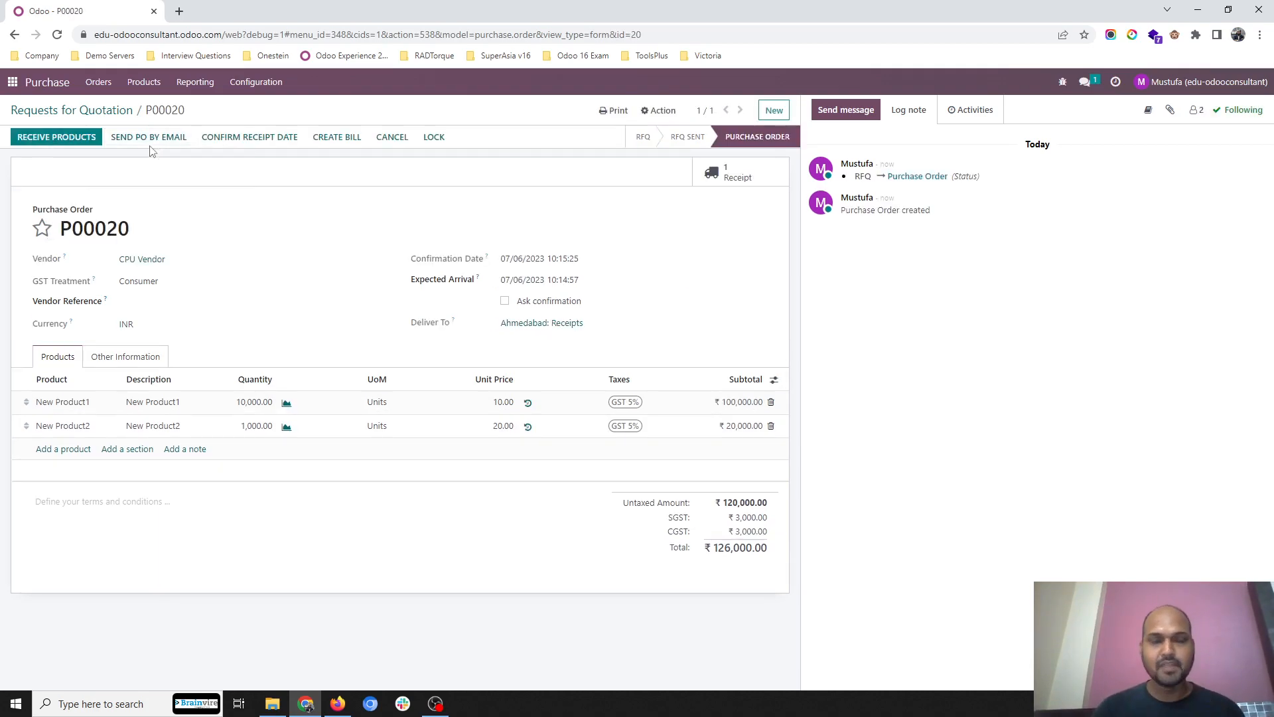
left_click(737, 173)
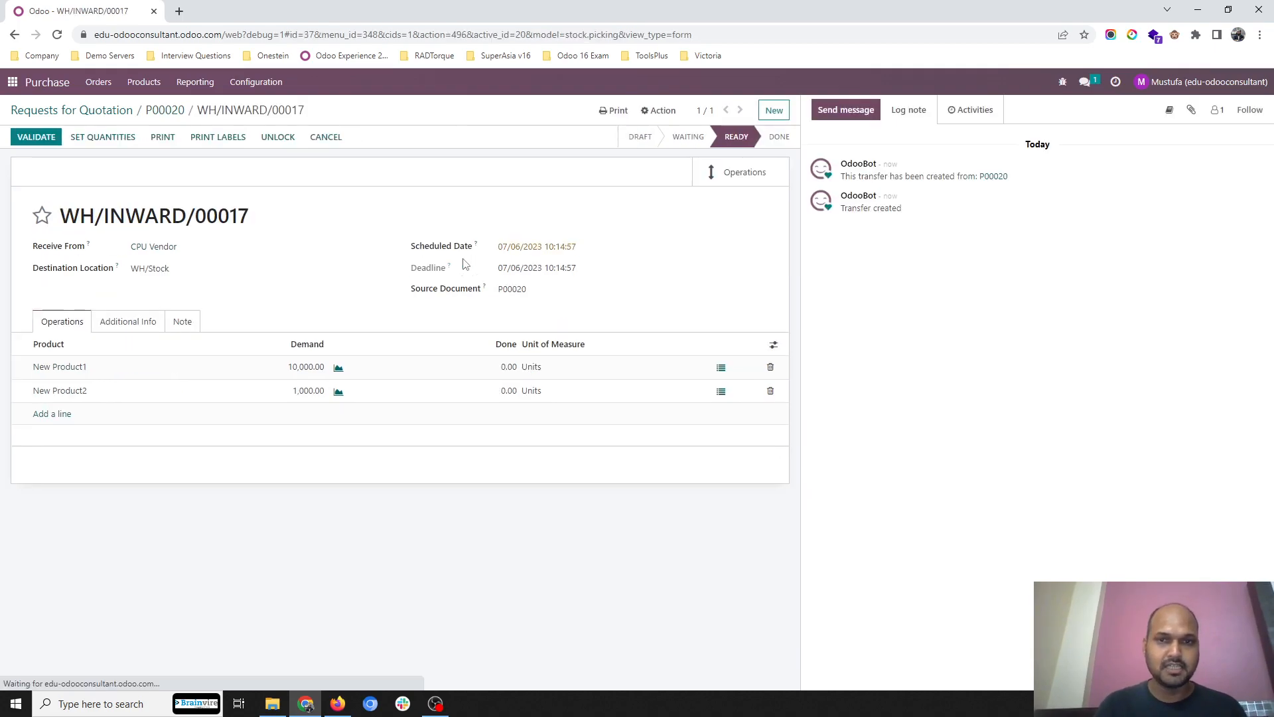
left_click(102, 137)
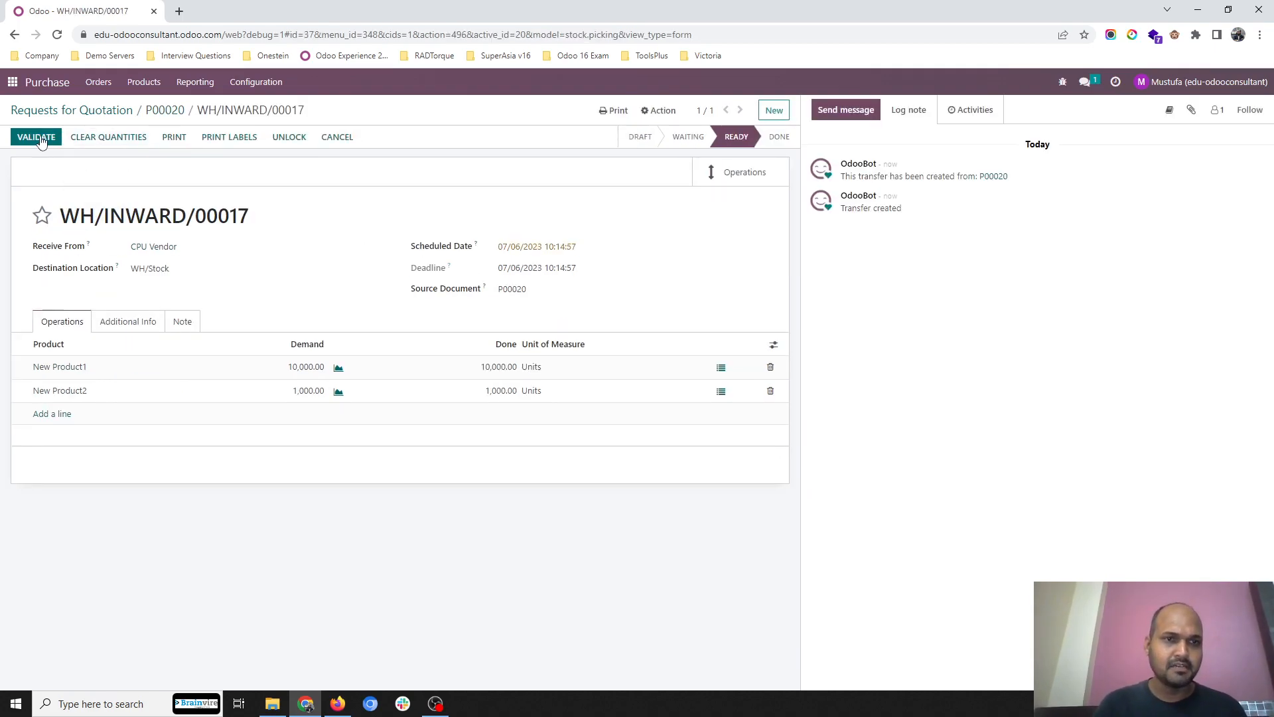
left_click(35, 137)
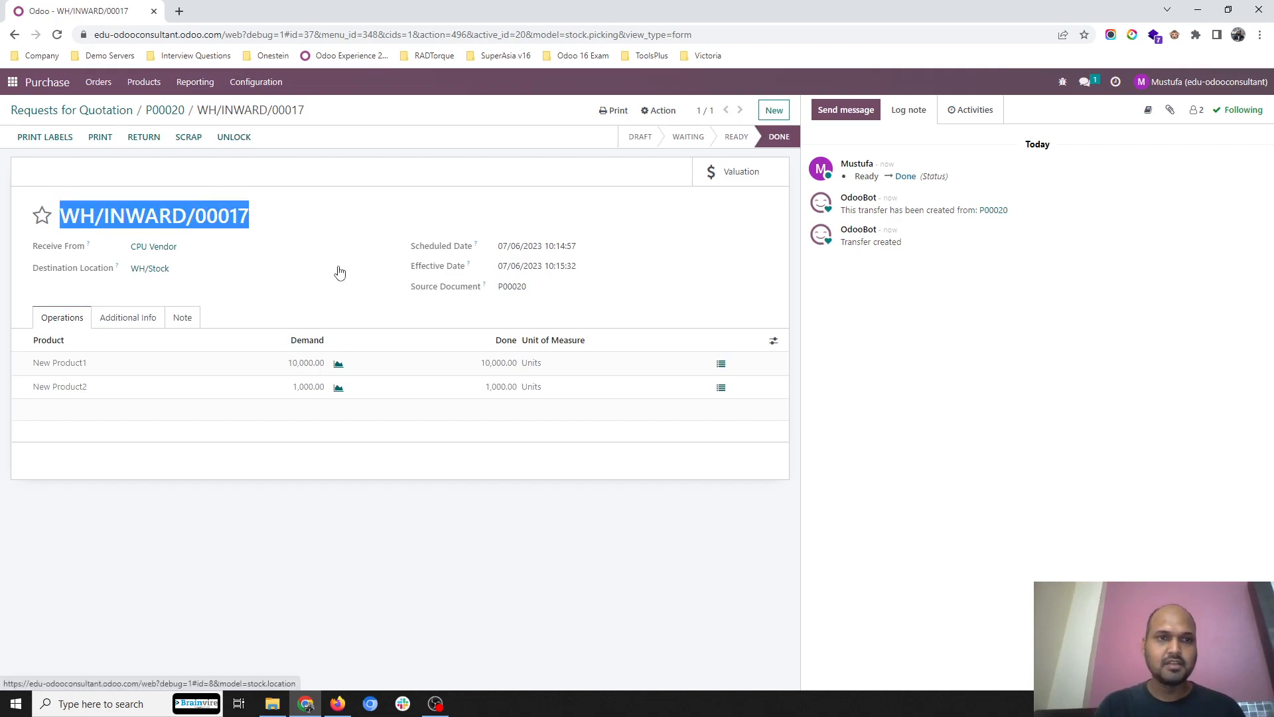
left_click(164, 110)
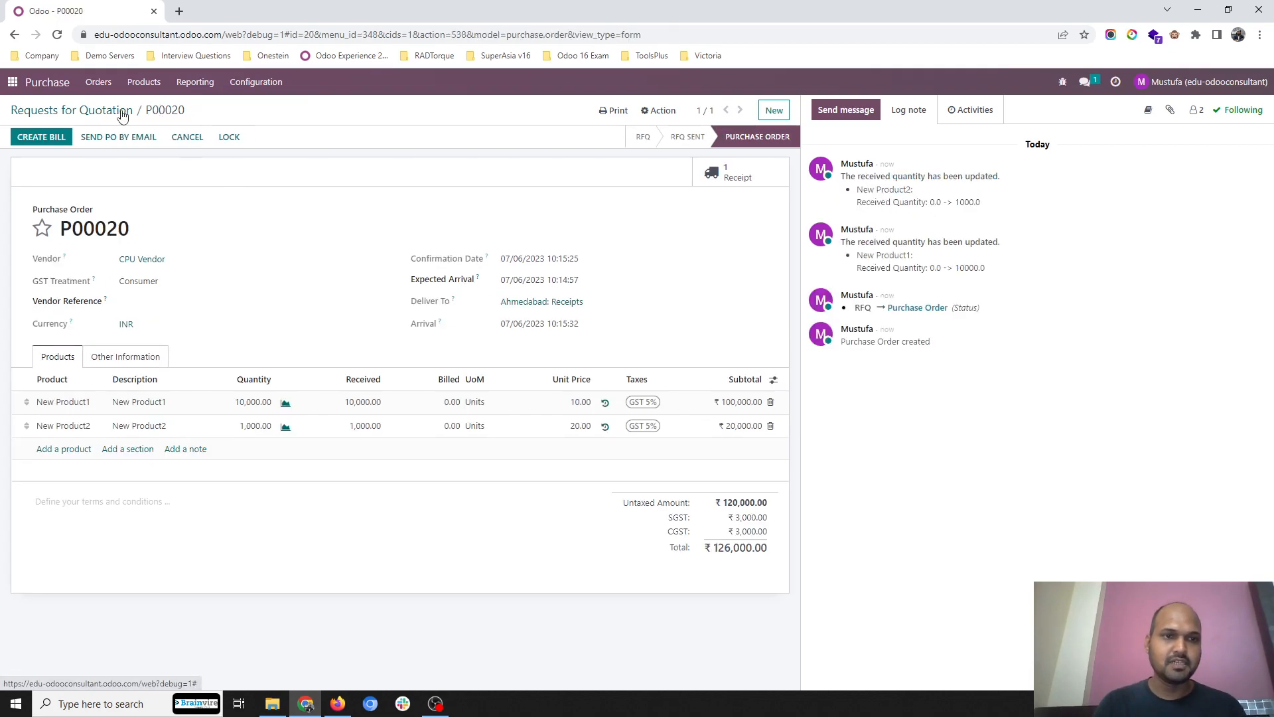
- Leave P00020 via the quotations list and show the apps overview
left_click(70, 110)
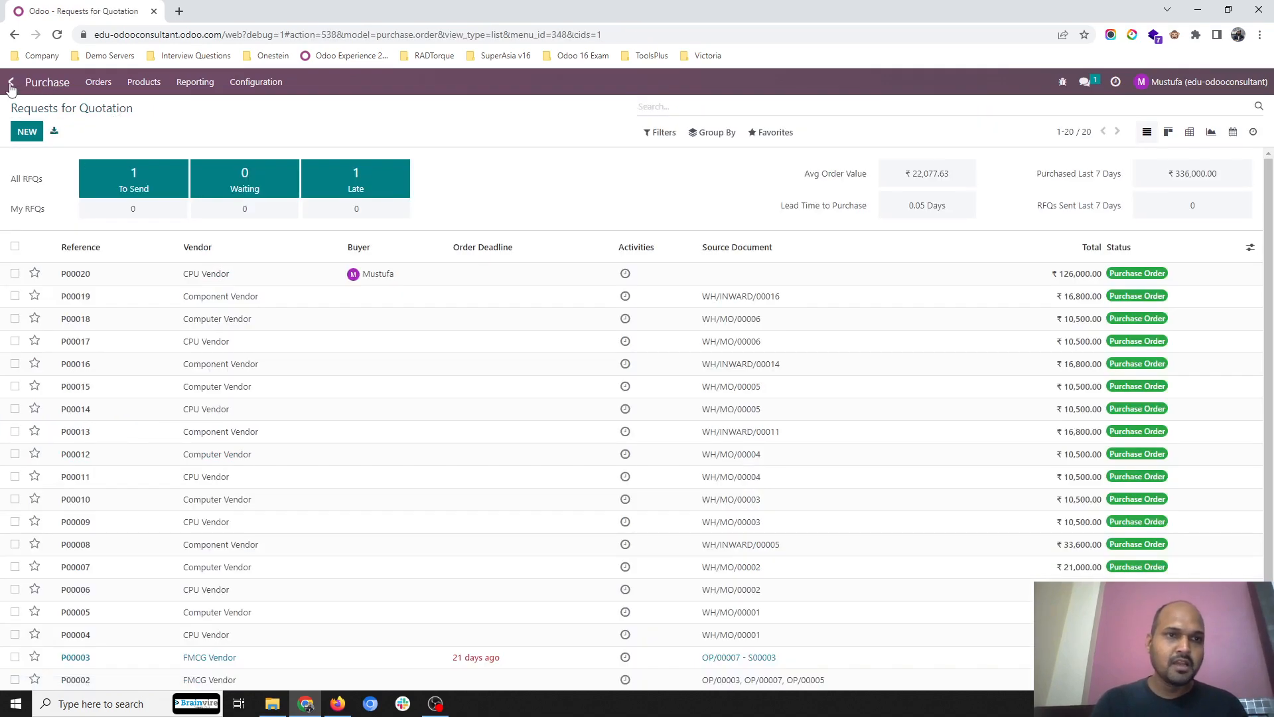
left_click(12, 81)
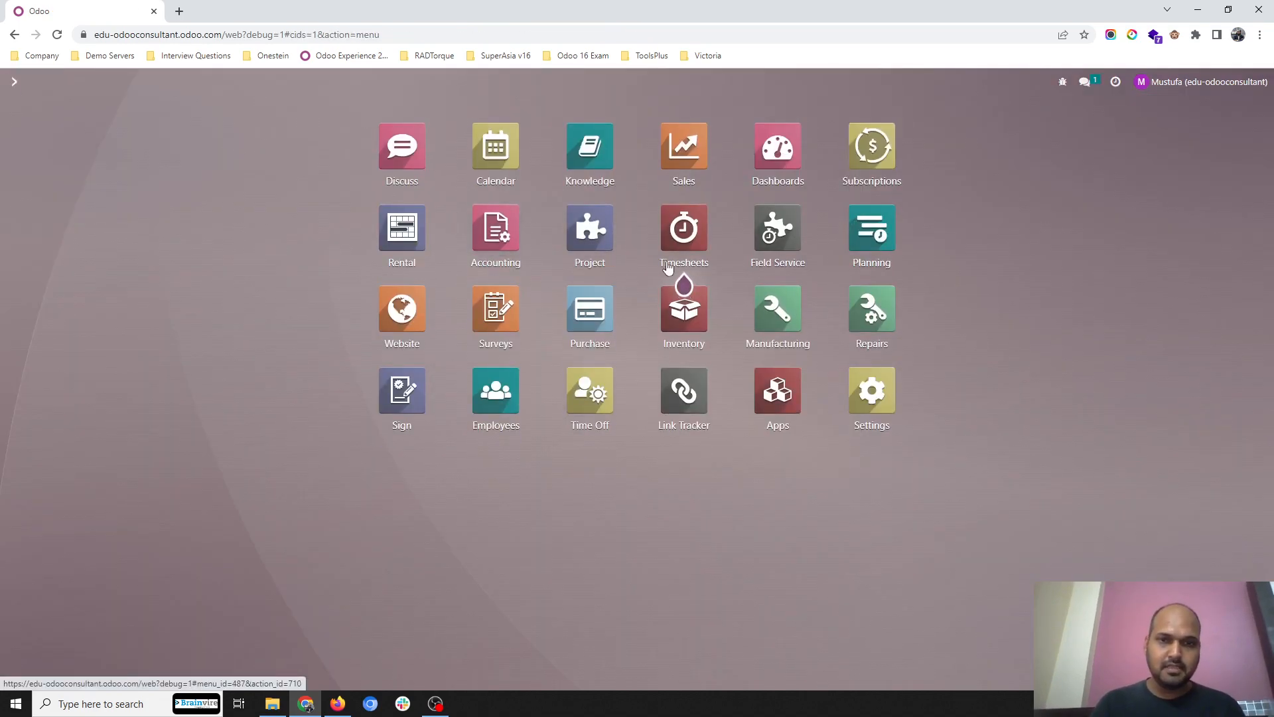
mouse_move(520, 279)
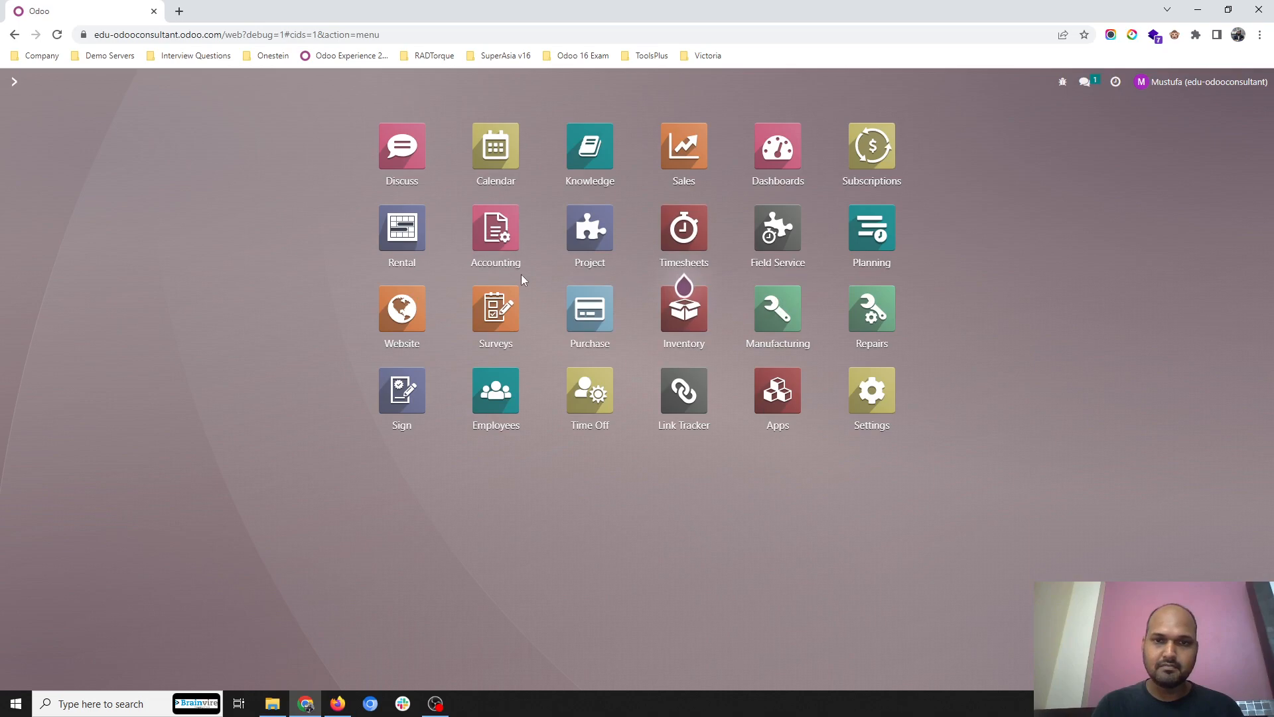
mouse_move(589, 316)
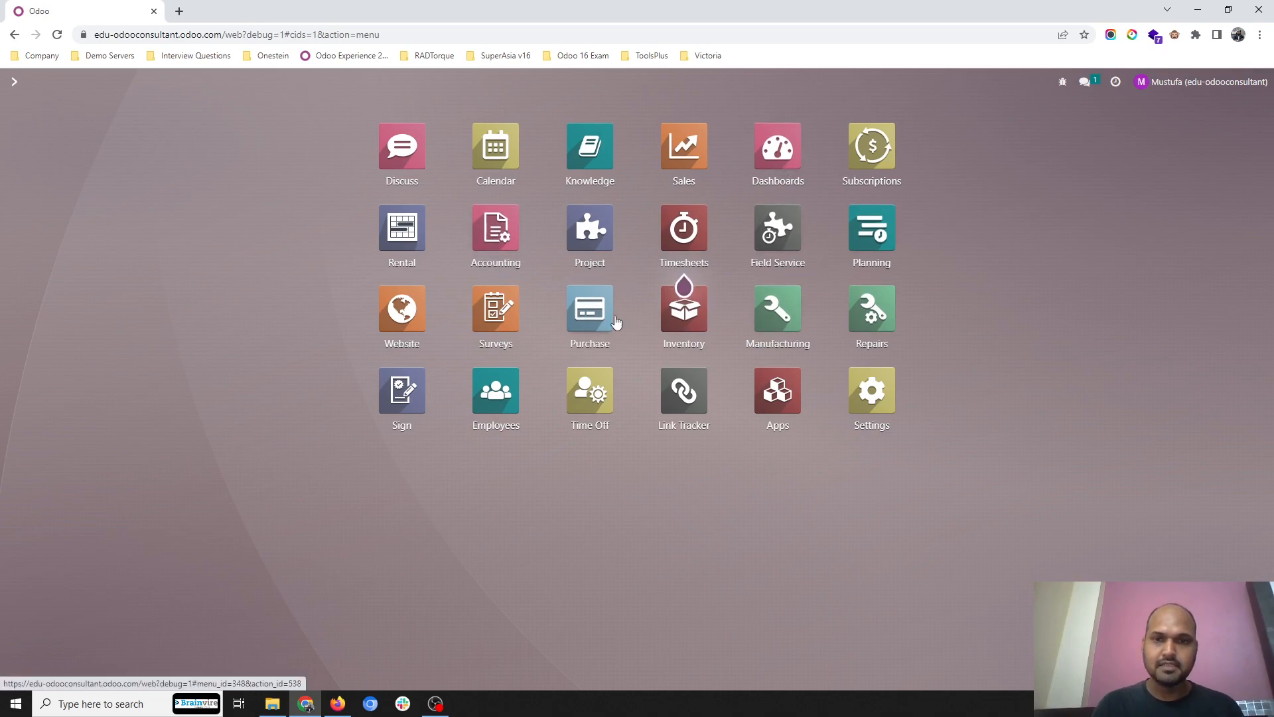
- Post vendor bill BILL/2023/07/0001 for P00020 dated 07/06/2023, totalling ₹126,000
left_click(589, 311)
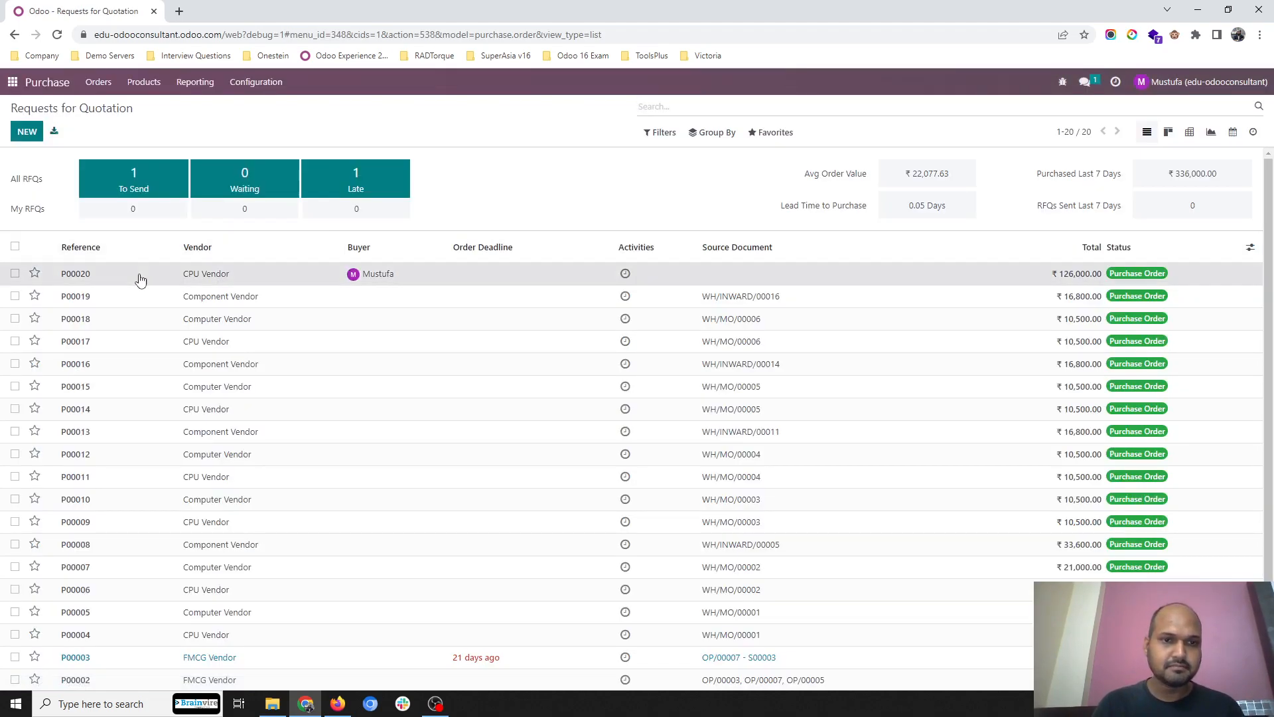
left_click(75, 274)
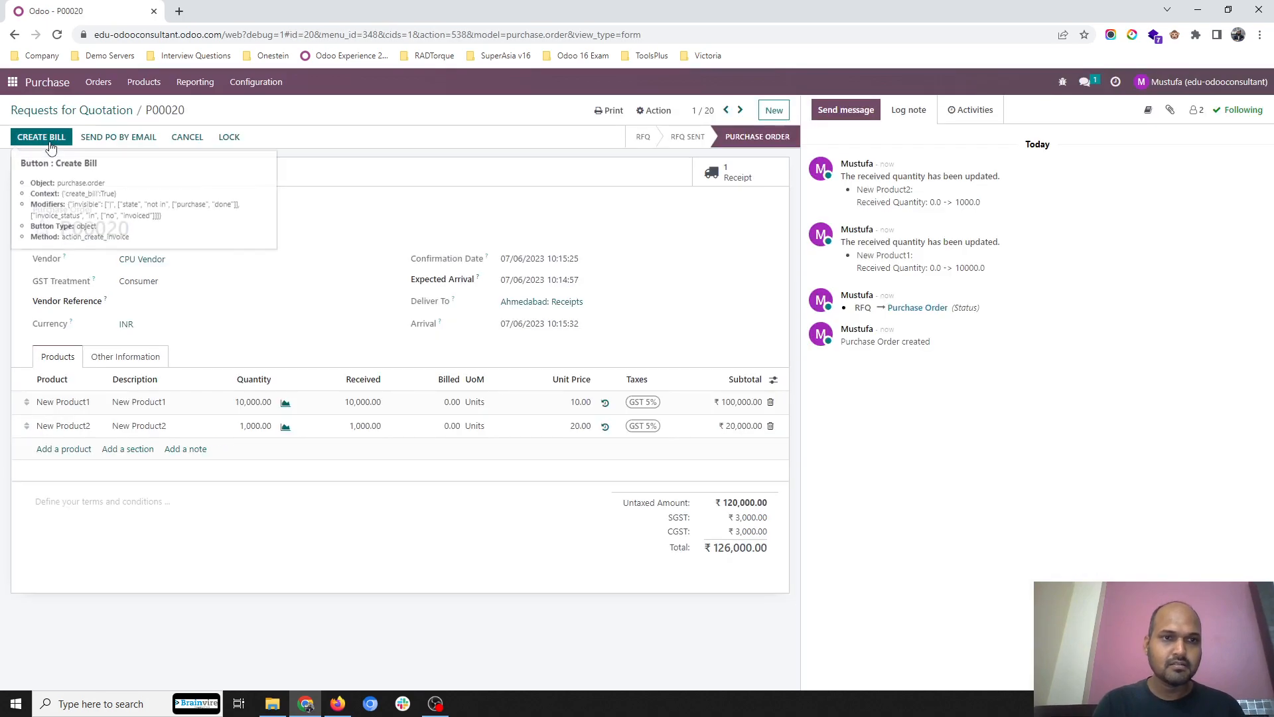
left_click(41, 137)
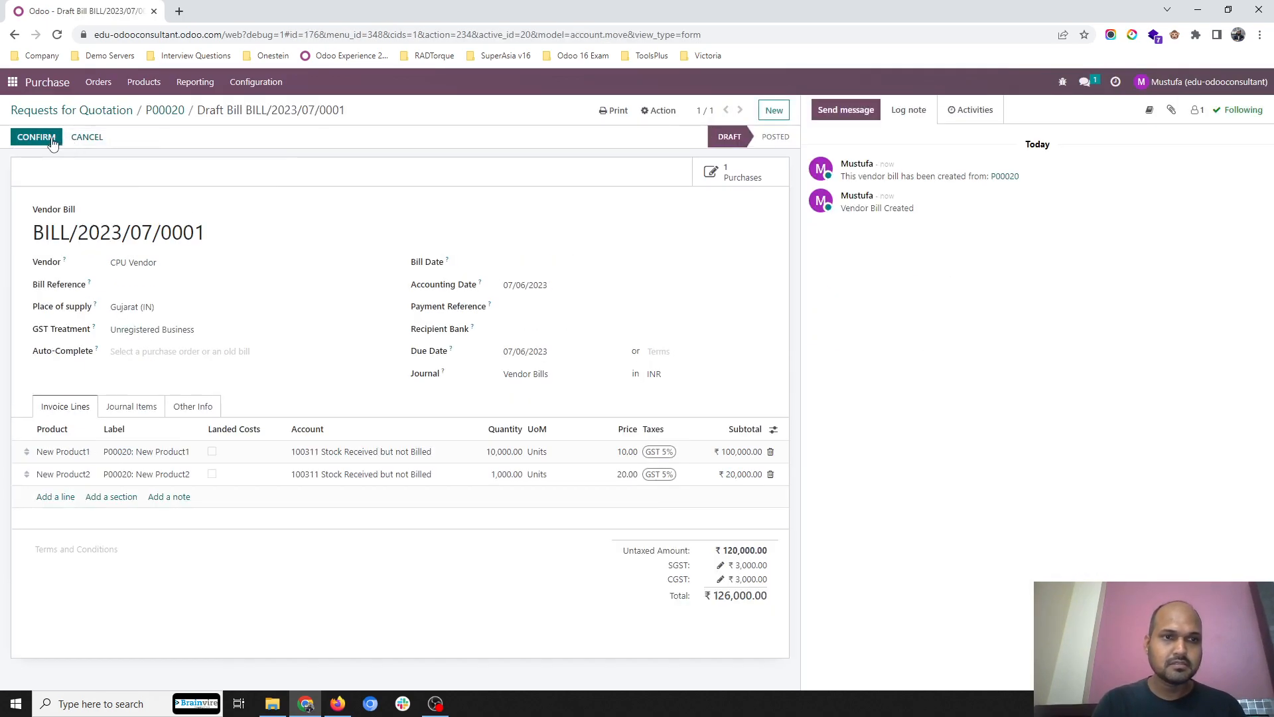
left_click(525, 261)
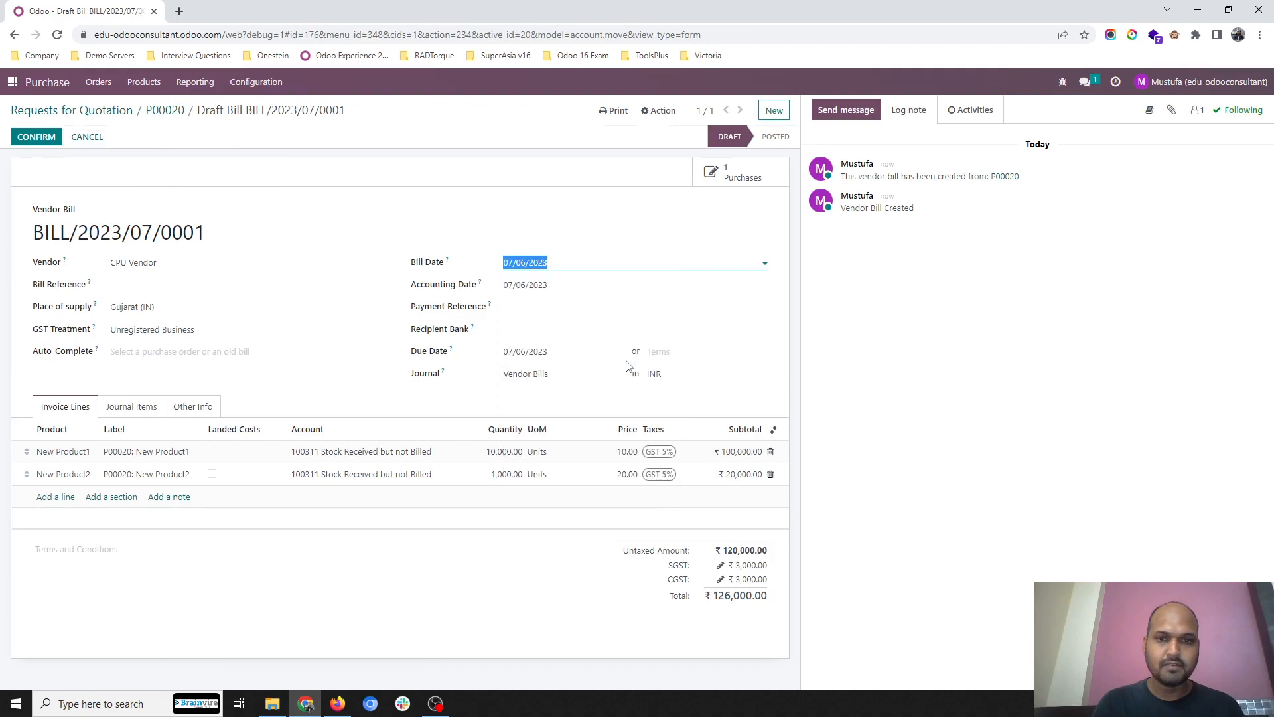
left_click(36, 137)
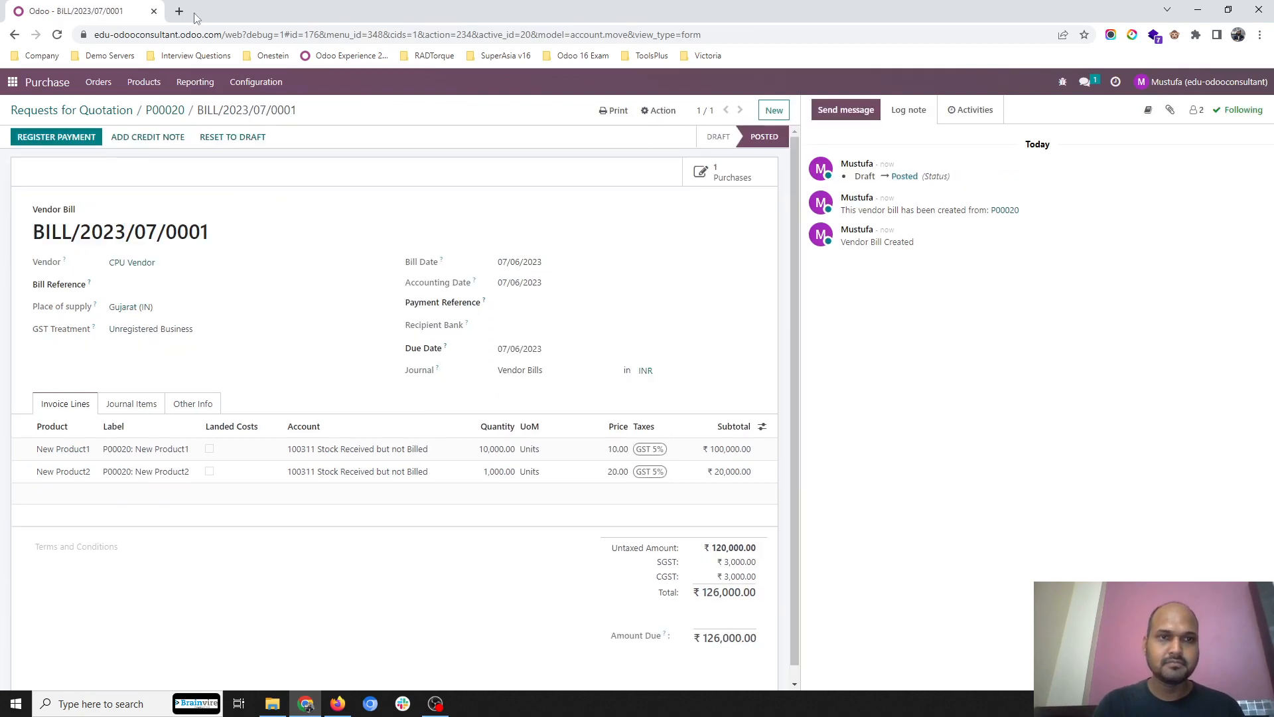
- Show the July 2023 General Ledger with the Inventories and Stock Received but not Billed accounts expanded
left_click(179, 10)
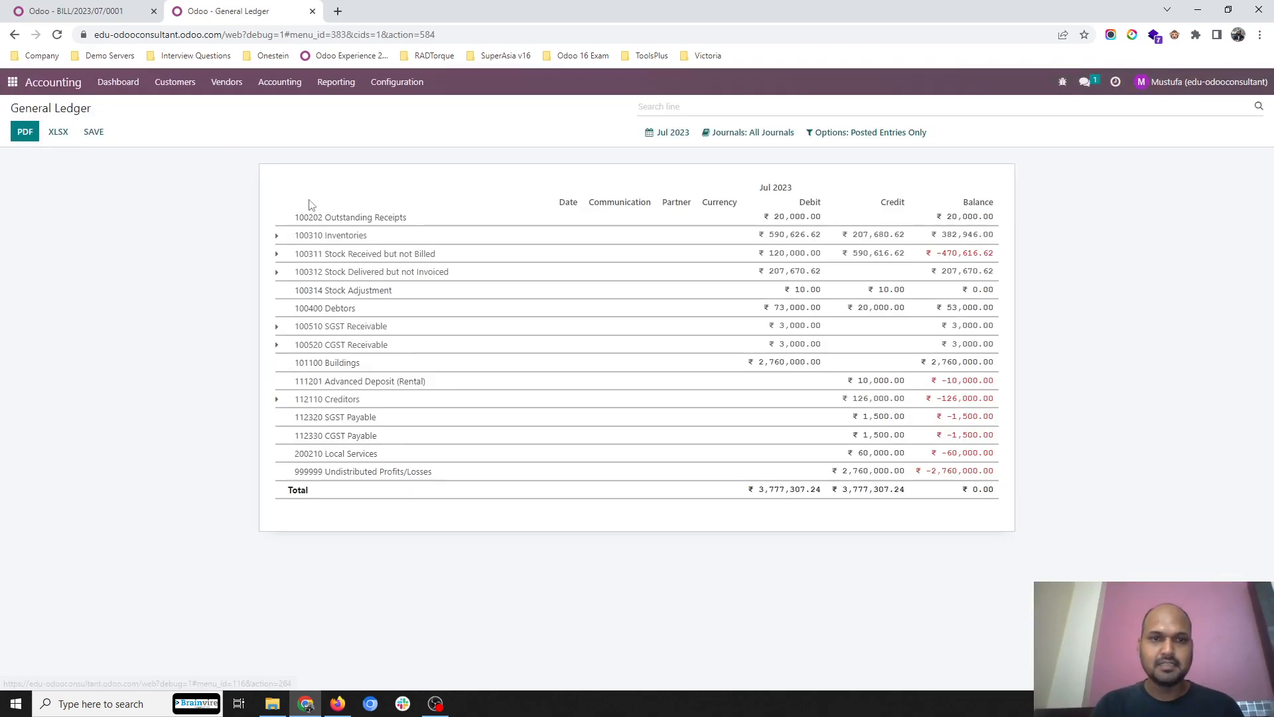
left_click(276, 235)
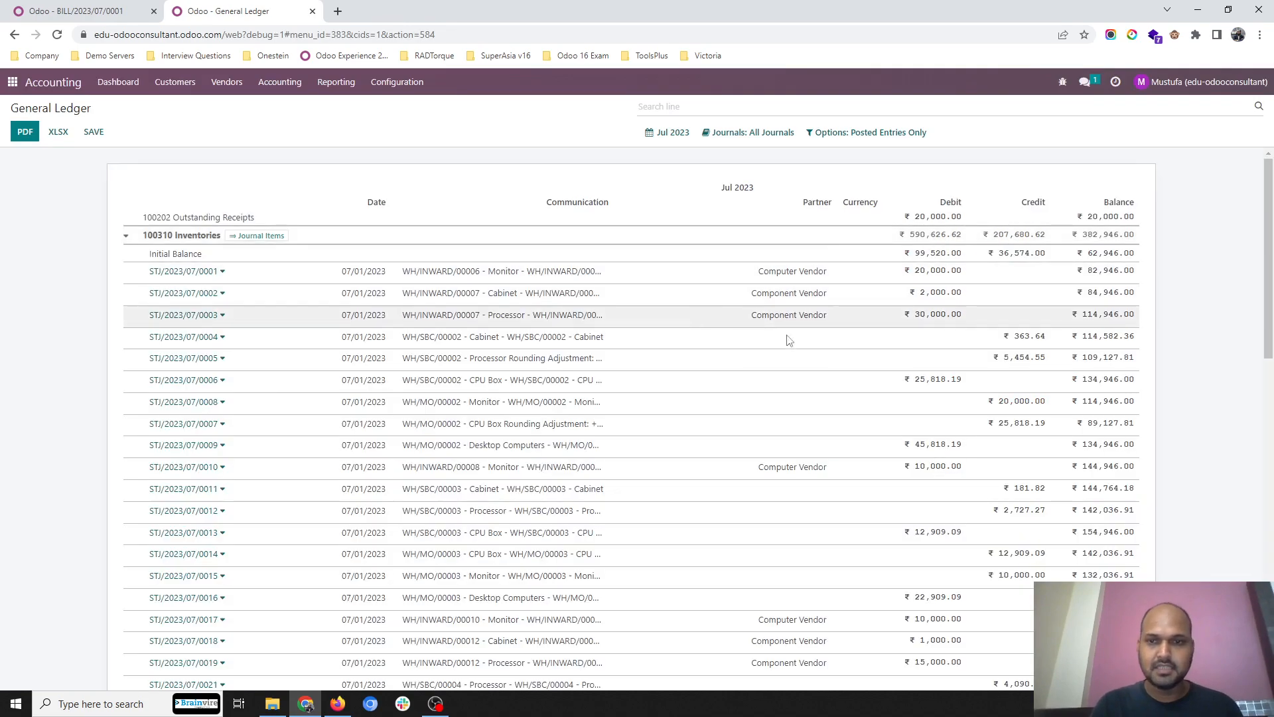
scroll("down", 3)
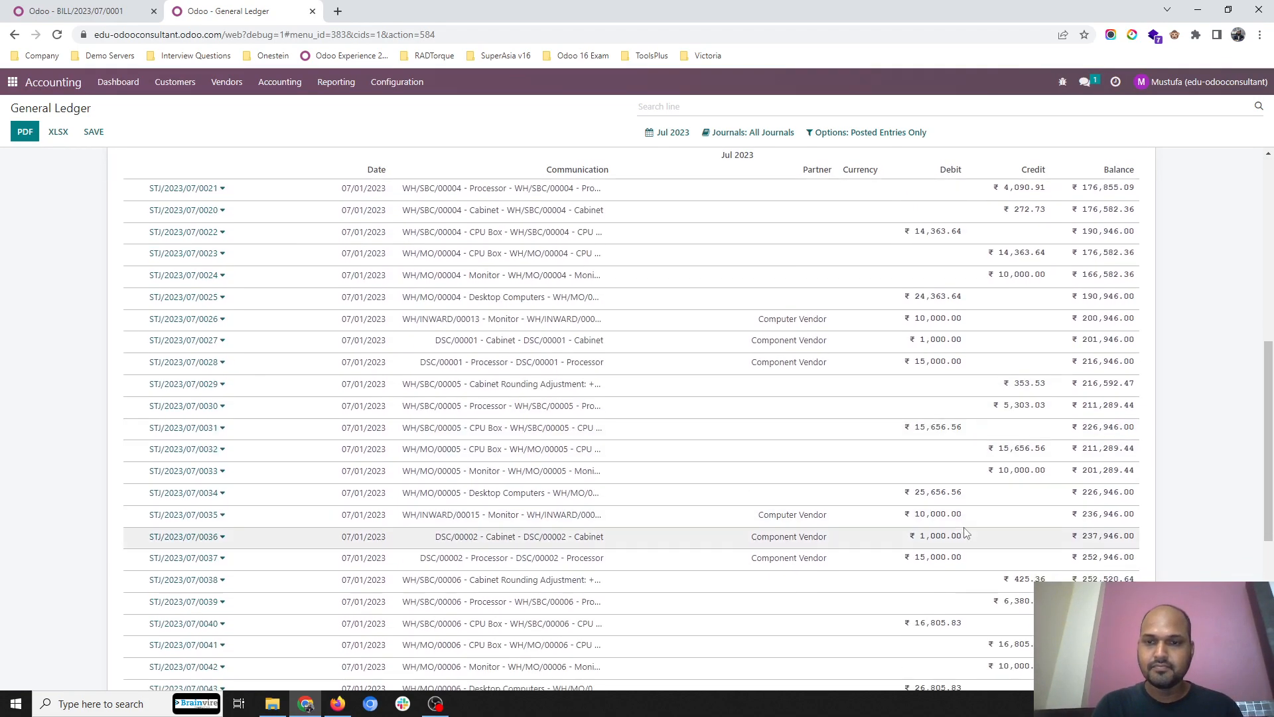
scroll("down", 3)
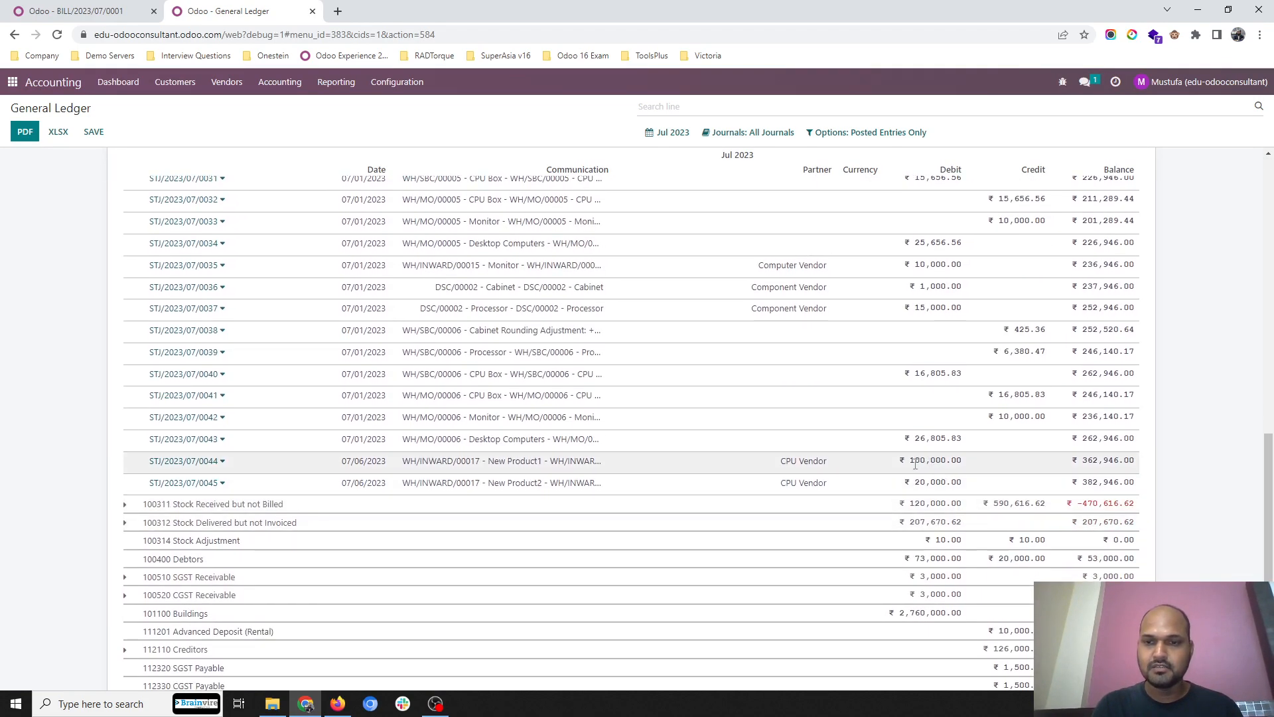
mouse_move(796, 457)
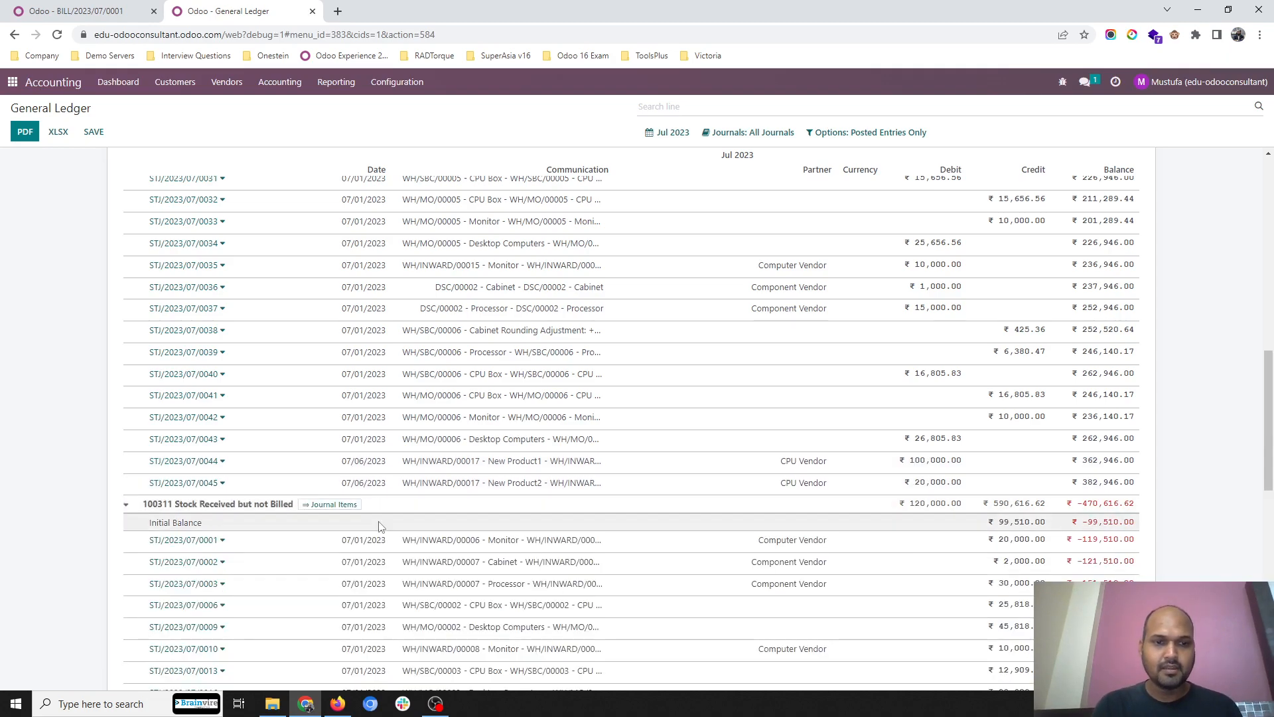
scroll("down", 3)
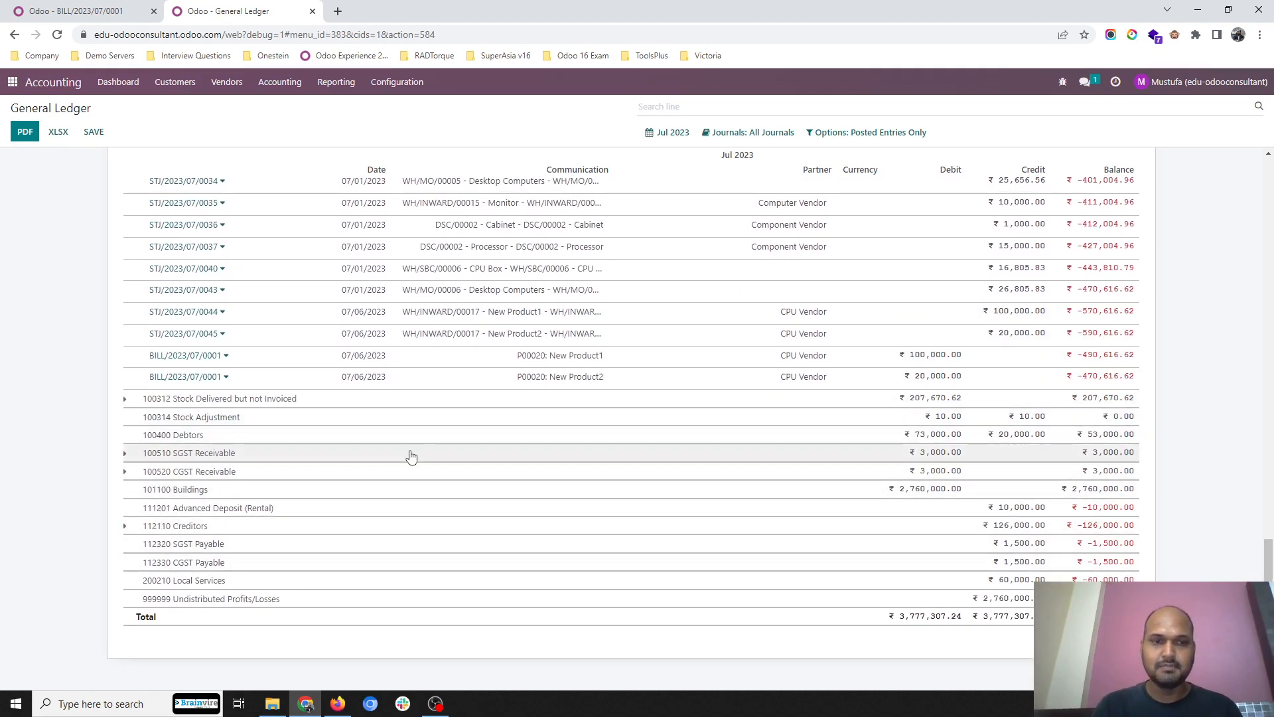
mouse_move(258, 519)
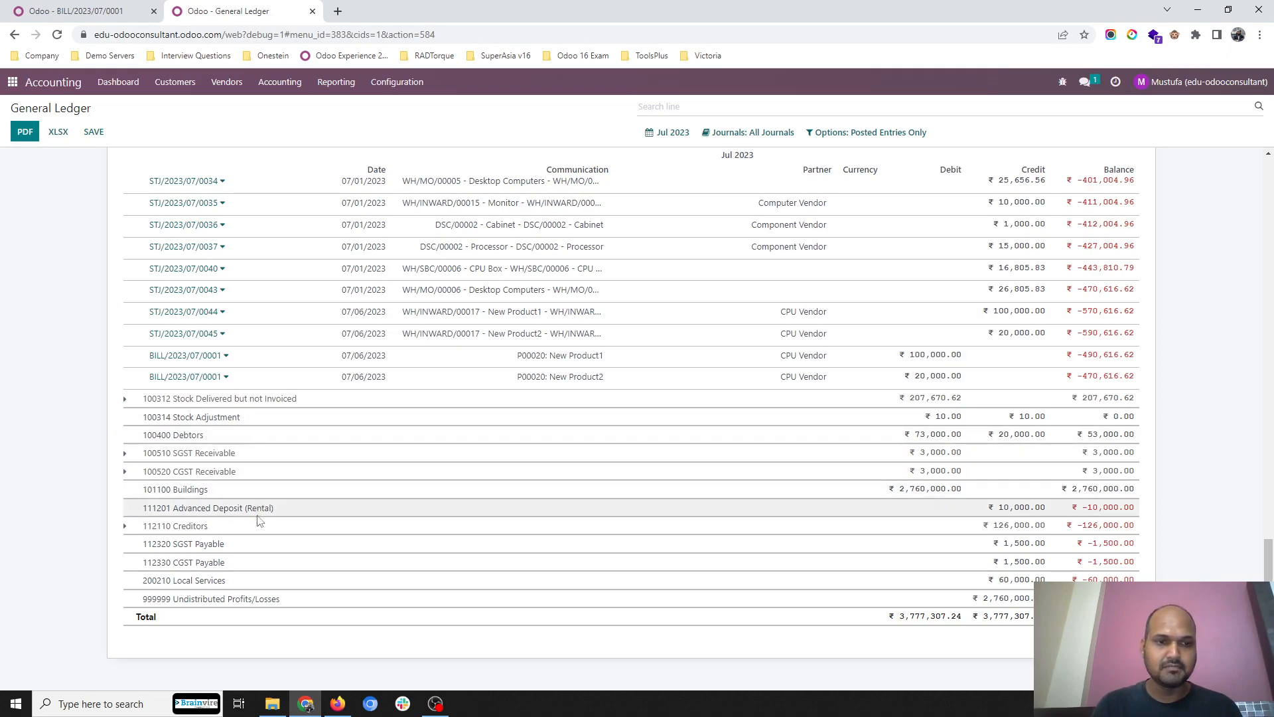
left_click(125, 526)
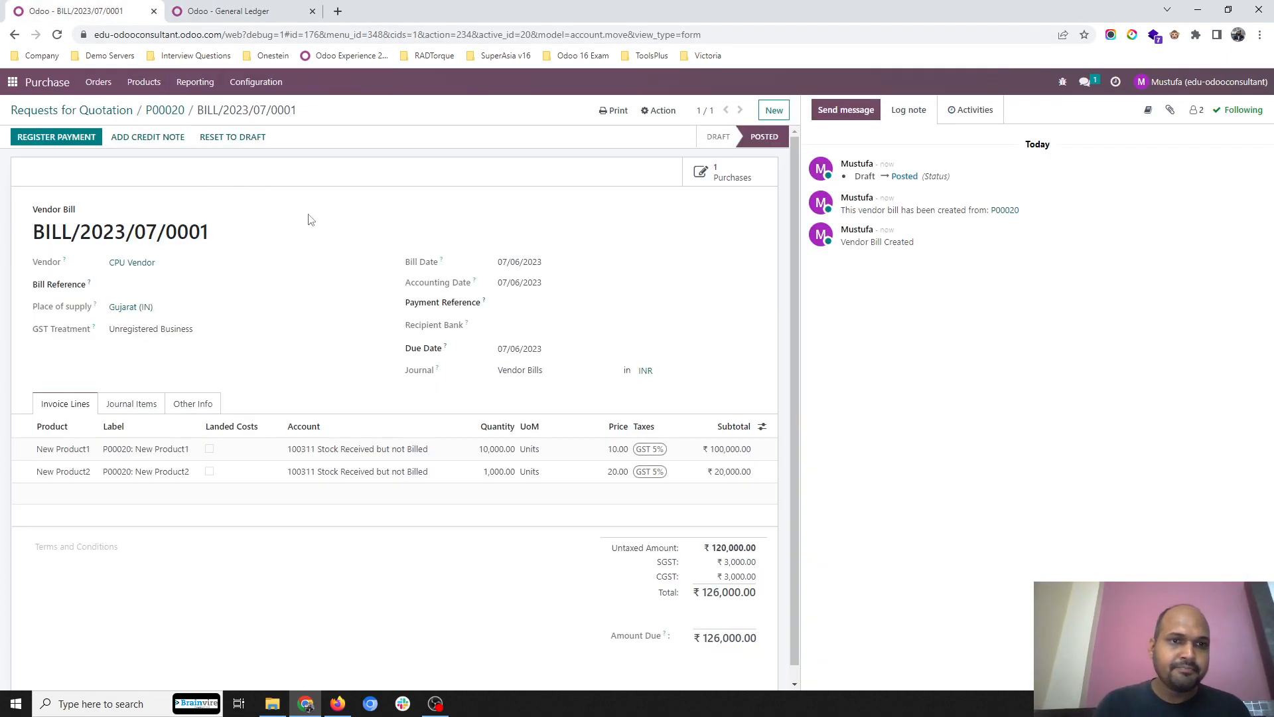
mouse_move(45, 103)
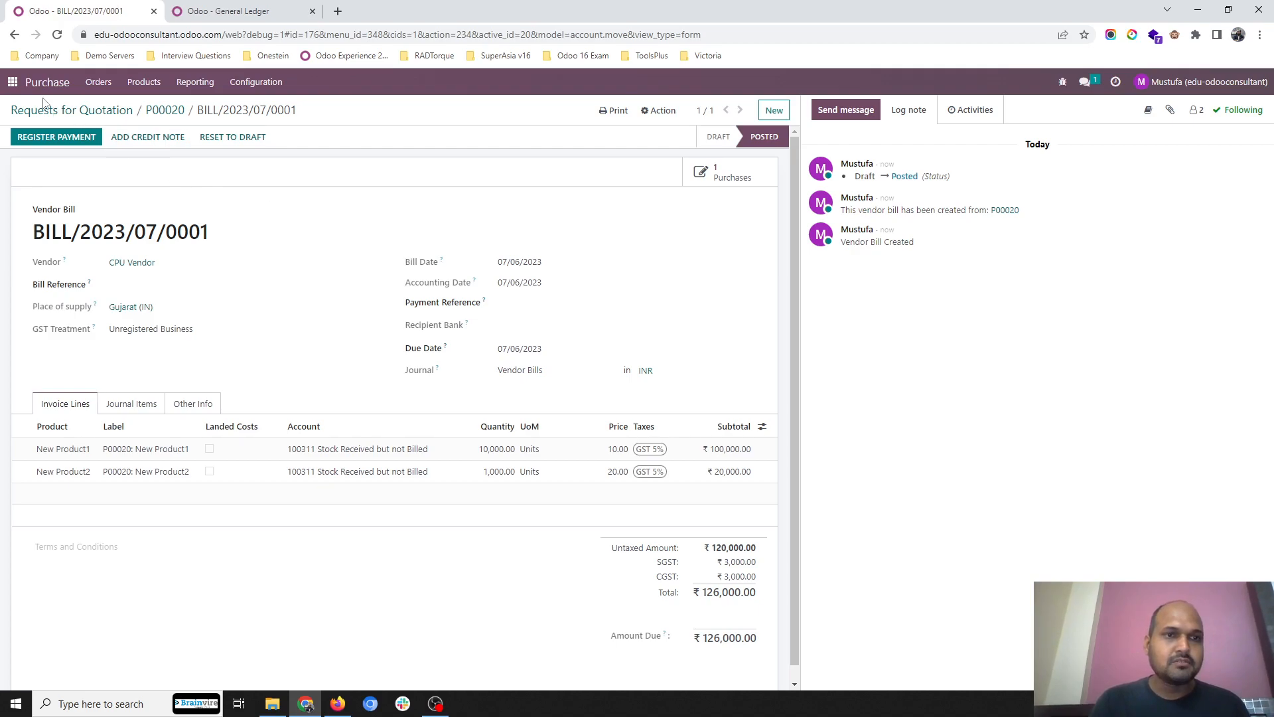
- Create a new draft vendor bill with Custom Duty as the vendor
type("/vend")
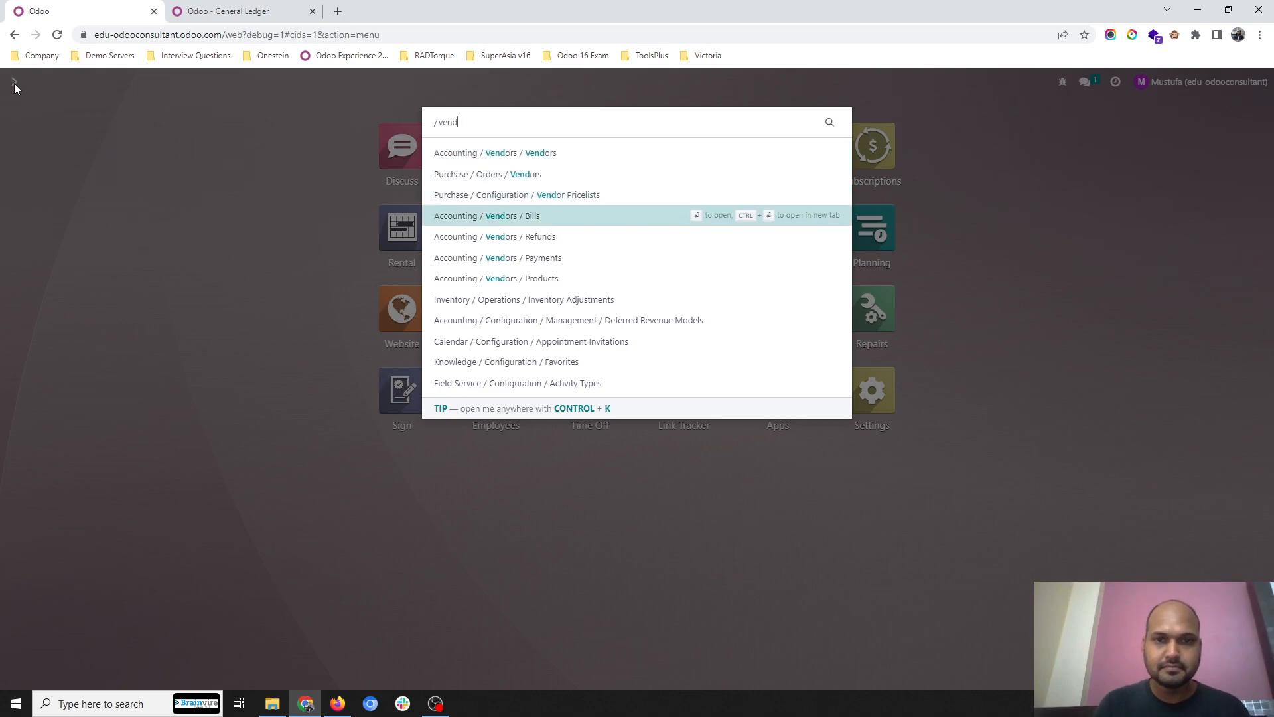
left_click(486, 215)
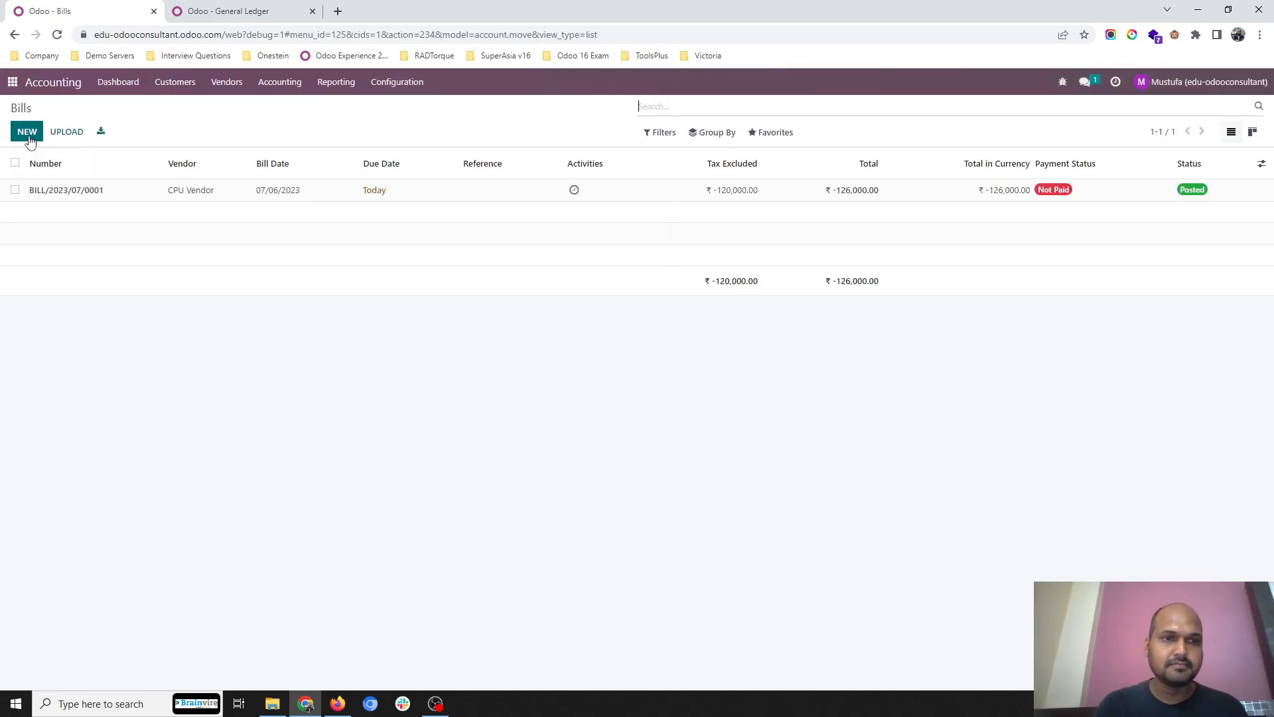
left_click(27, 132)
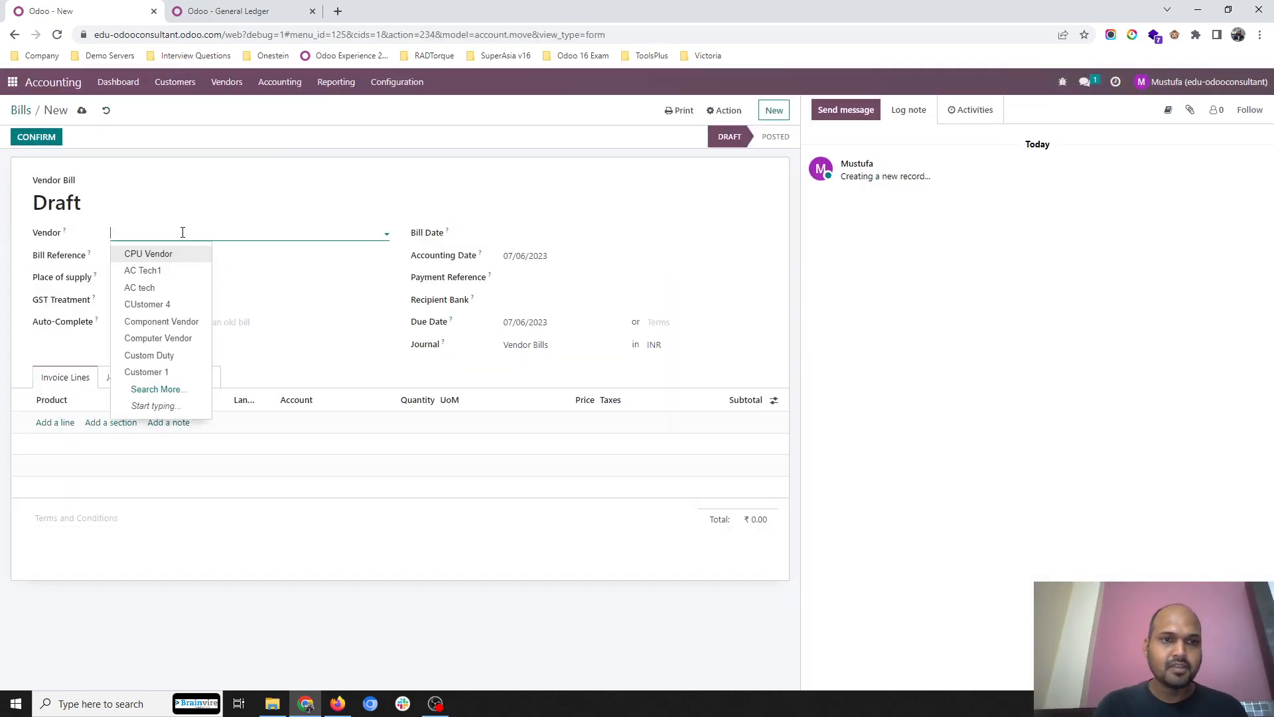
mouse_move(179, 268)
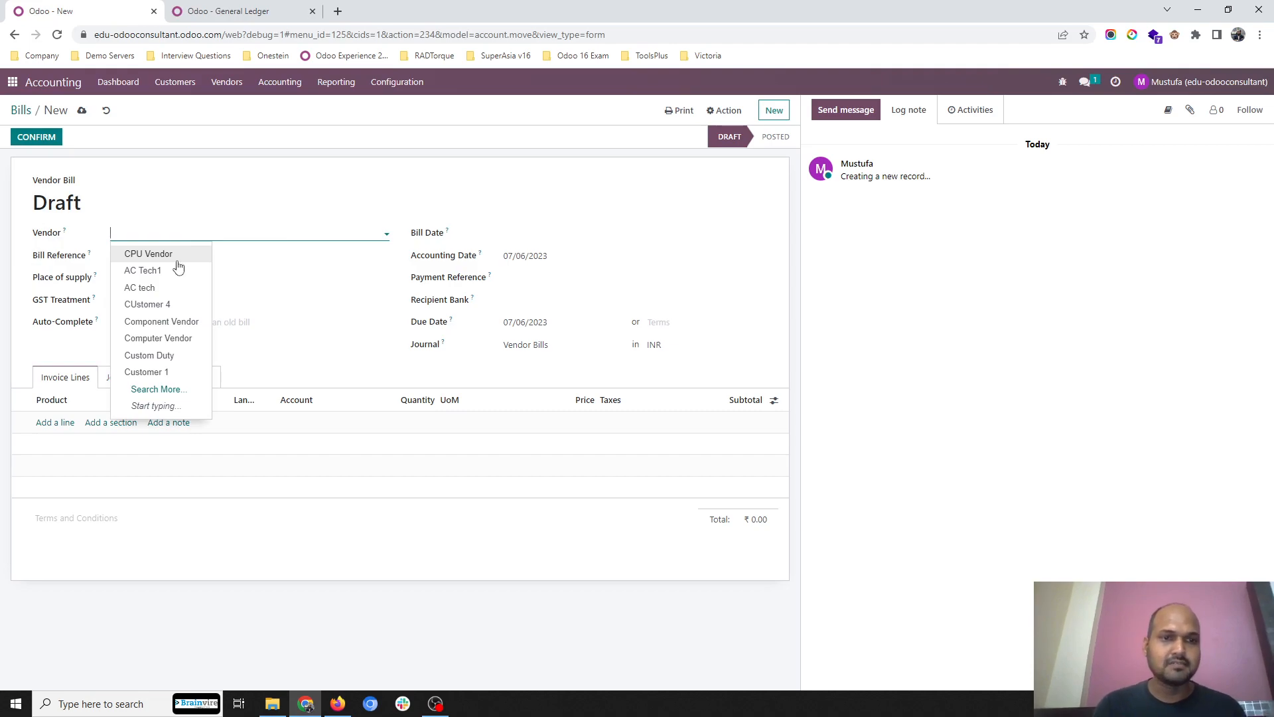
left_click(150, 356)
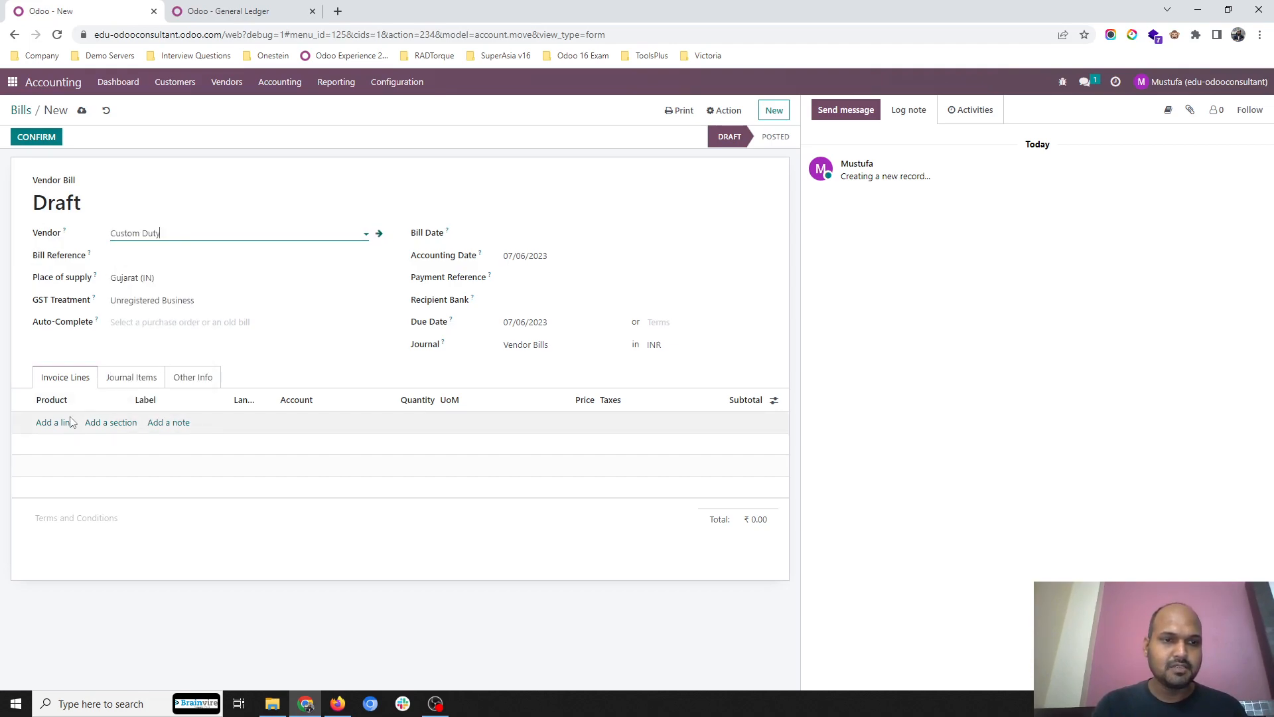
- Add a Custom Duty landed-cost line and set the bill currency to EUR
left_click(53, 422)
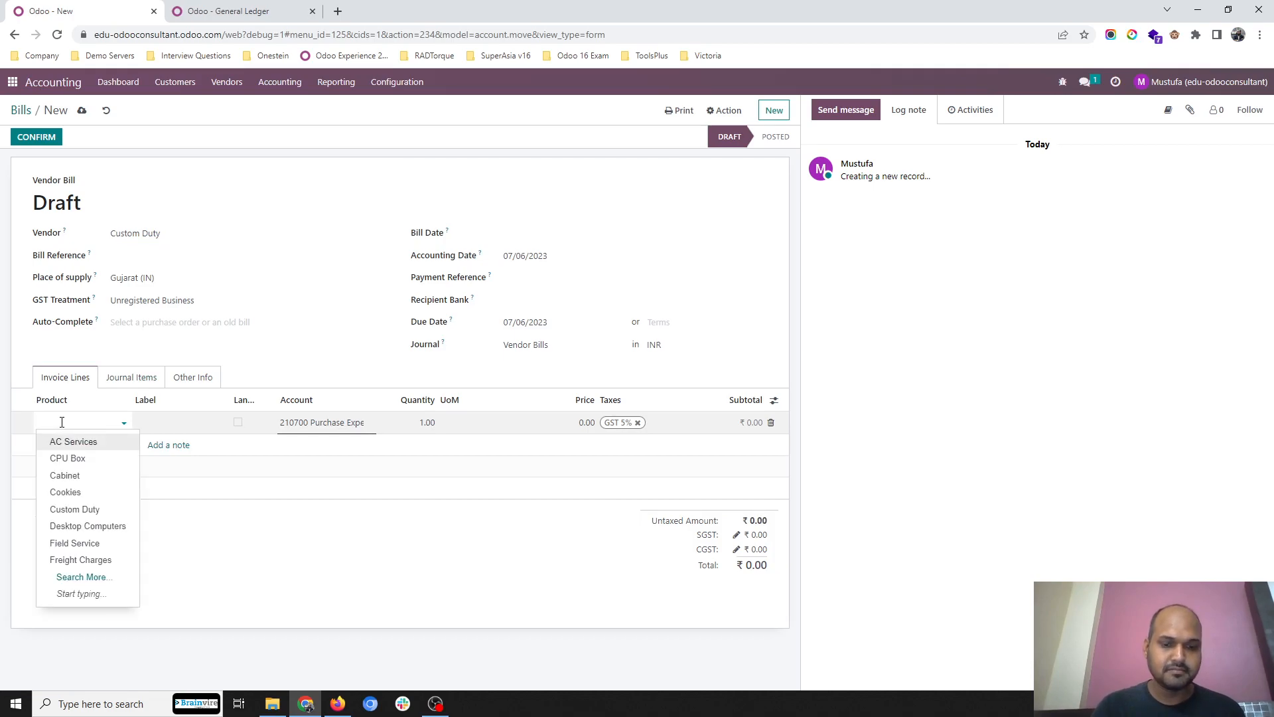
left_click(74, 509)
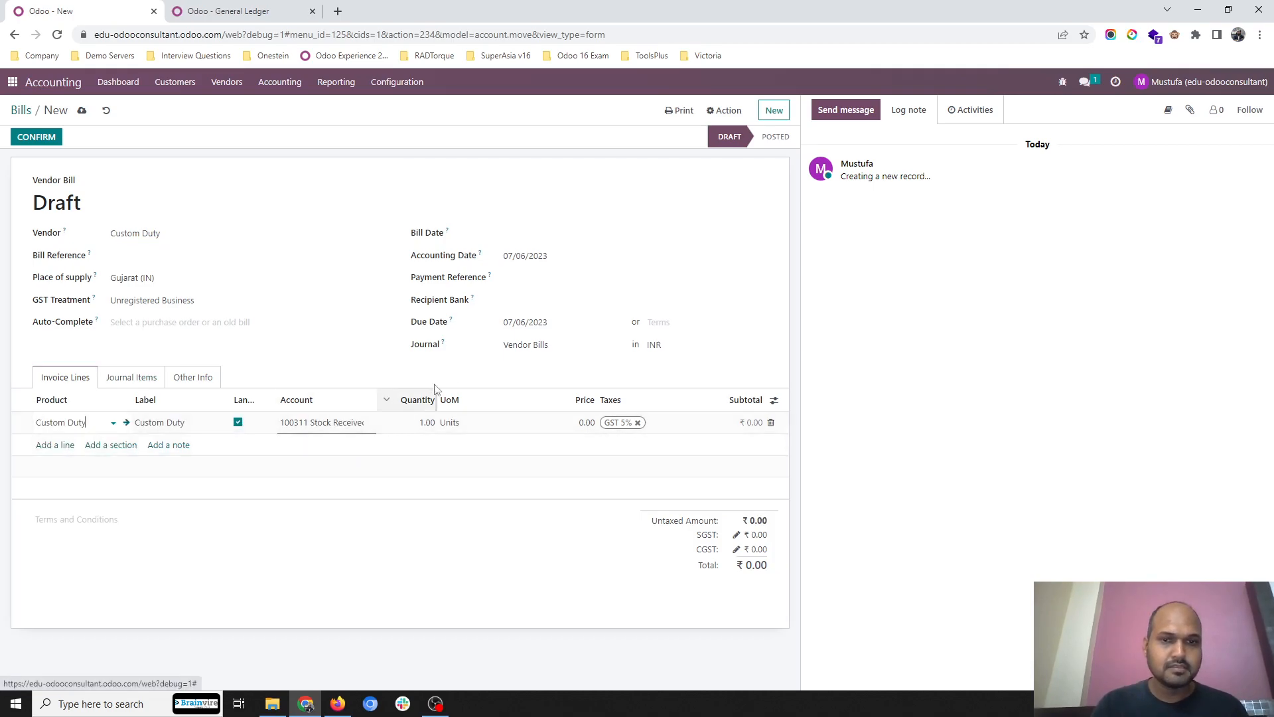
mouse_move(570, 389)
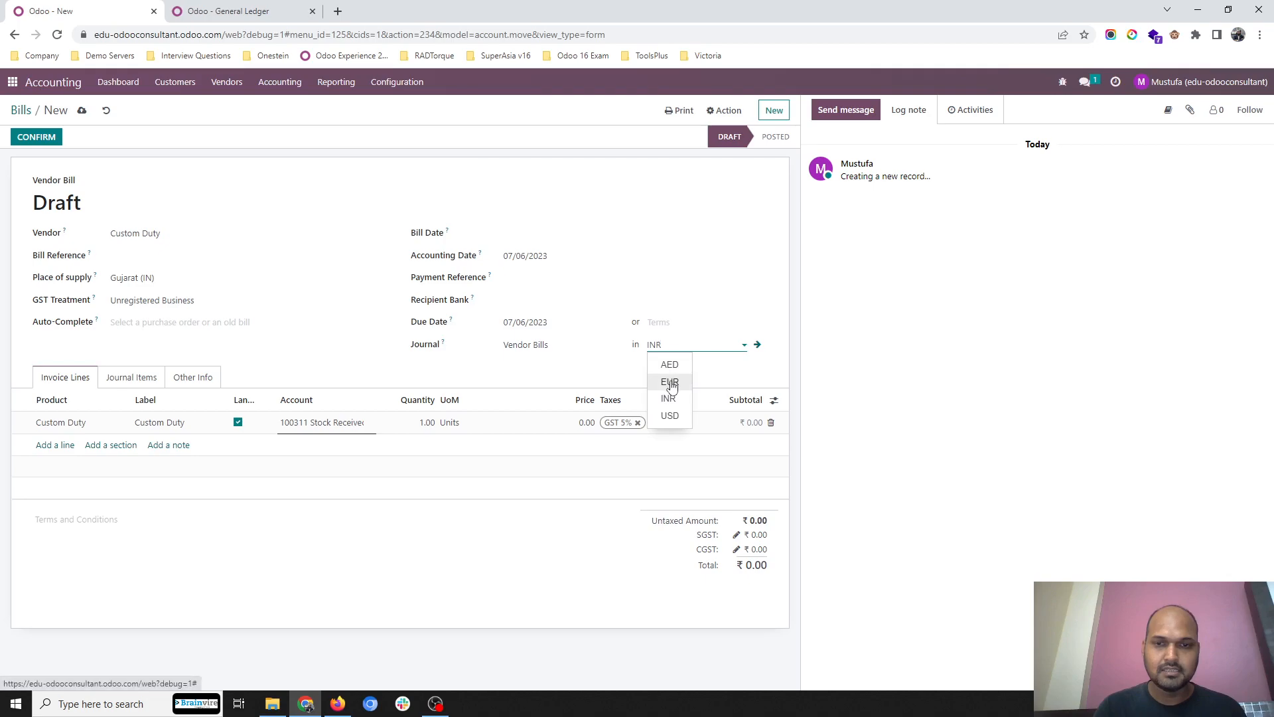
left_click(668, 382)
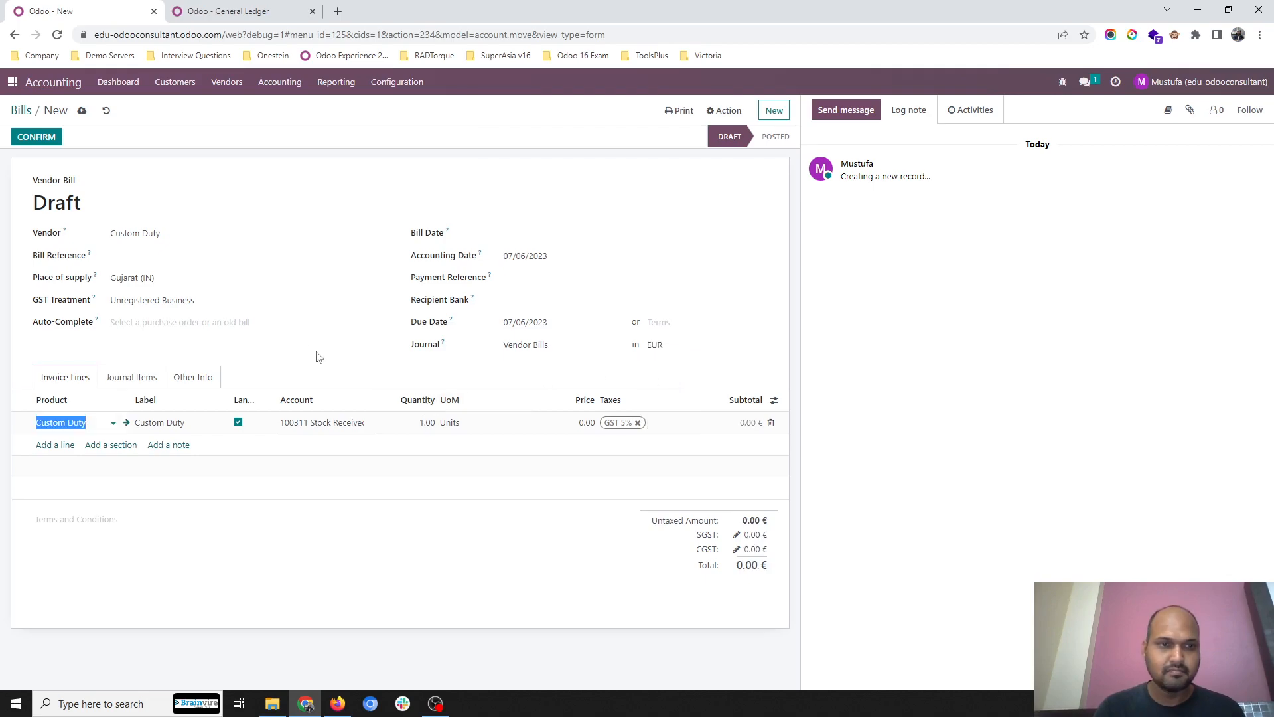
mouse_move(417, 435)
type("50")
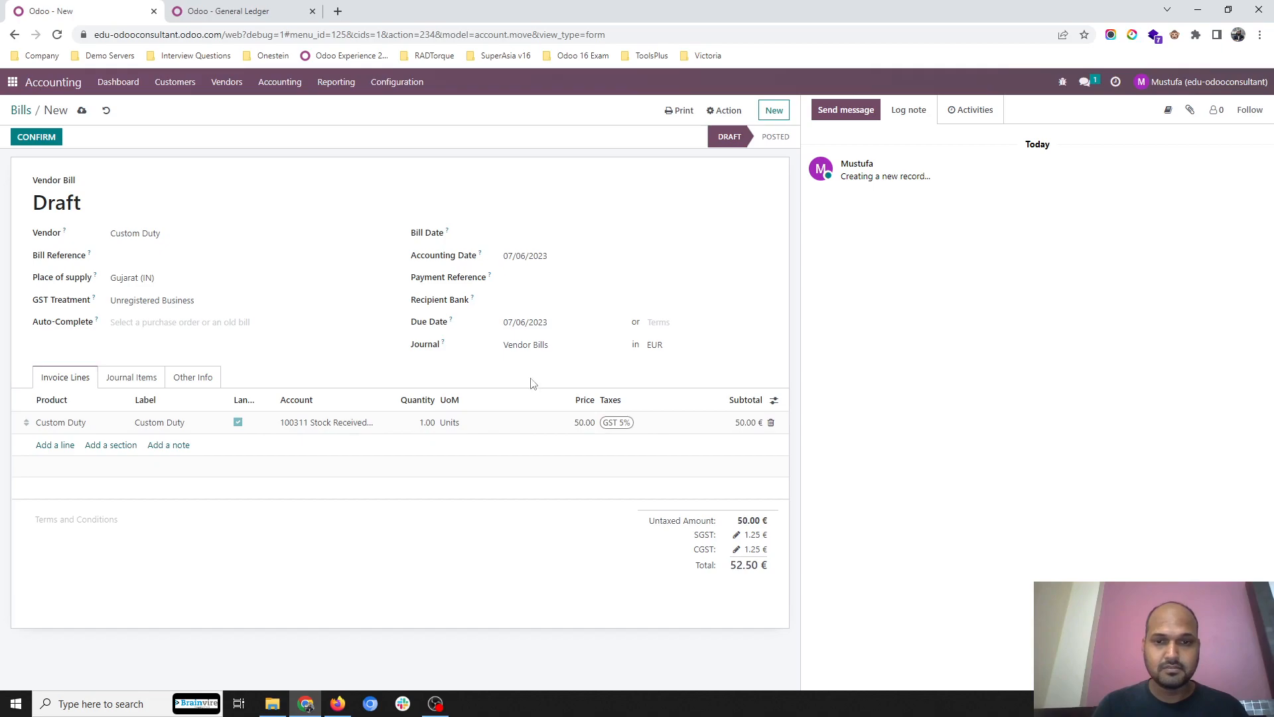
mouse_move(131, 377)
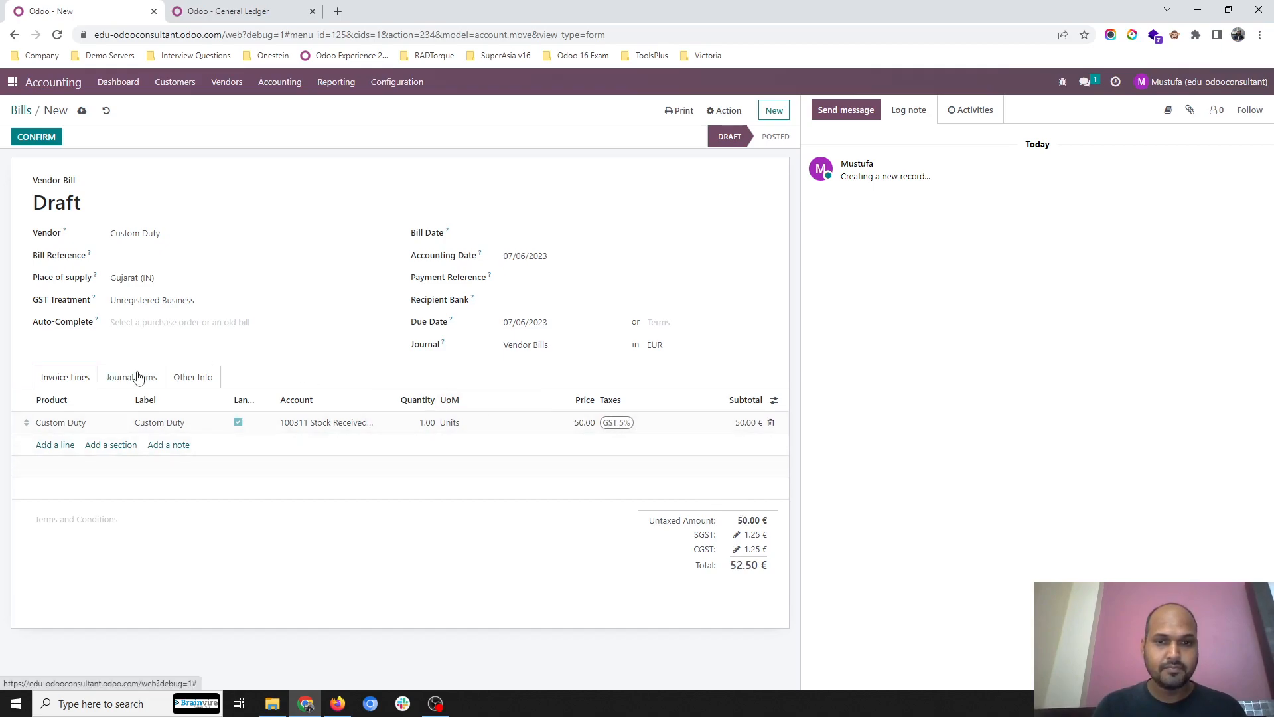
- Show the Amount in Currency column on the bill's journal items
left_click(132, 375)
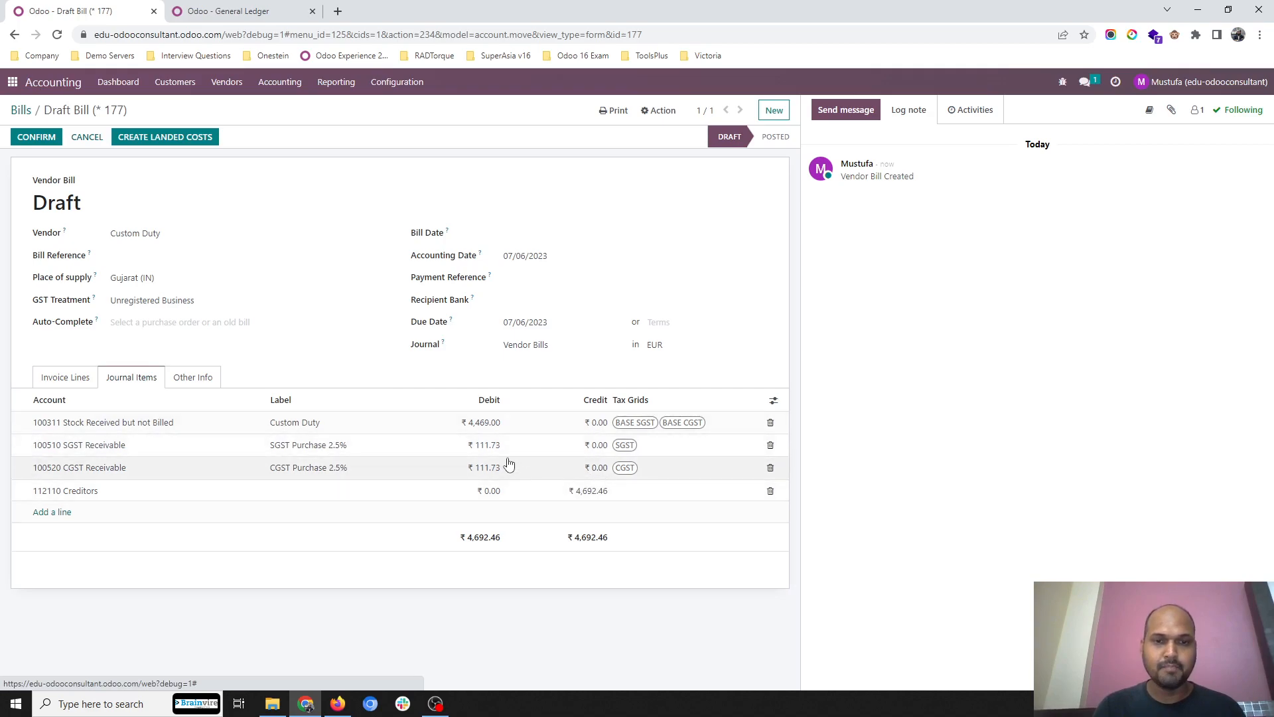
mouse_move(784, 406)
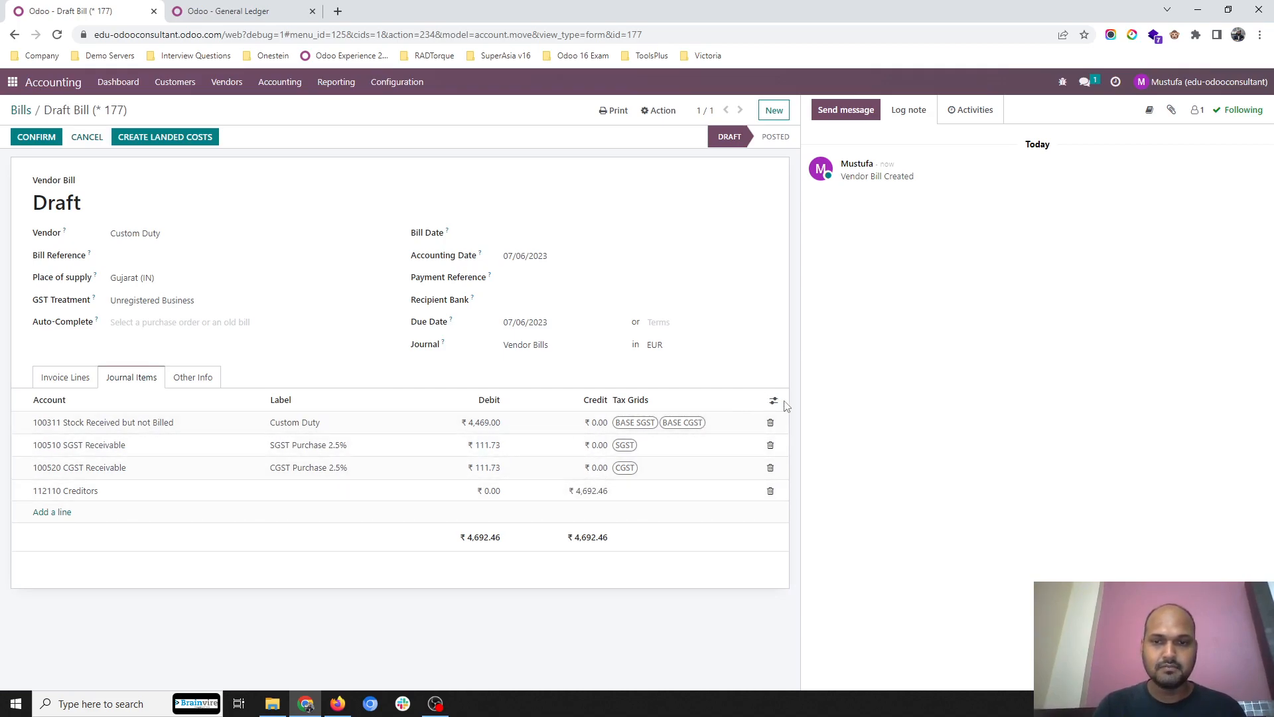
left_click(773, 400)
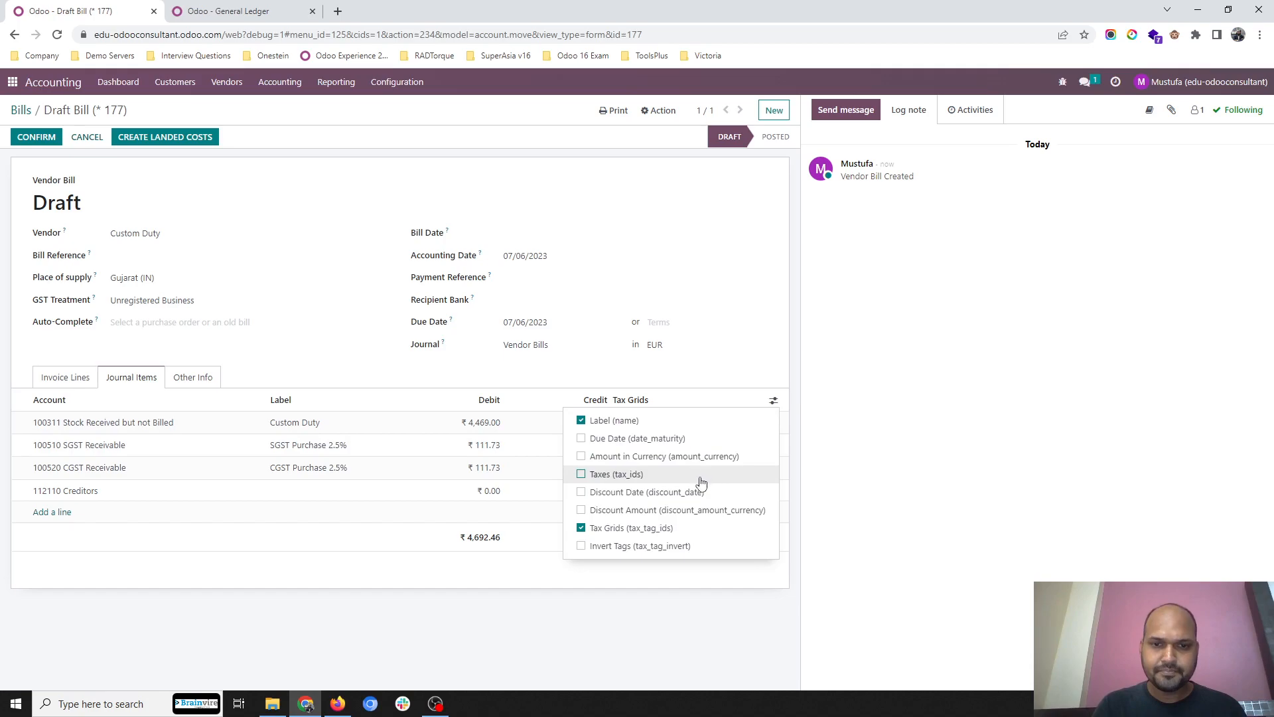
left_click(580, 455)
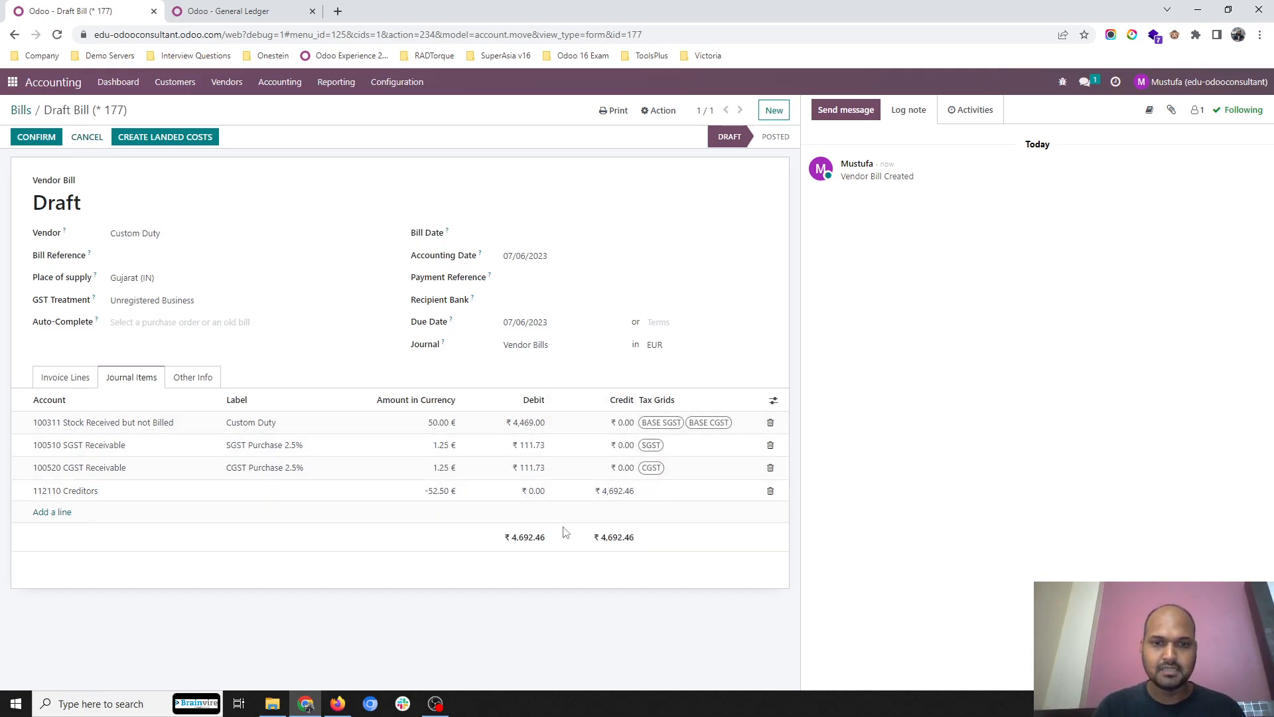
left_click(64, 375)
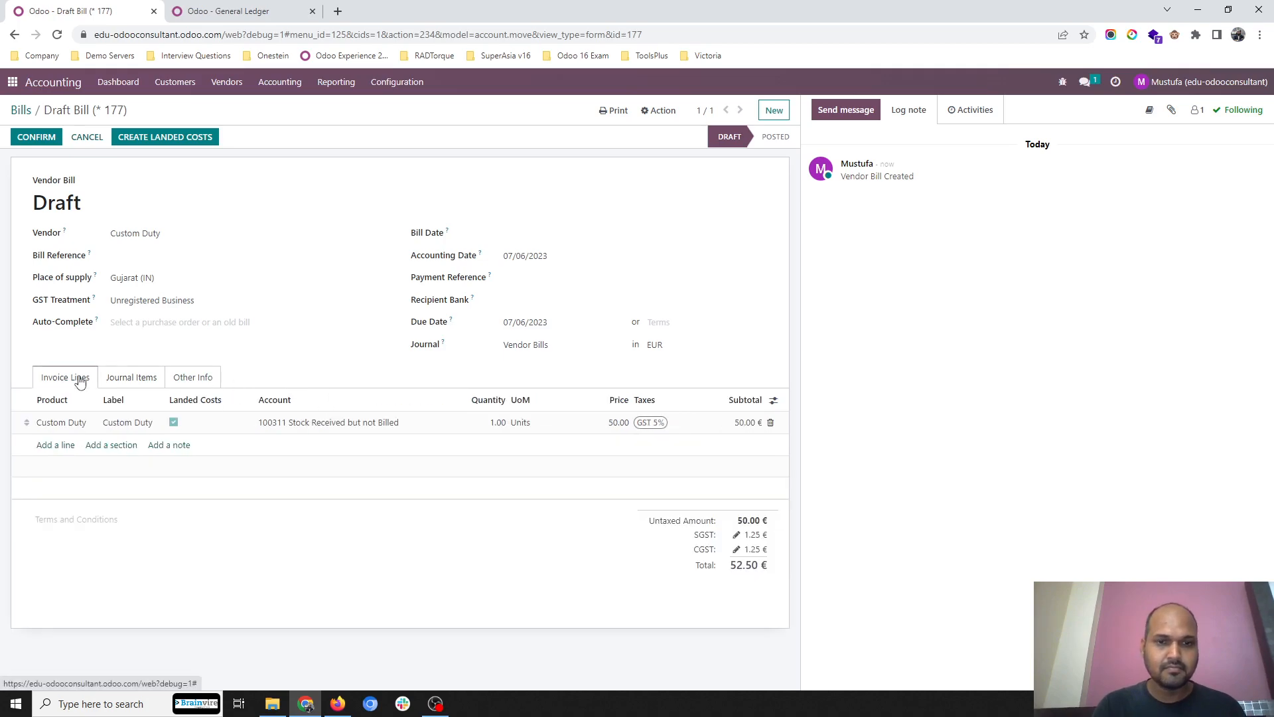
- Remove the GST 5% tax from the Custom Duty line and date the bill 6 July 2023
left_click(59, 422)
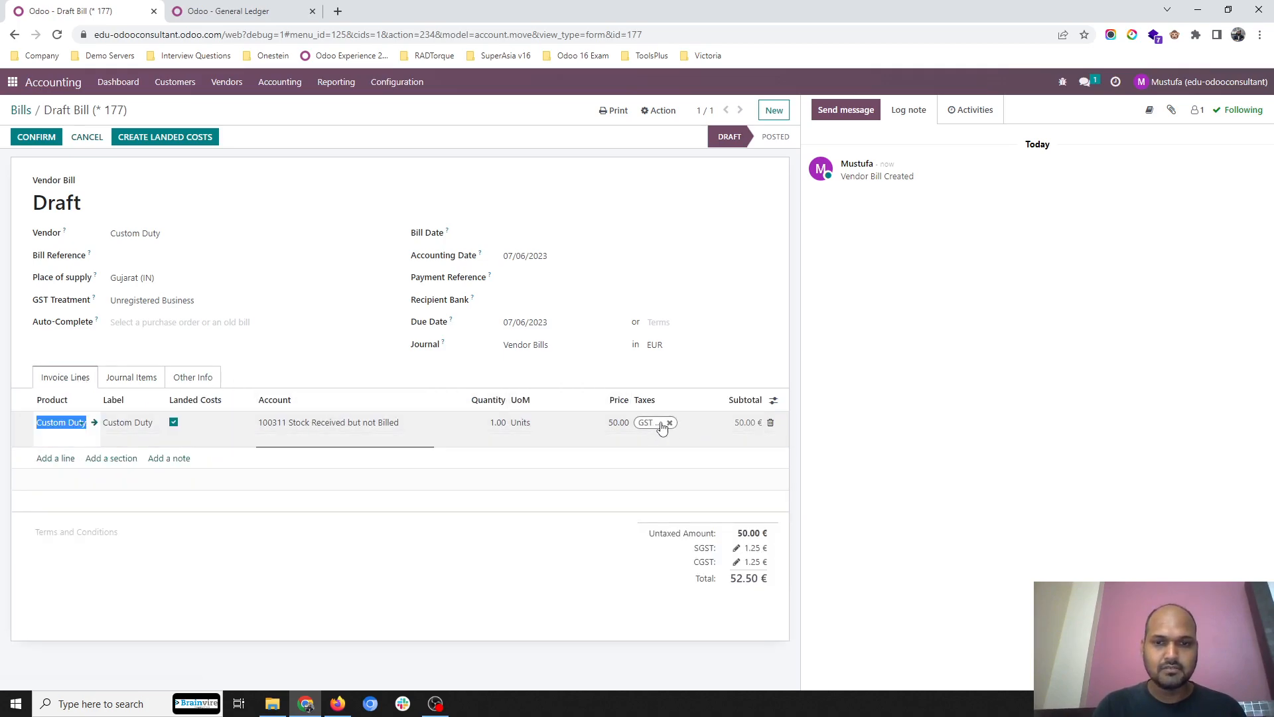
left_click(667, 422)
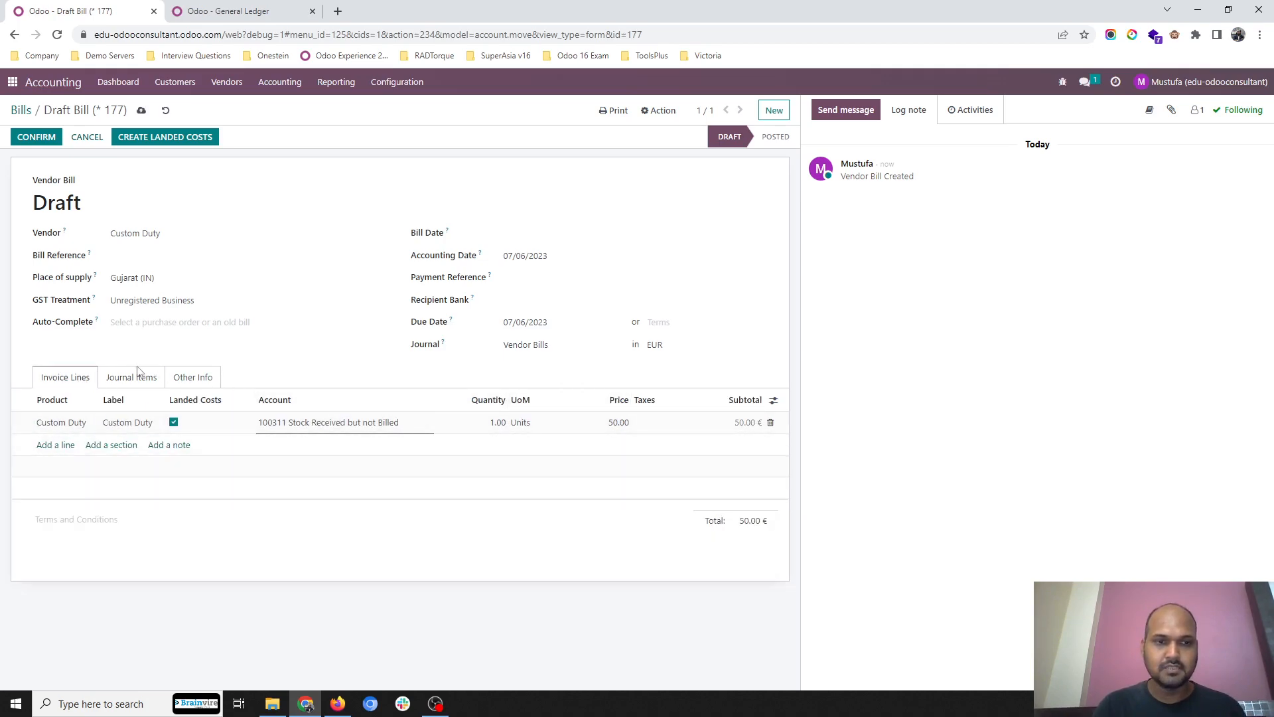
mouse_move(132, 375)
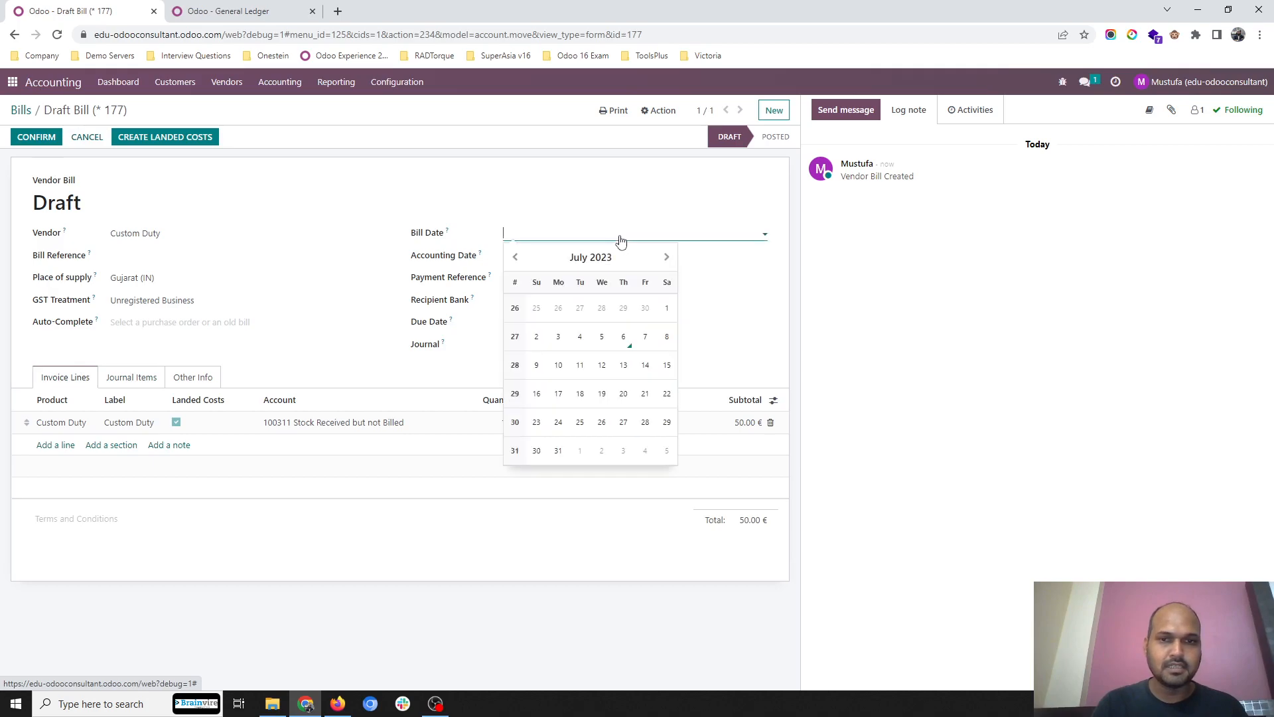
left_click(622, 335)
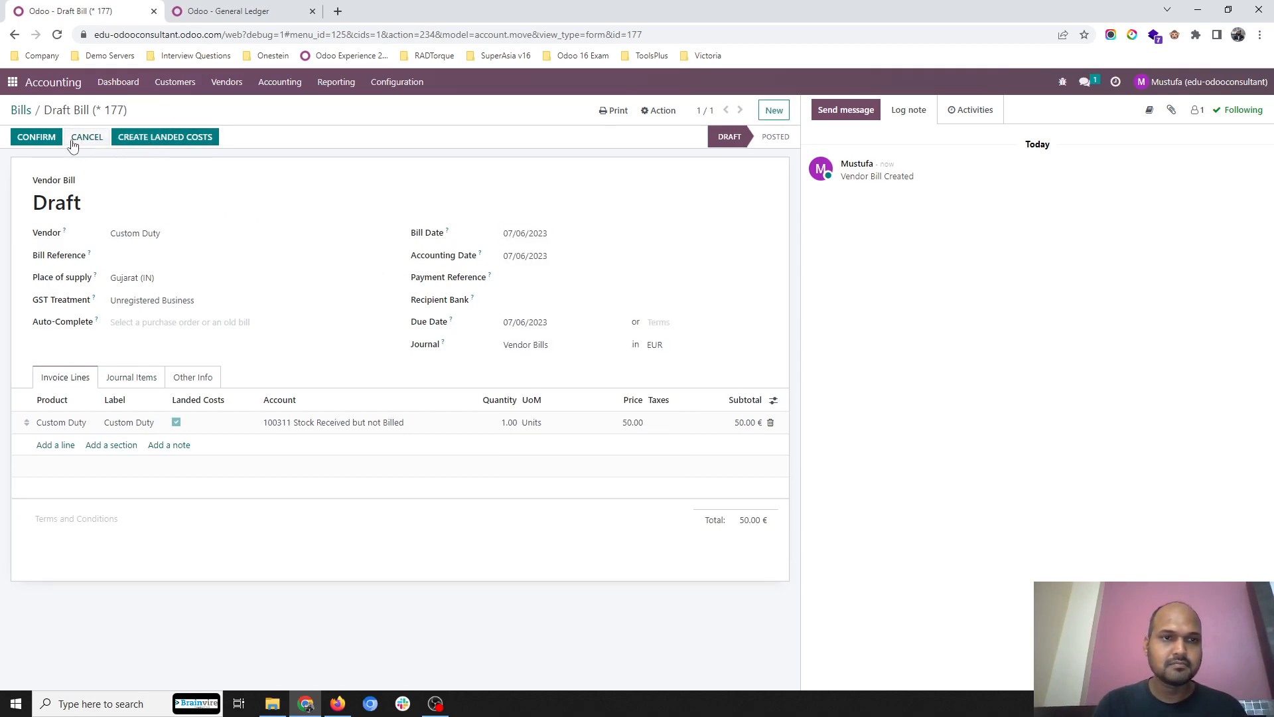
- Confirm the Custom Duty bill and create landed cost LC/2023/0001 on WH/INWARD/00017, reviewing its valuation adjustments
left_click(36, 136)
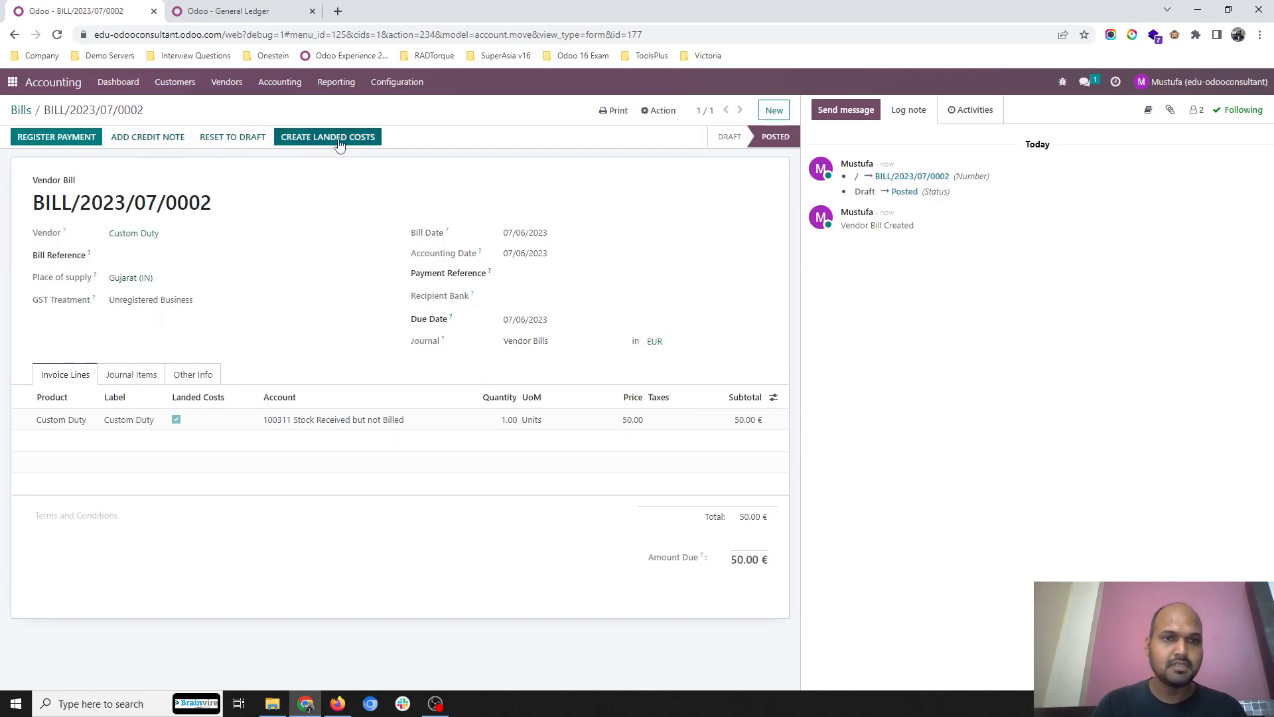
left_click(328, 137)
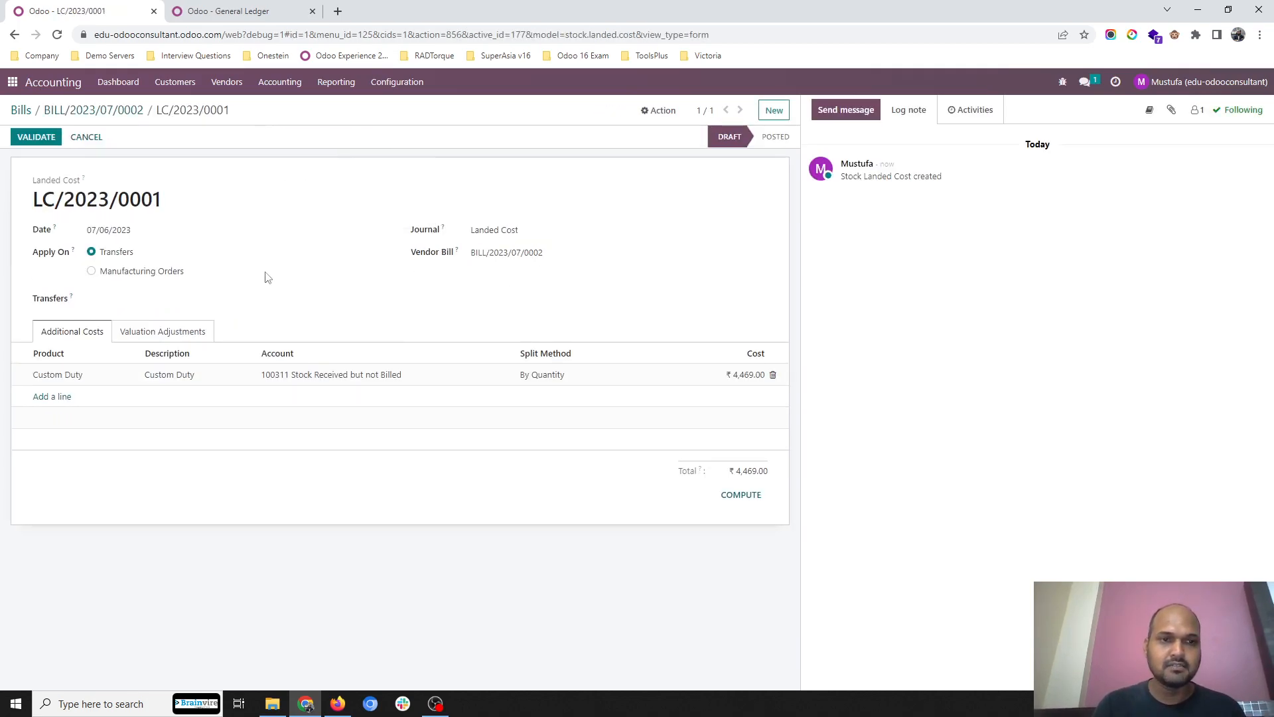
left_click(236, 299)
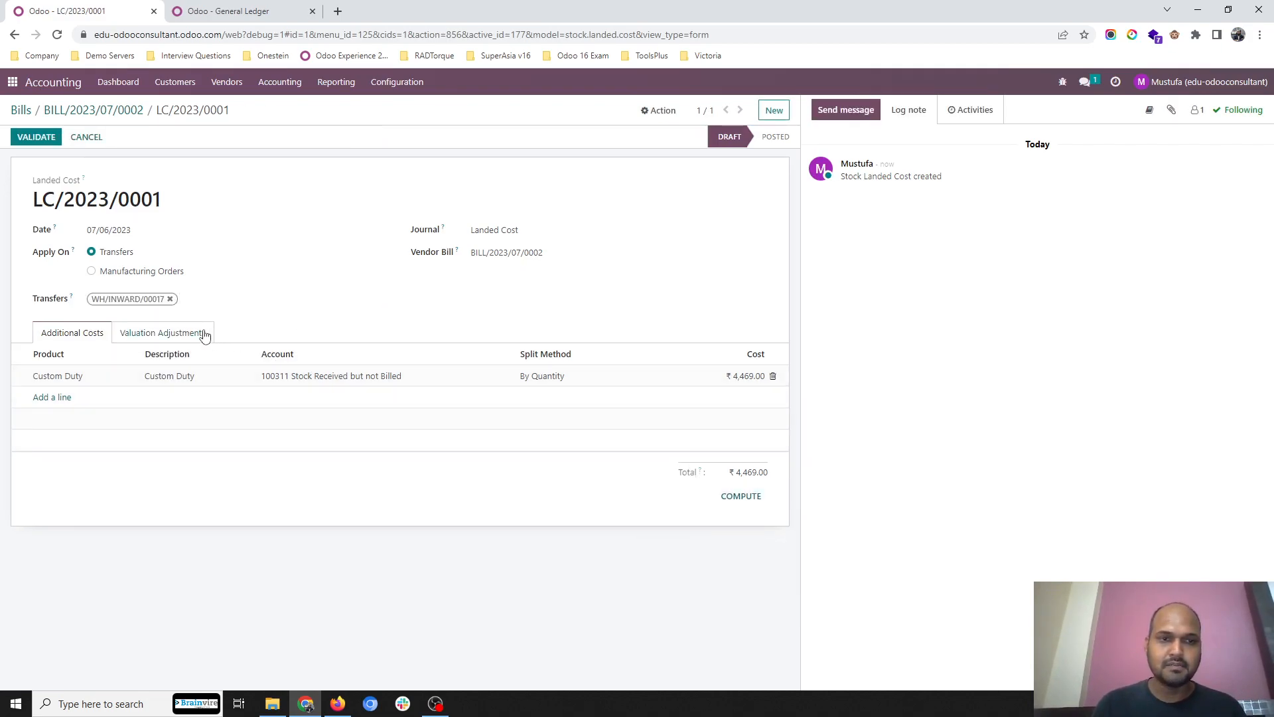
left_click(162, 332)
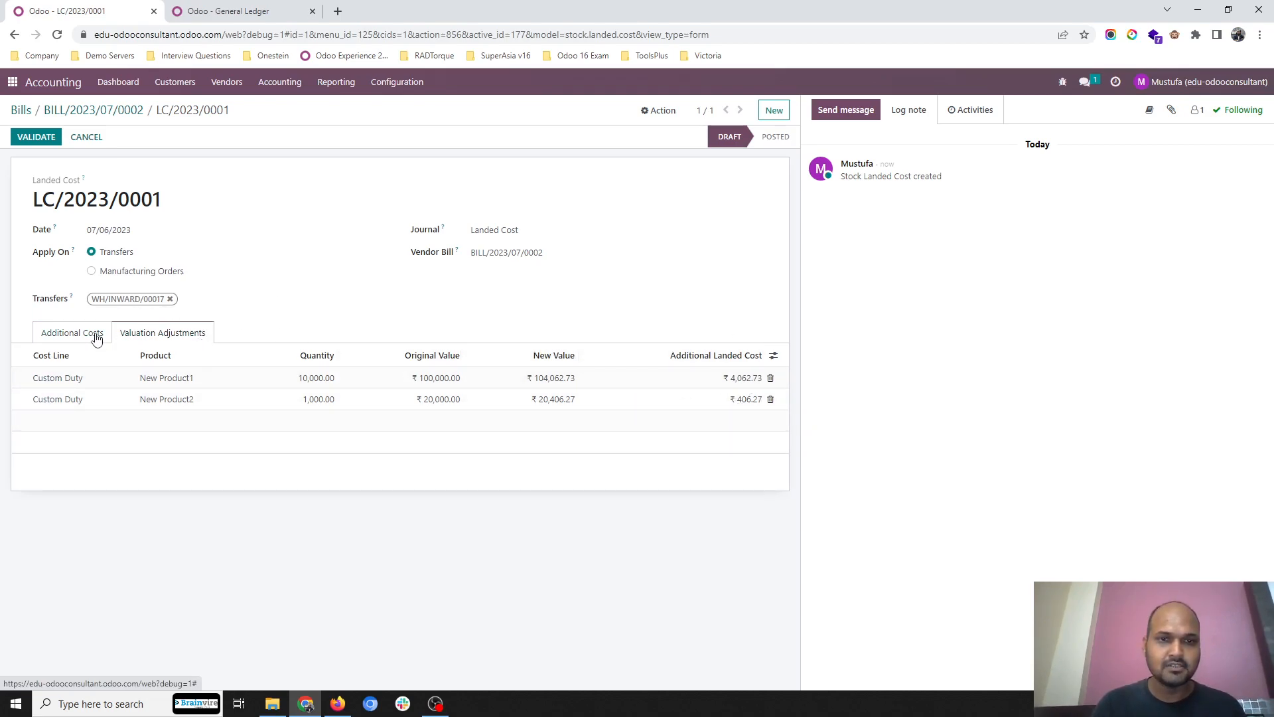
left_click(72, 332)
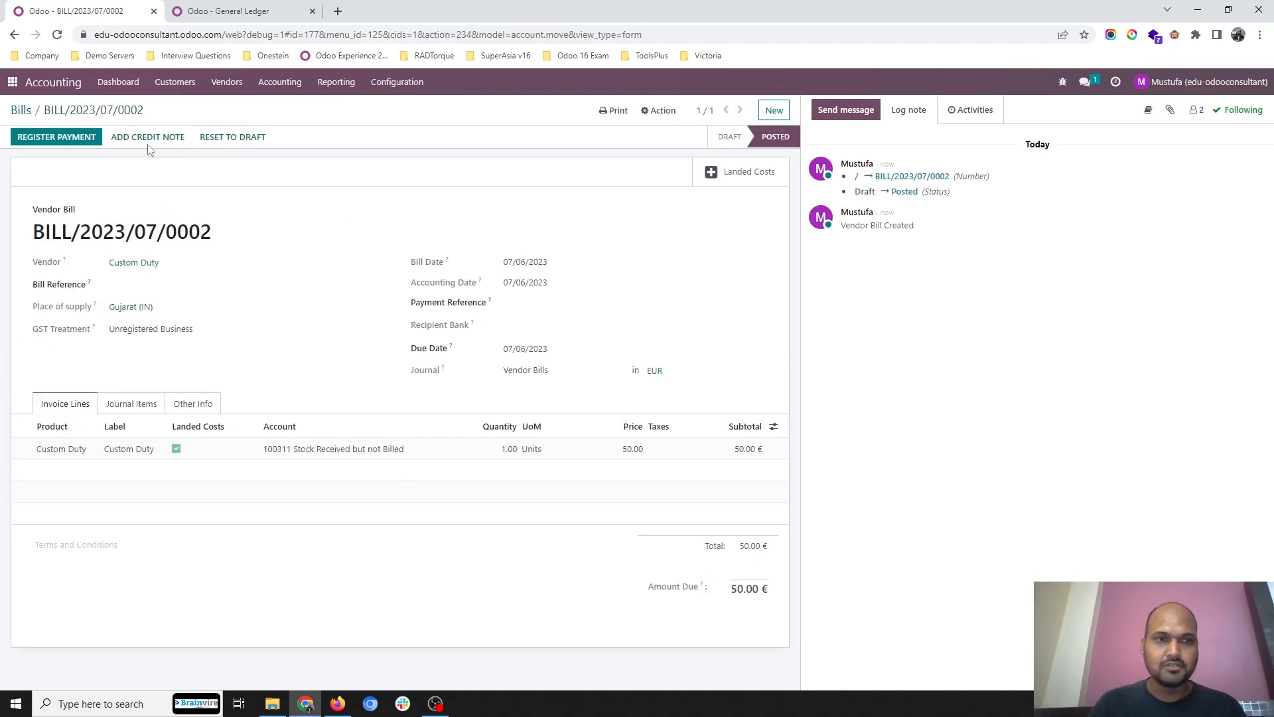
- Review the posted Custom Duty bill's journal items, ₹4,469 from Stock Received but not Billed to Creditors
left_click(746, 171)
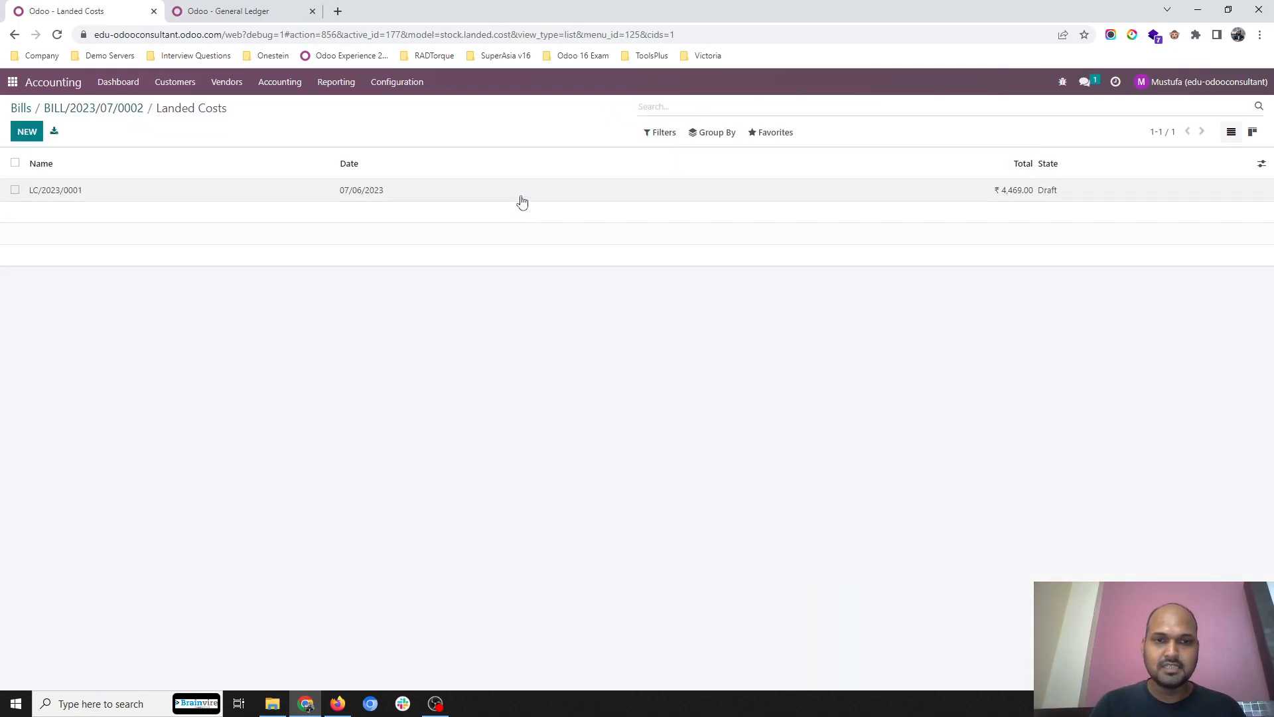
left_click(55, 190)
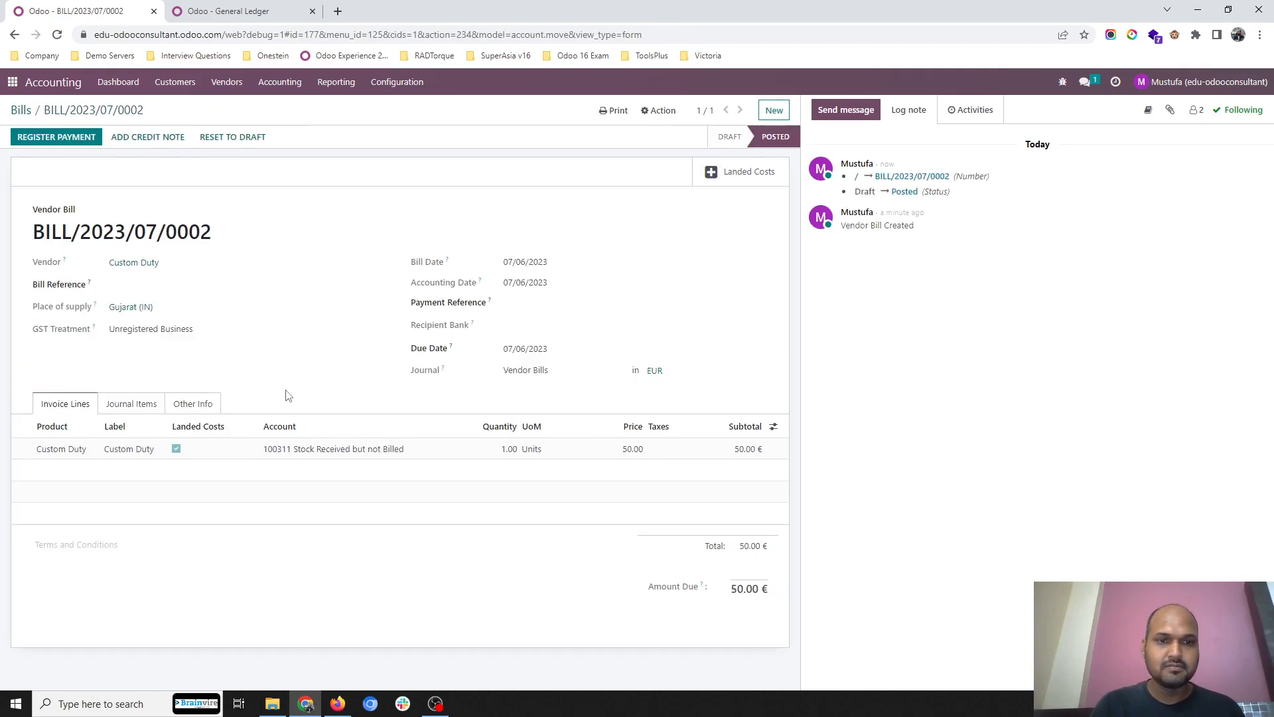
left_click(131, 403)
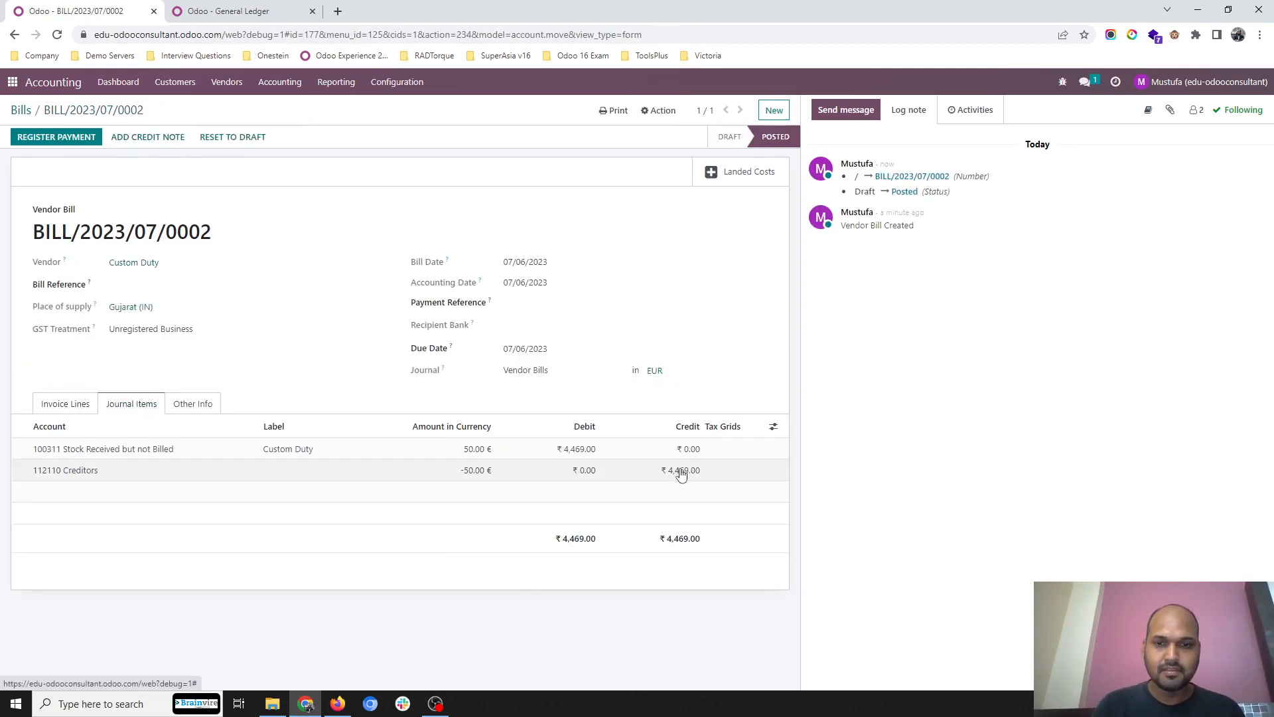
mouse_move(80, 130)
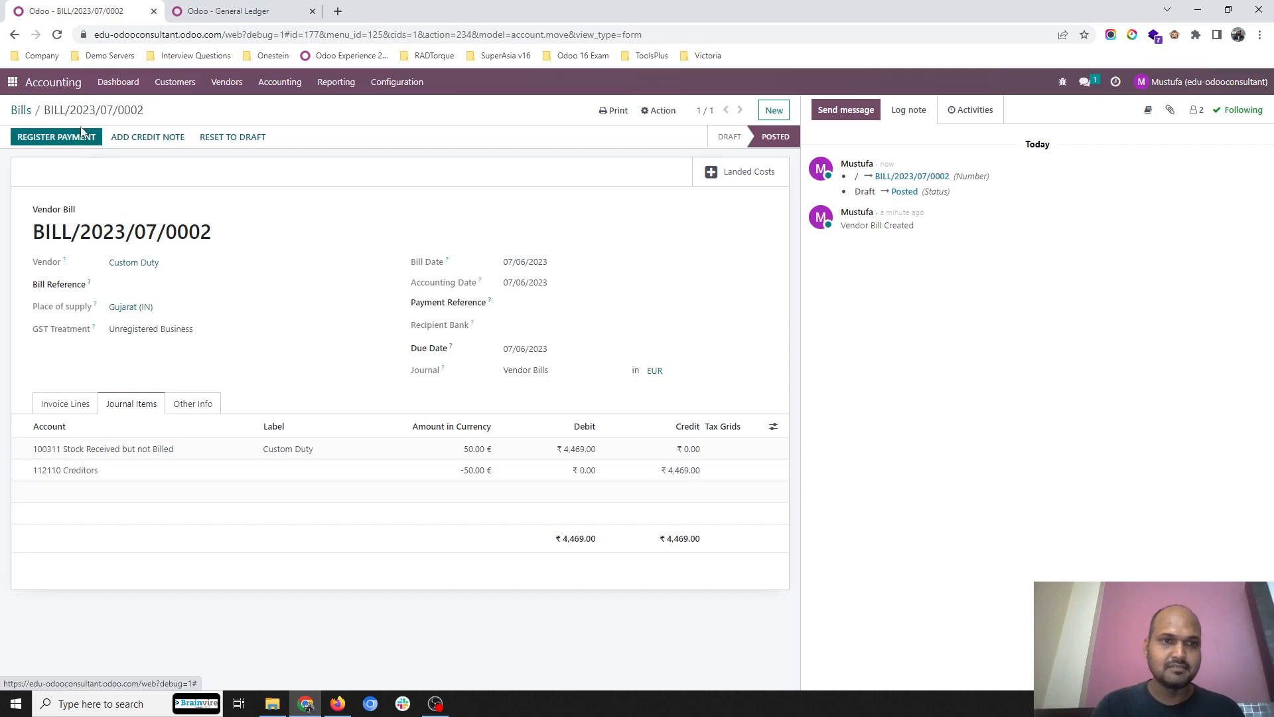
- Reopen landed cost LC/2023/0001 from the bill's Landed Costs button and validate it
left_click(737, 171)
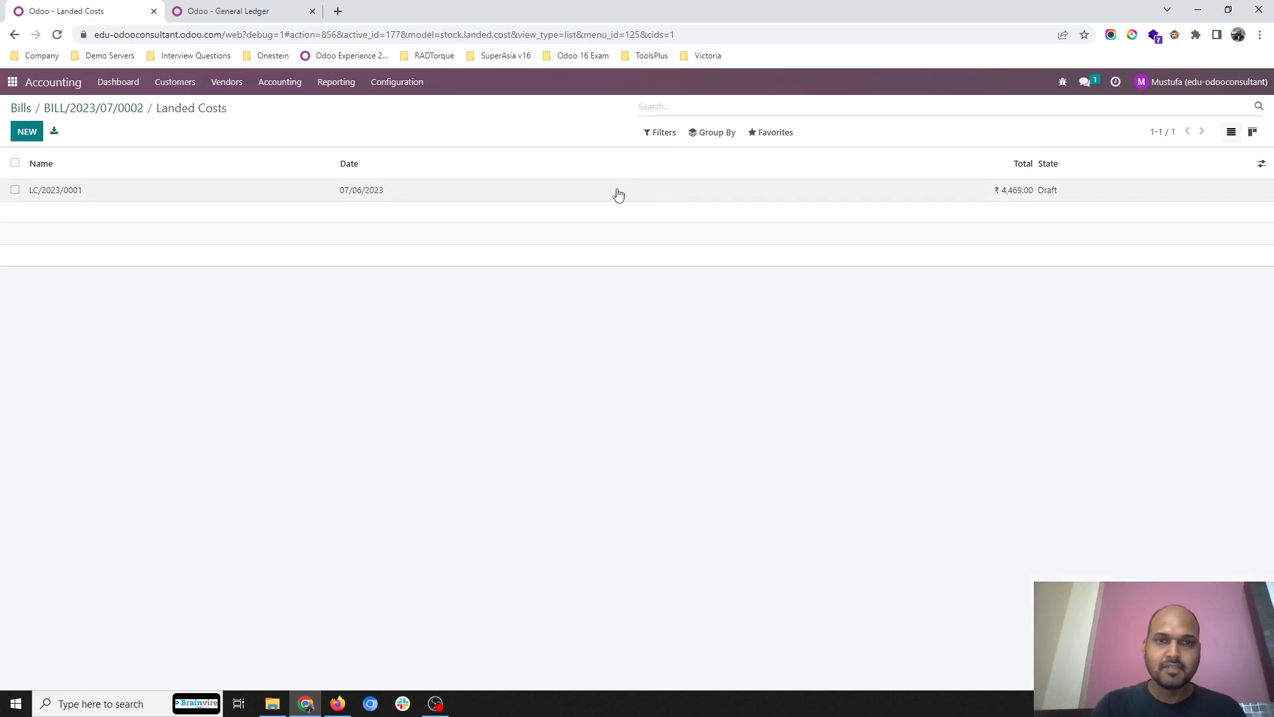
left_click(56, 190)
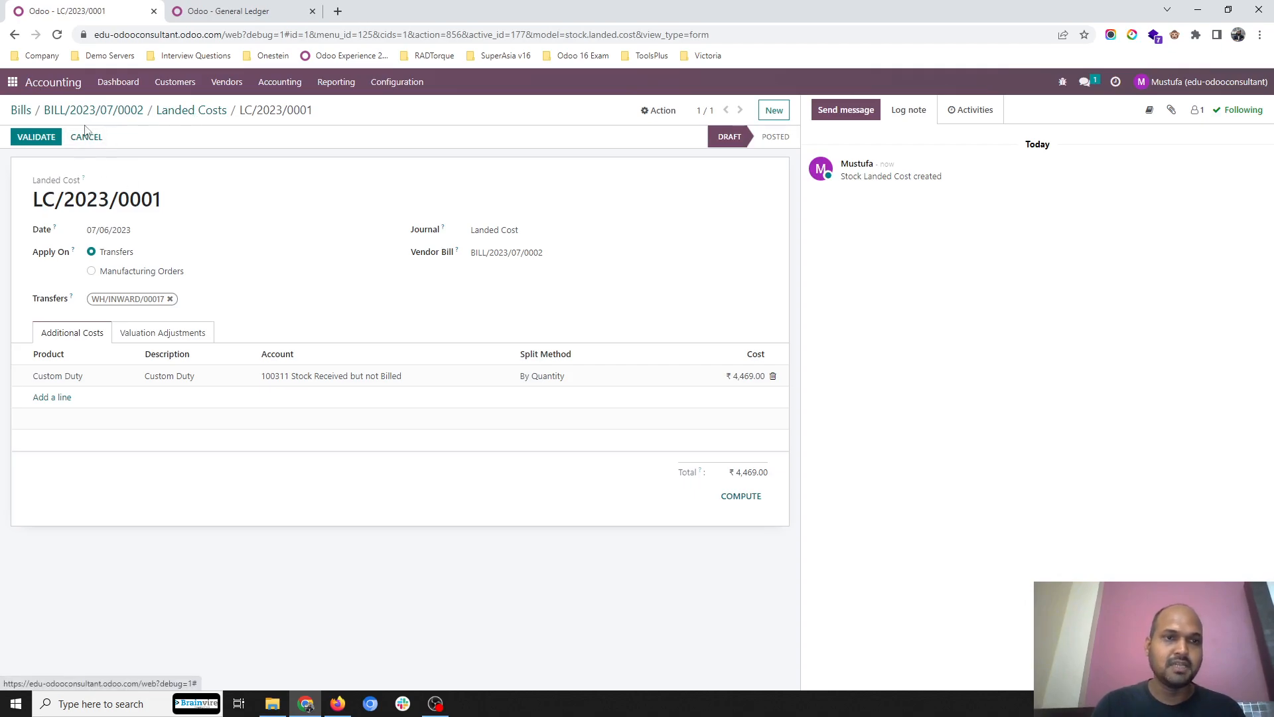
mouse_move(36, 135)
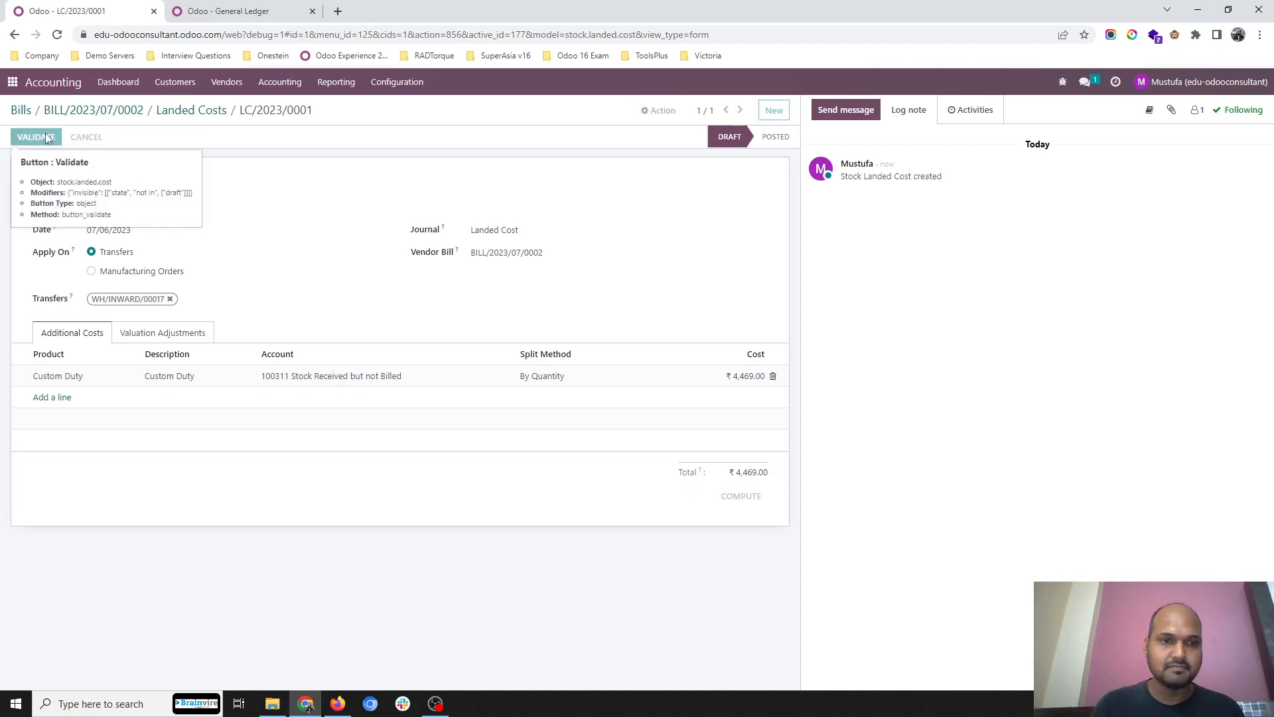
left_click(236, 10)
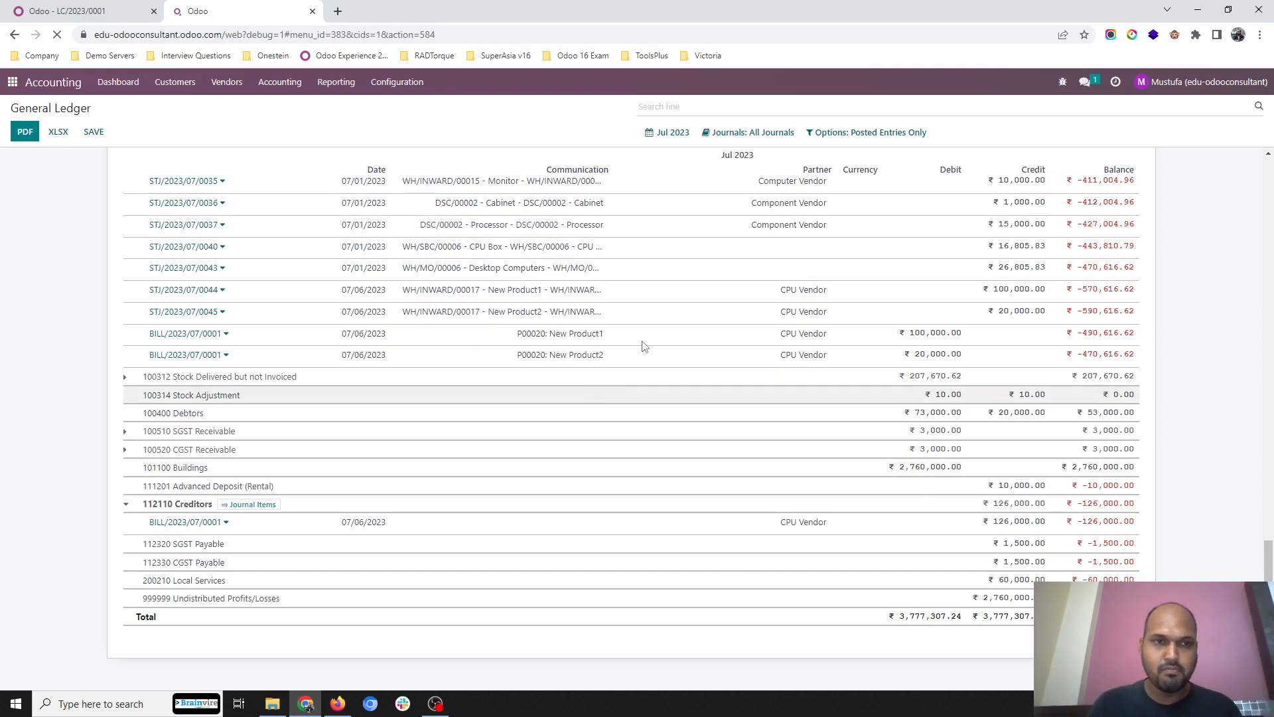
- Scroll the General Ledger to see LC/2023/0001's ₹4,469 split across New Product1 and New Product2
scroll("up", 3)
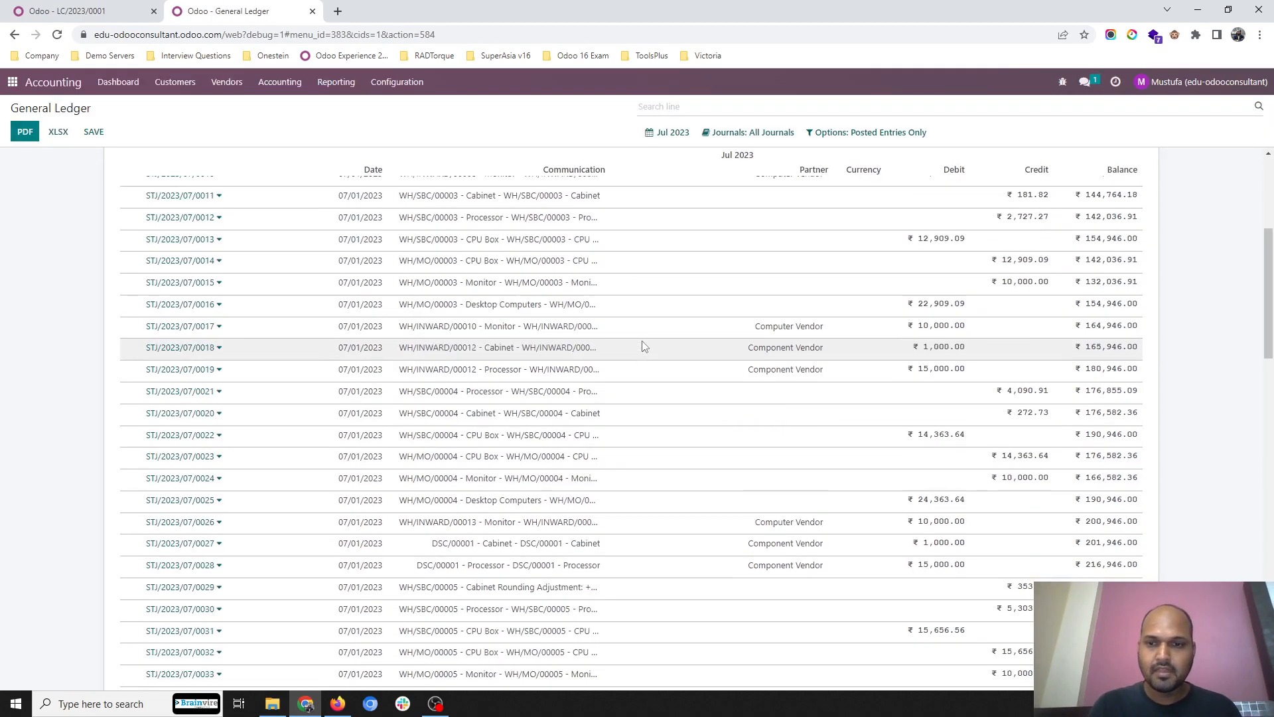
scroll("down", 3)
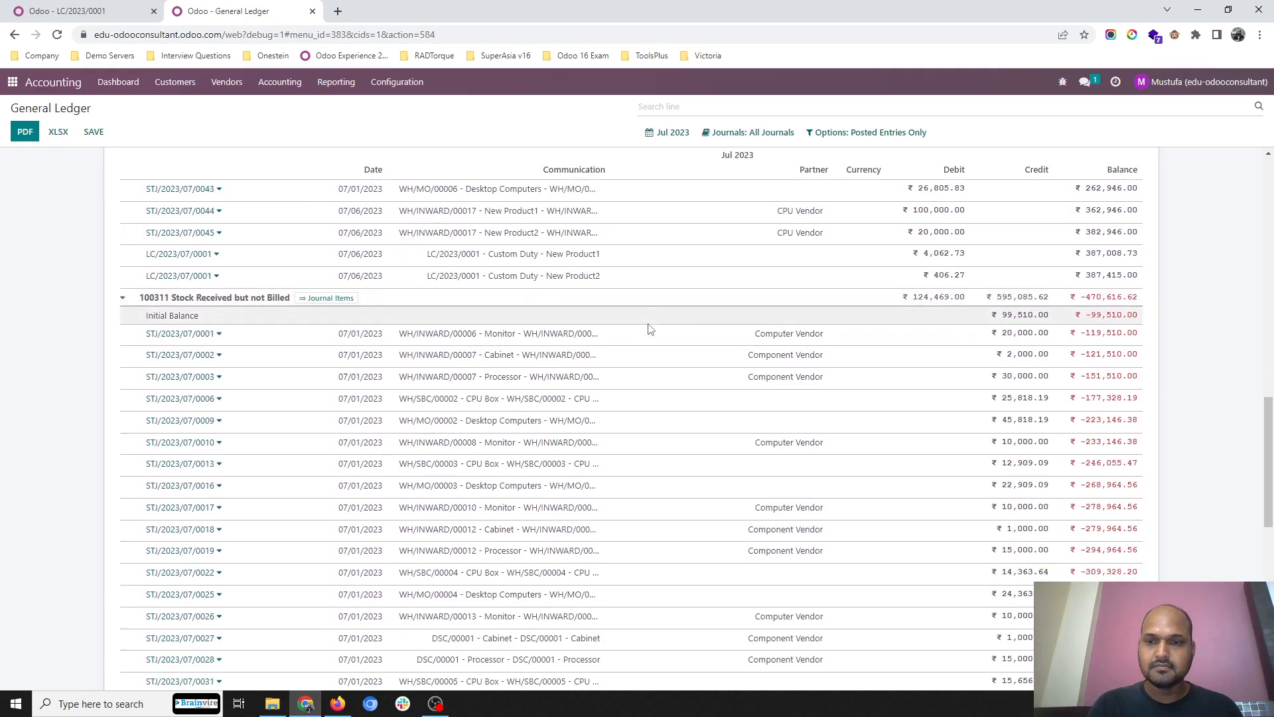
scroll("down", 3)
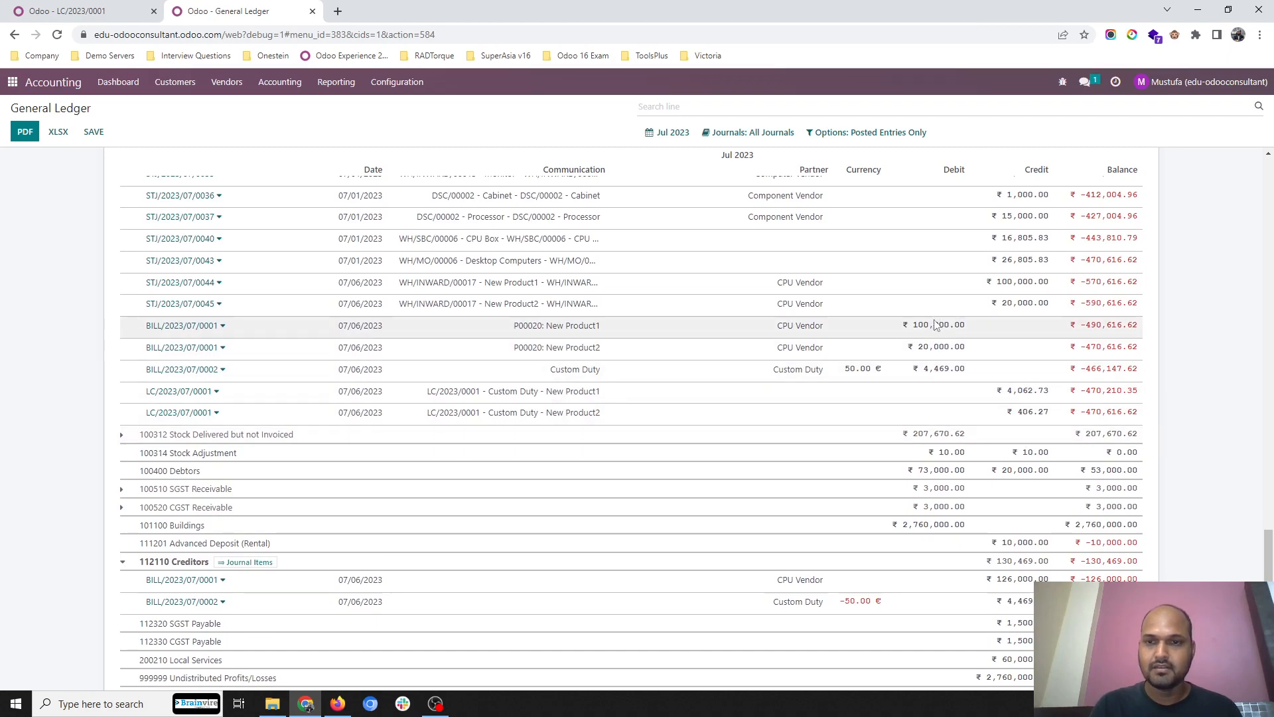
mouse_move(893, 378)
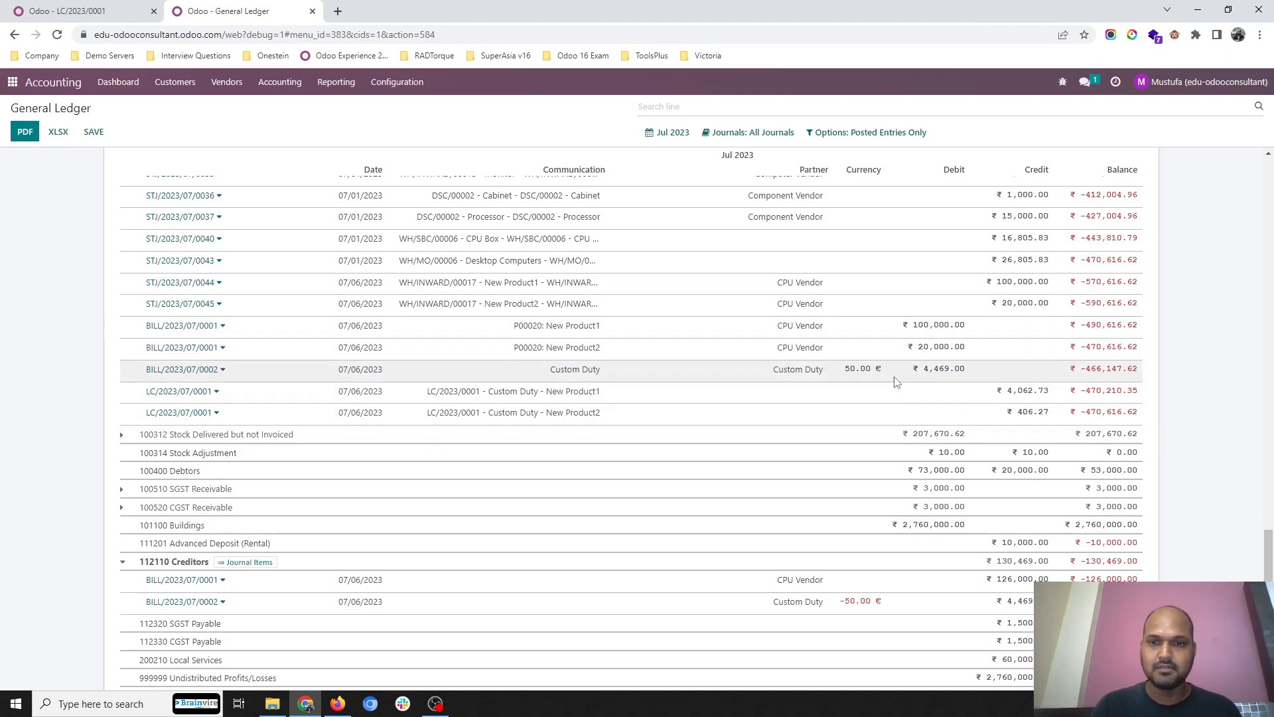
scroll("down", 3)
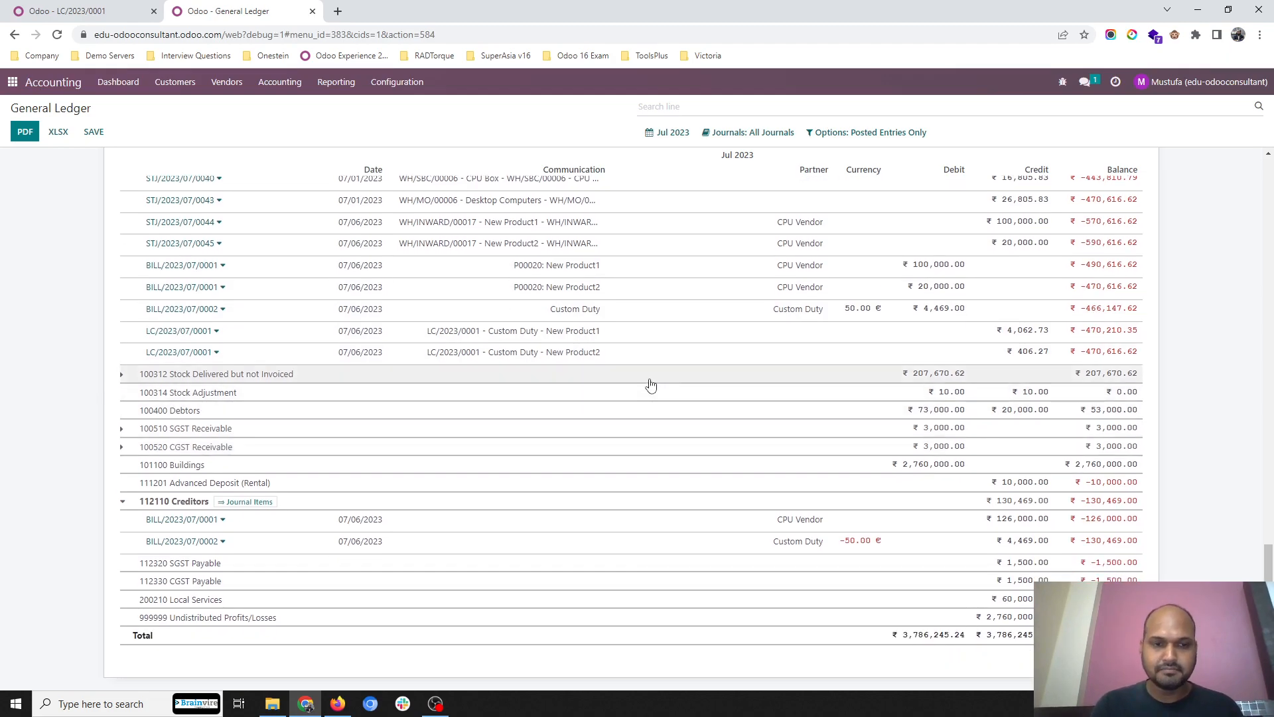
scroll("down", 3)
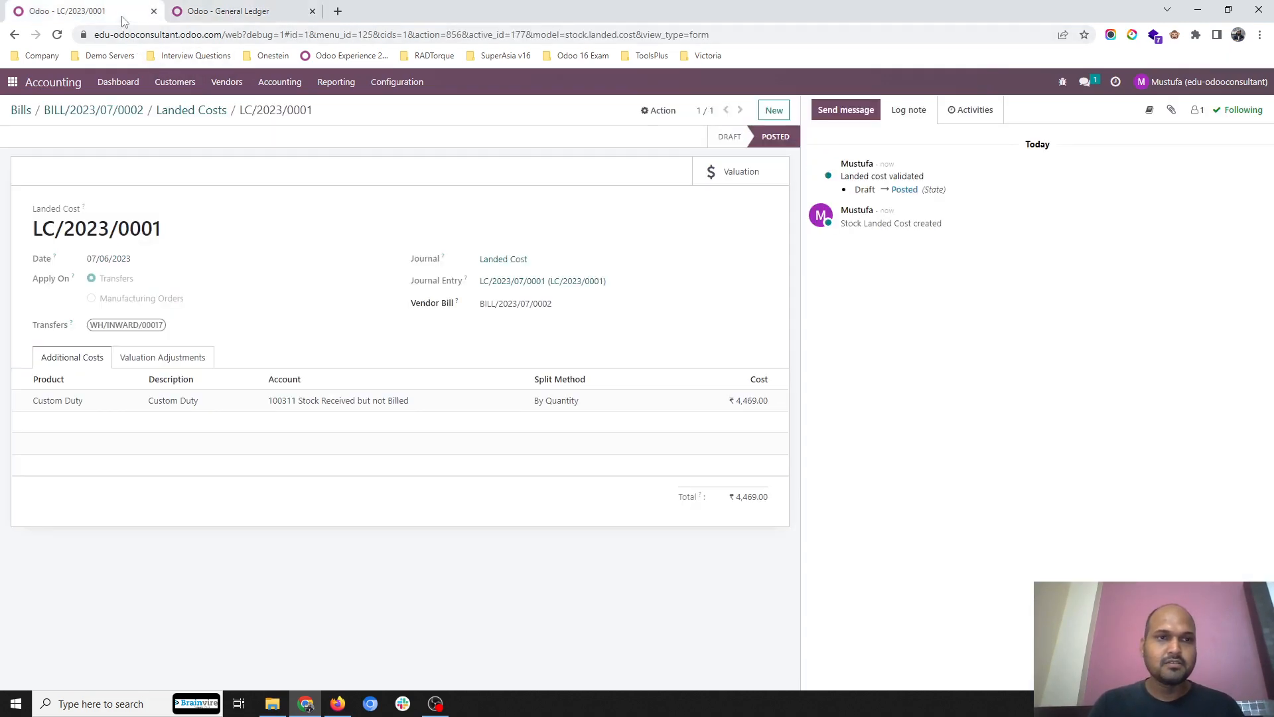
- Start a new vendor bill for Freight Vendor and set its currency to USD
left_click(20, 111)
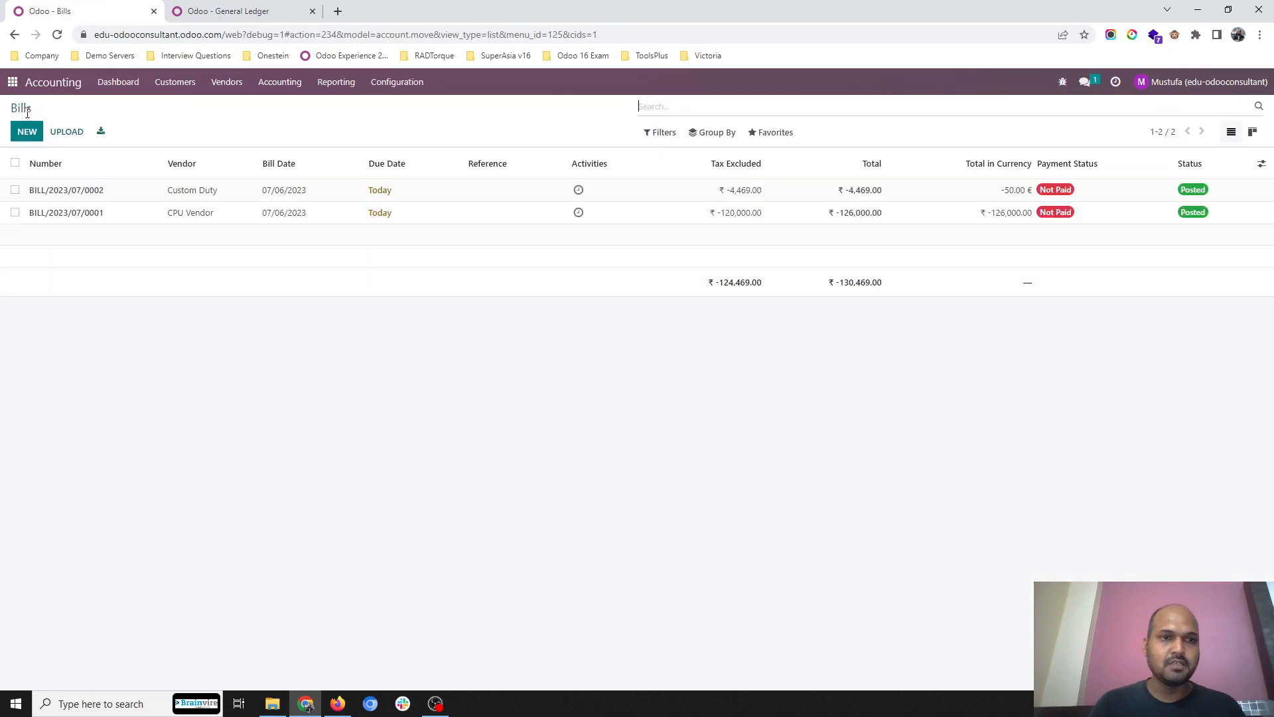
left_click(27, 132)
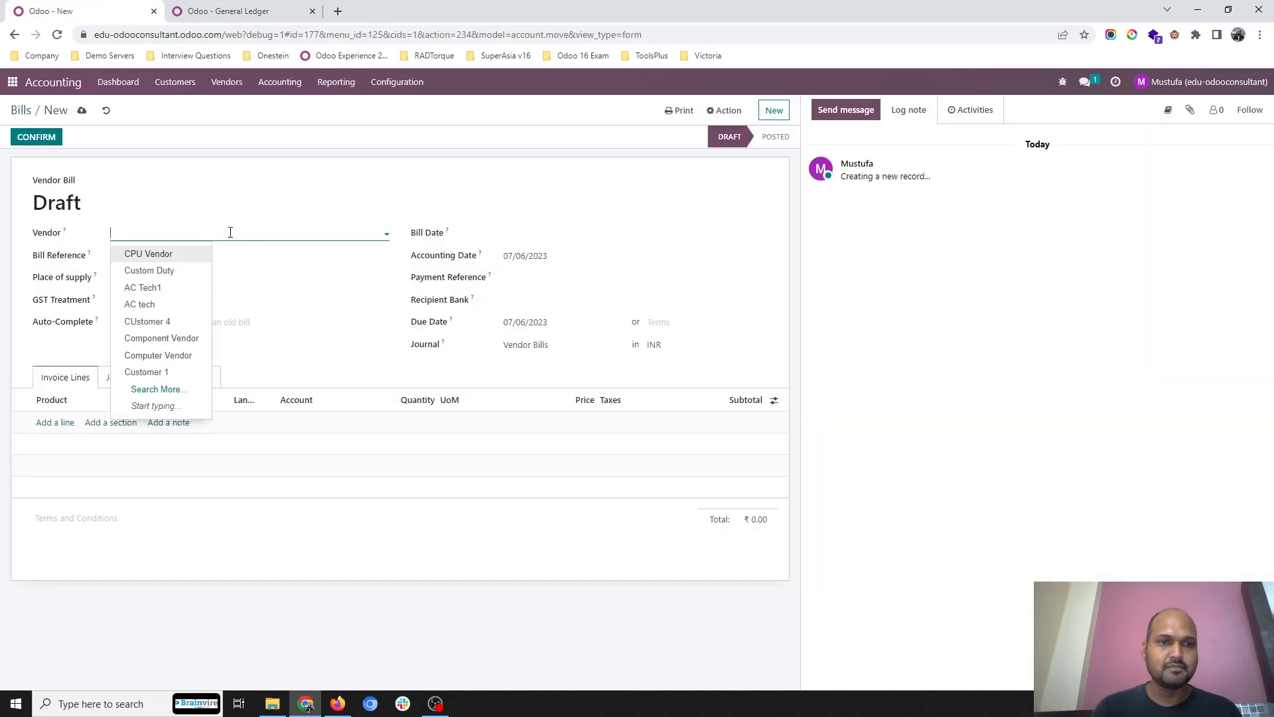
mouse_move(203, 236)
type("Freight Vendor")
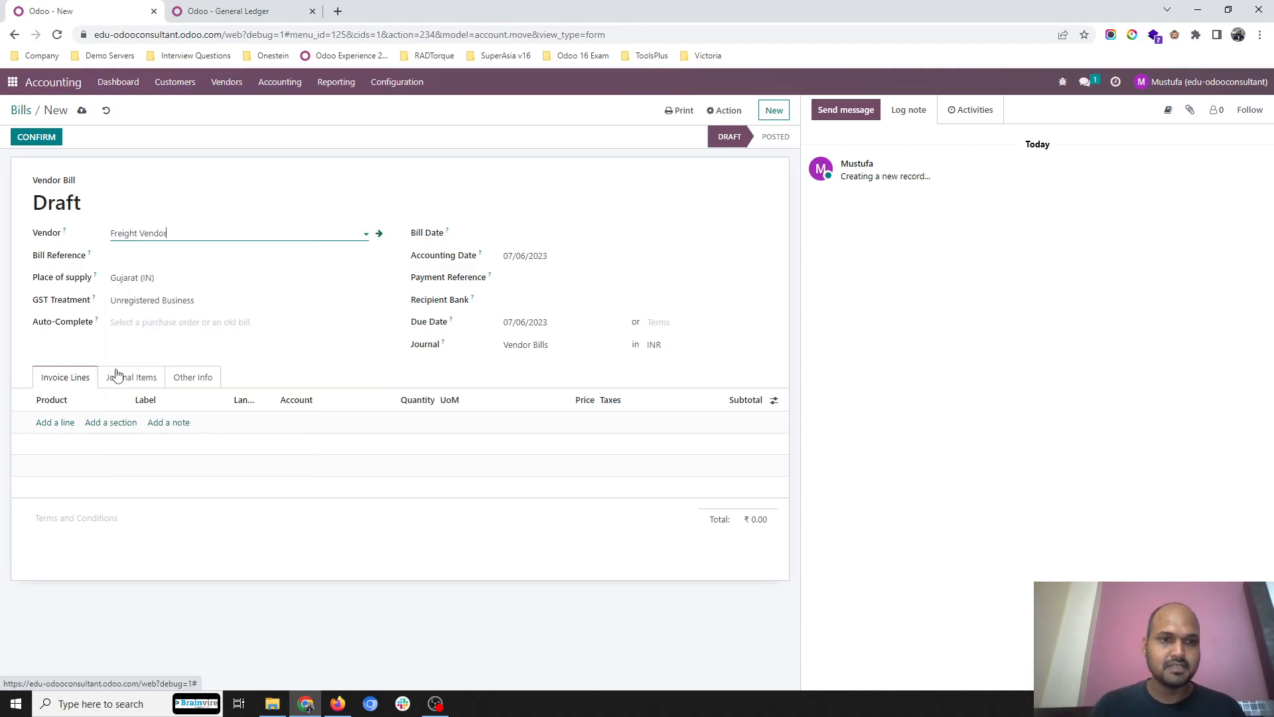
left_click(690, 344)
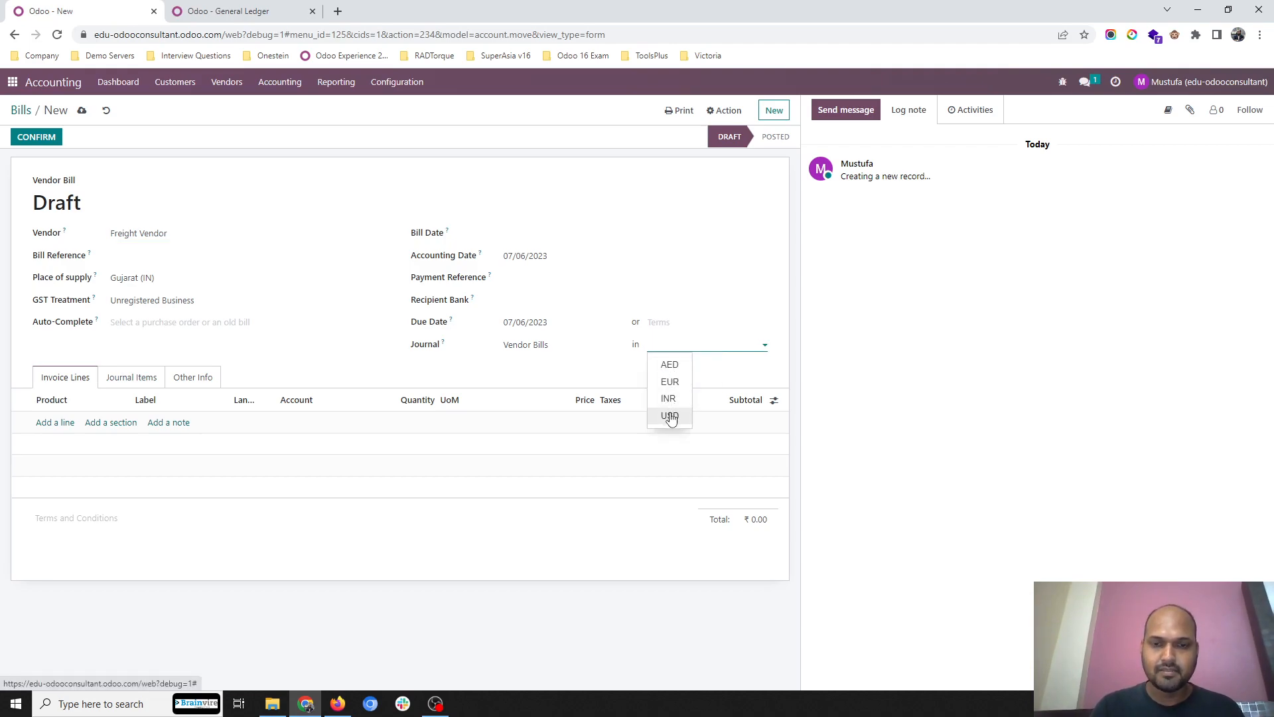
left_click(669, 415)
type("fre")
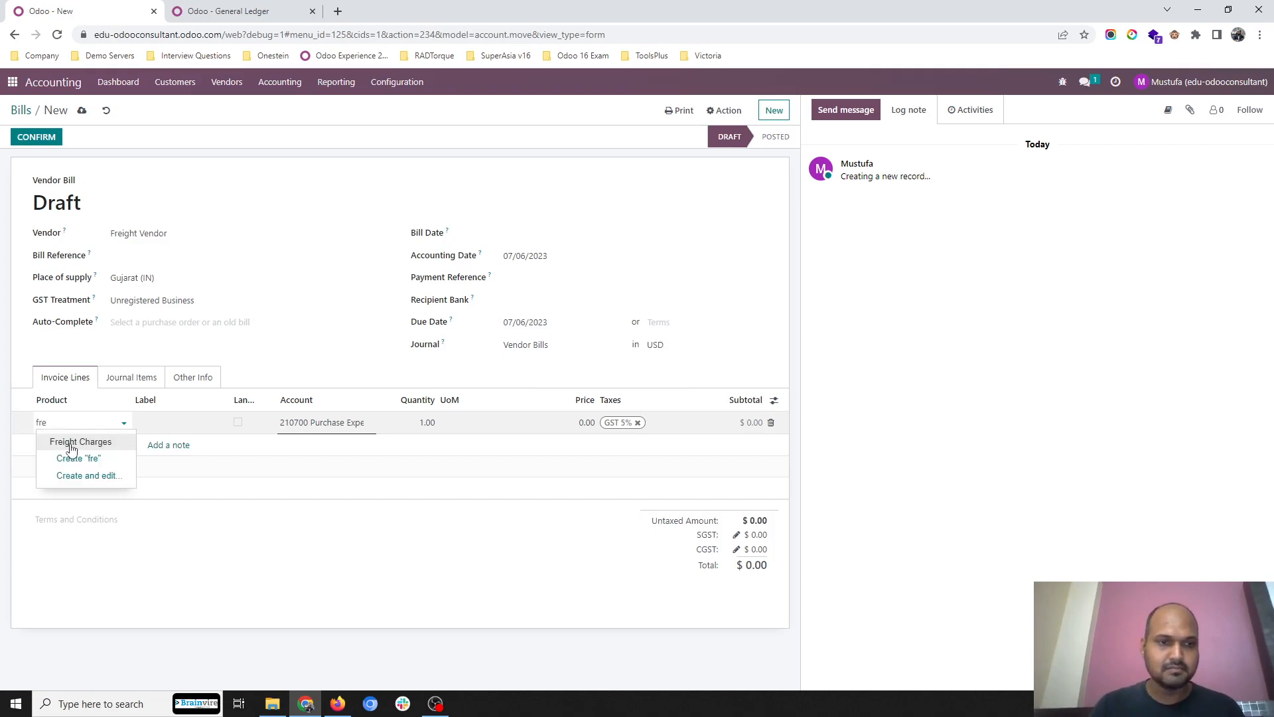
- Add a Freight Charges line at 200 and remove the GST 5% tax from it
left_click(81, 440)
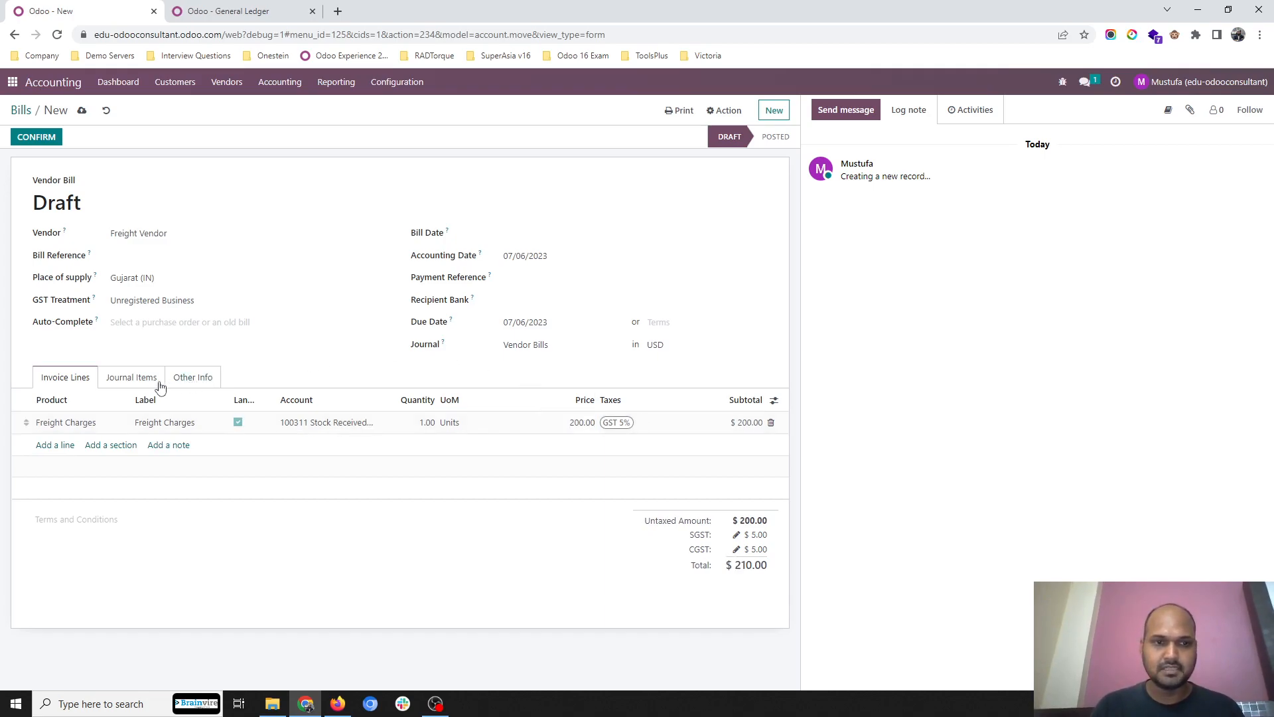
left_click(621, 422)
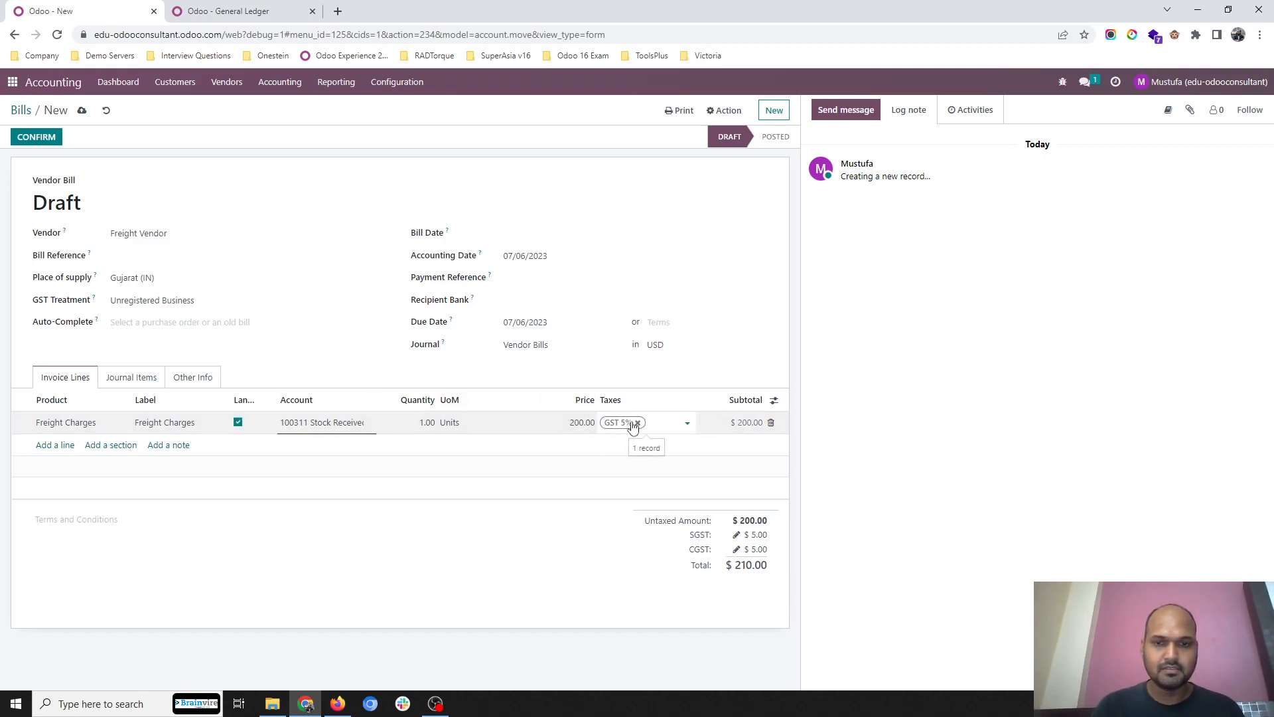
left_click(637, 422)
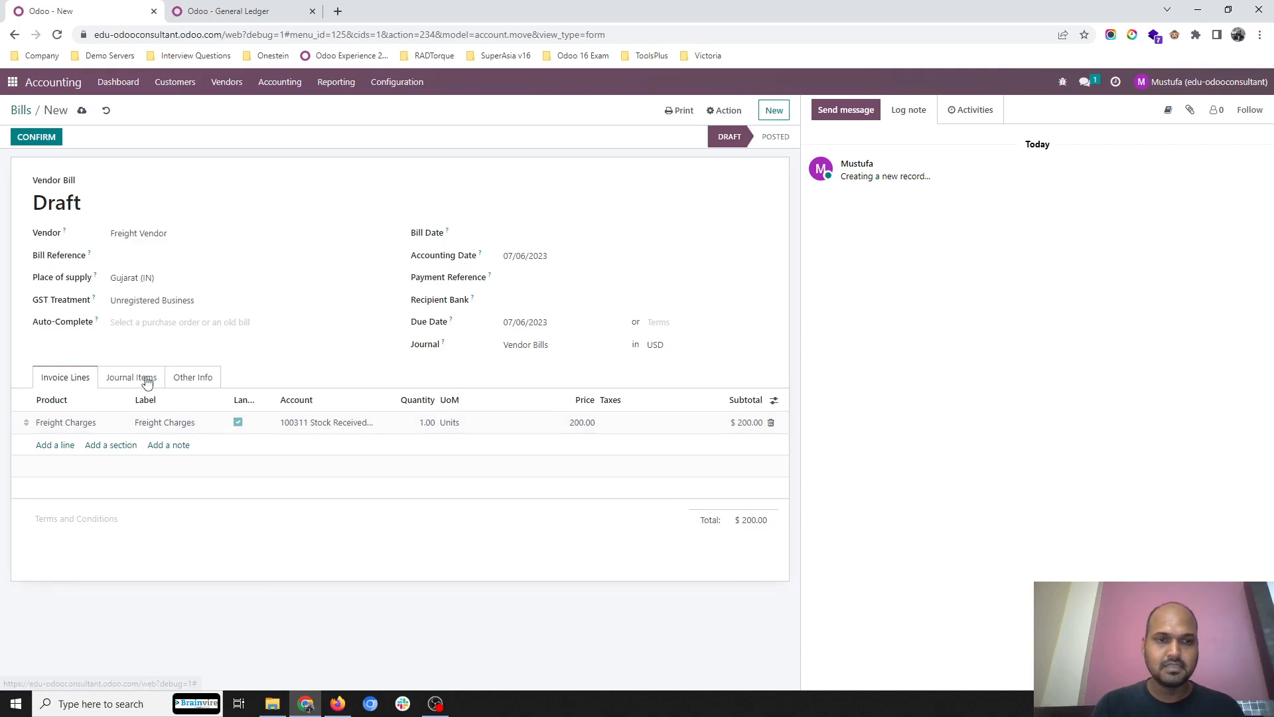
- Date the freight bill 07/06/2023 and confirm it as BILL/2023/07/0003
left_click(132, 376)
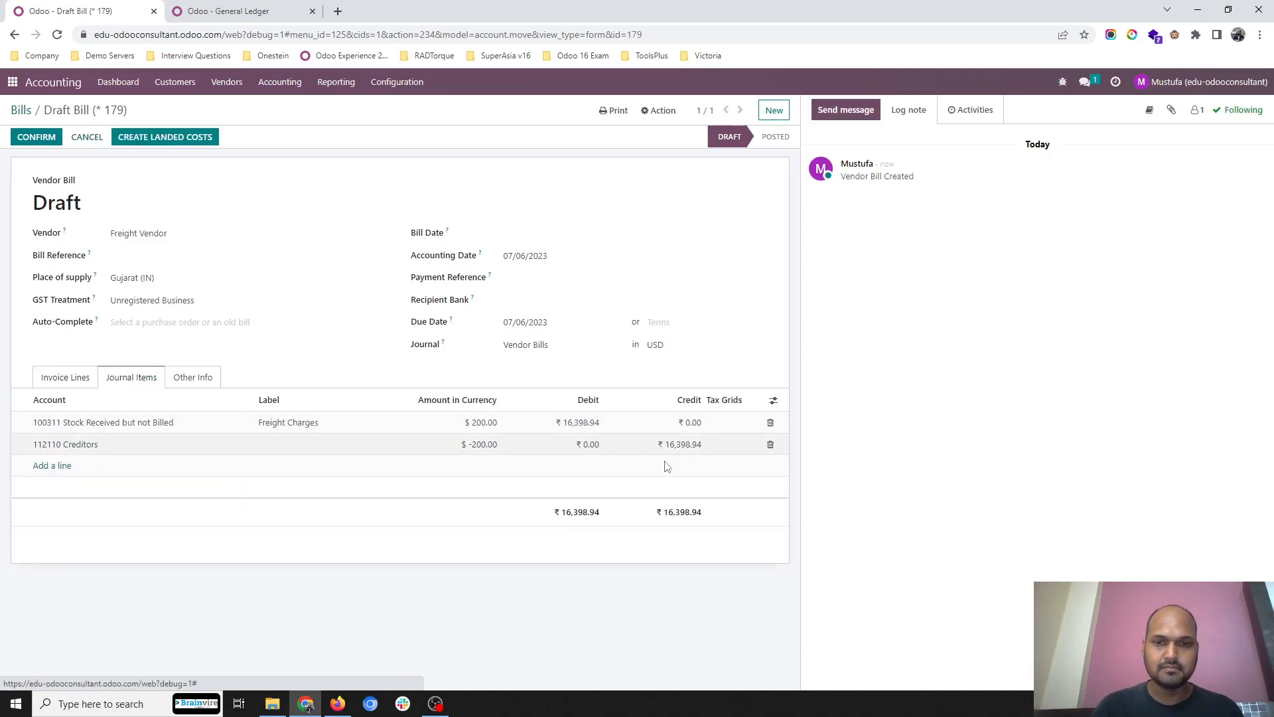
left_click(64, 375)
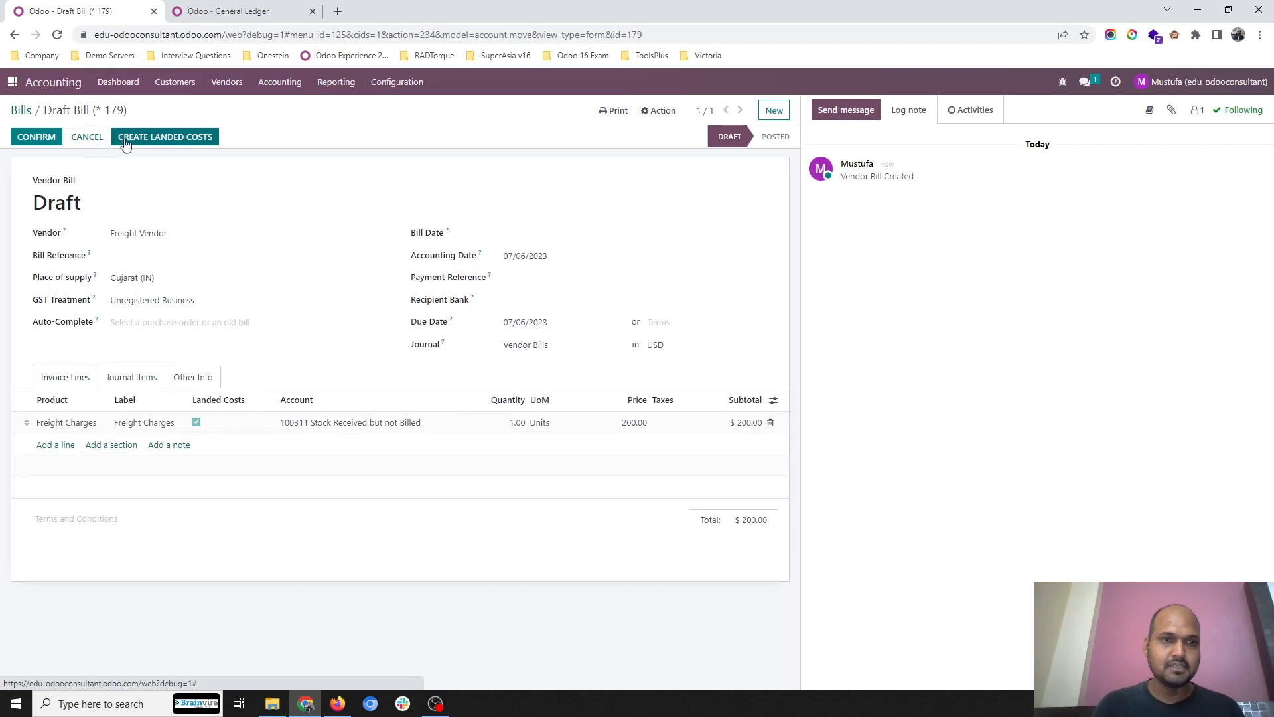
left_click(638, 232)
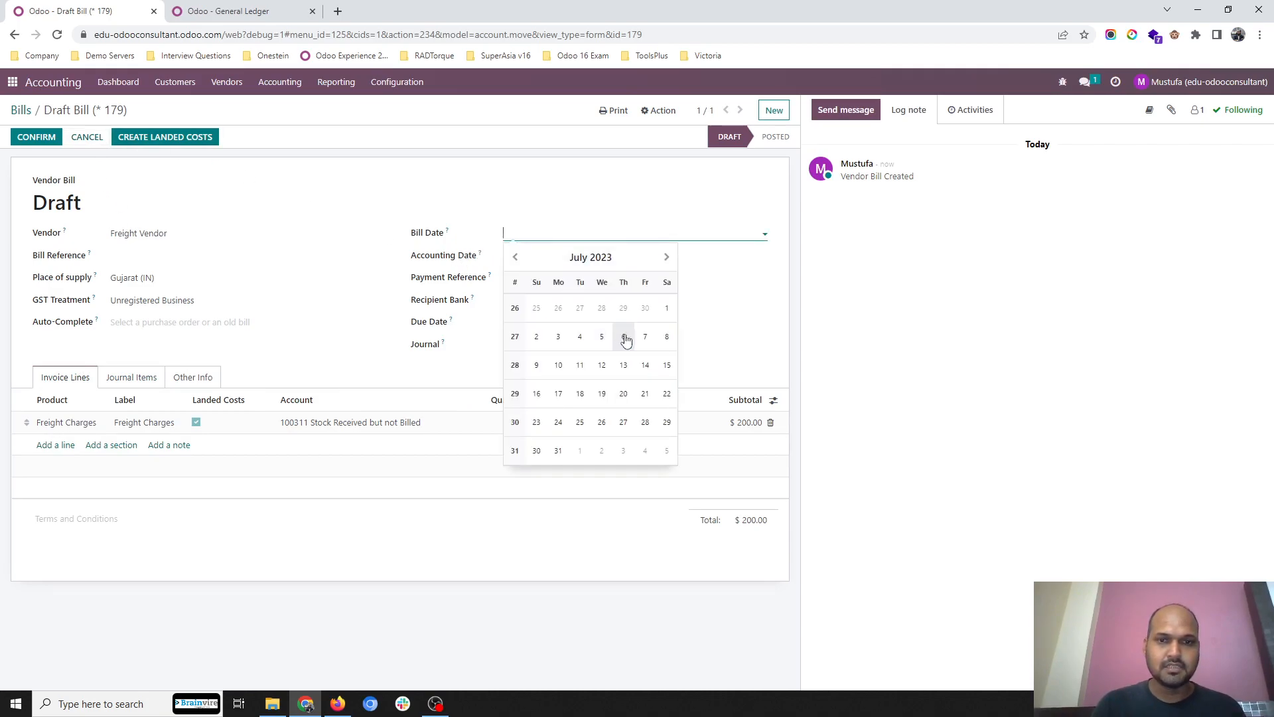
left_click(624, 336)
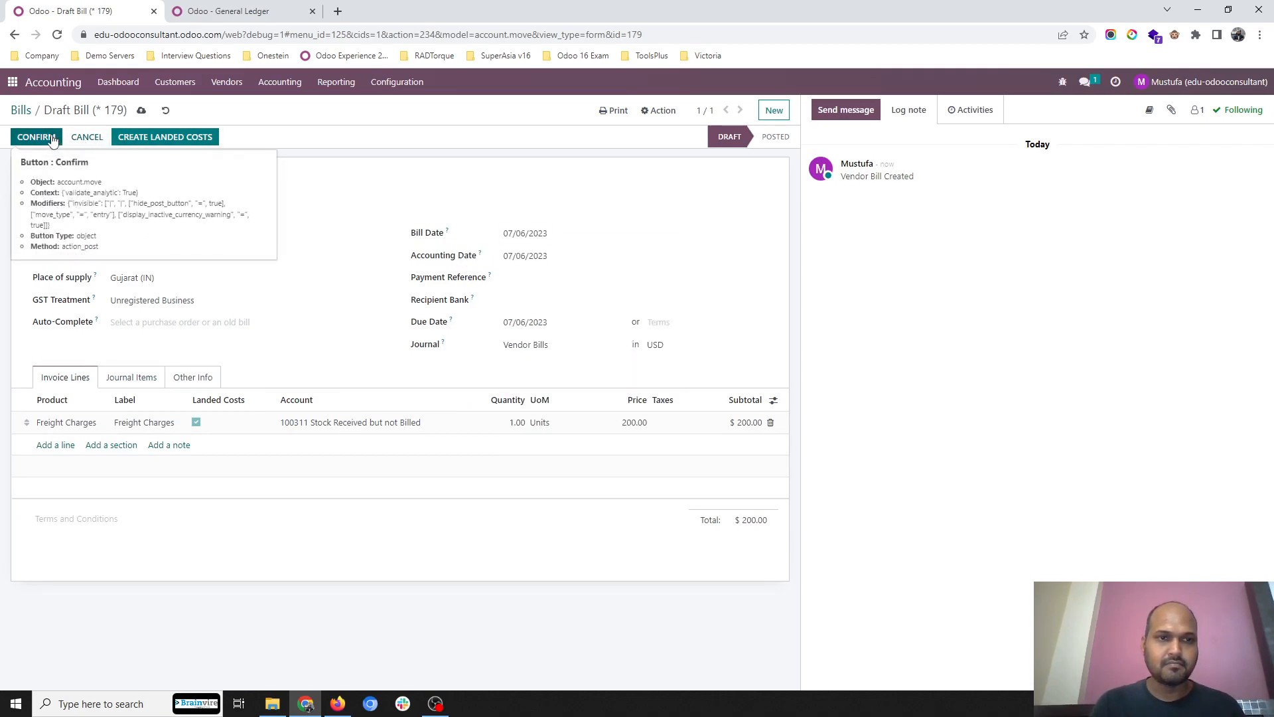
left_click(35, 135)
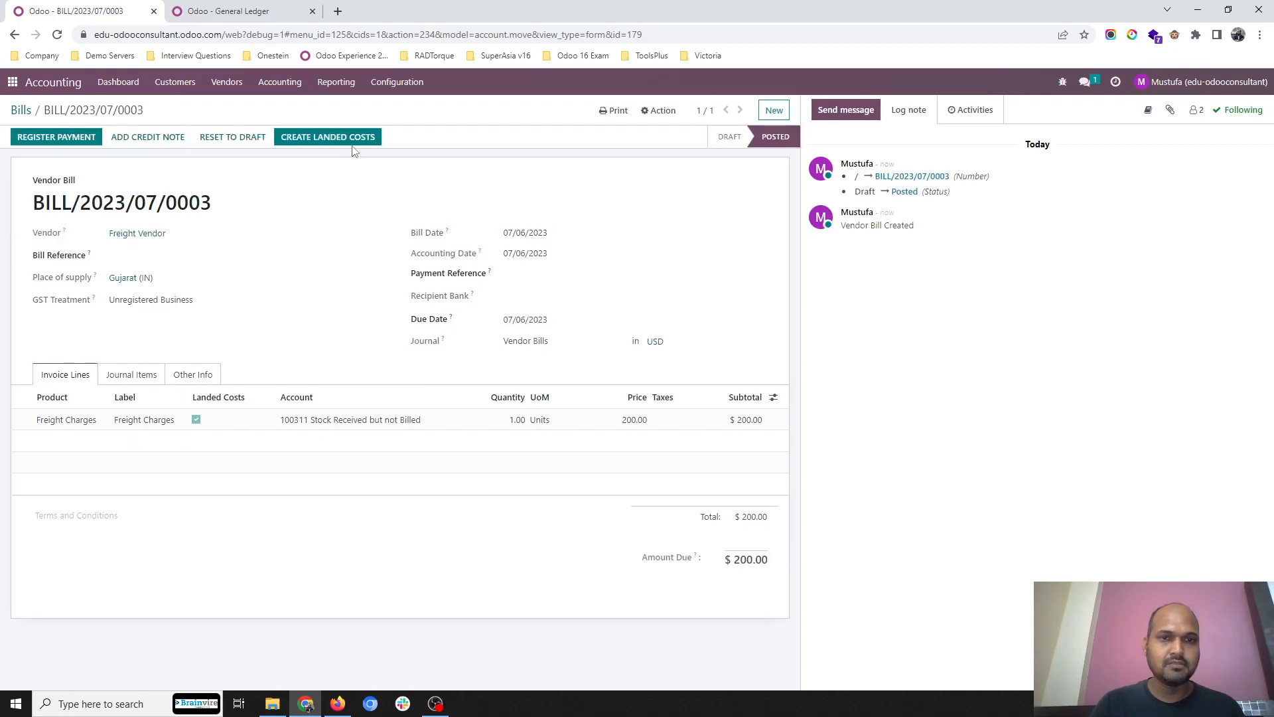
- Create landed cost LC/2023/0002 from the freight bill on WH/INWARD/00017 and validate it
left_click(327, 137)
type("WH/INWARD/00017")
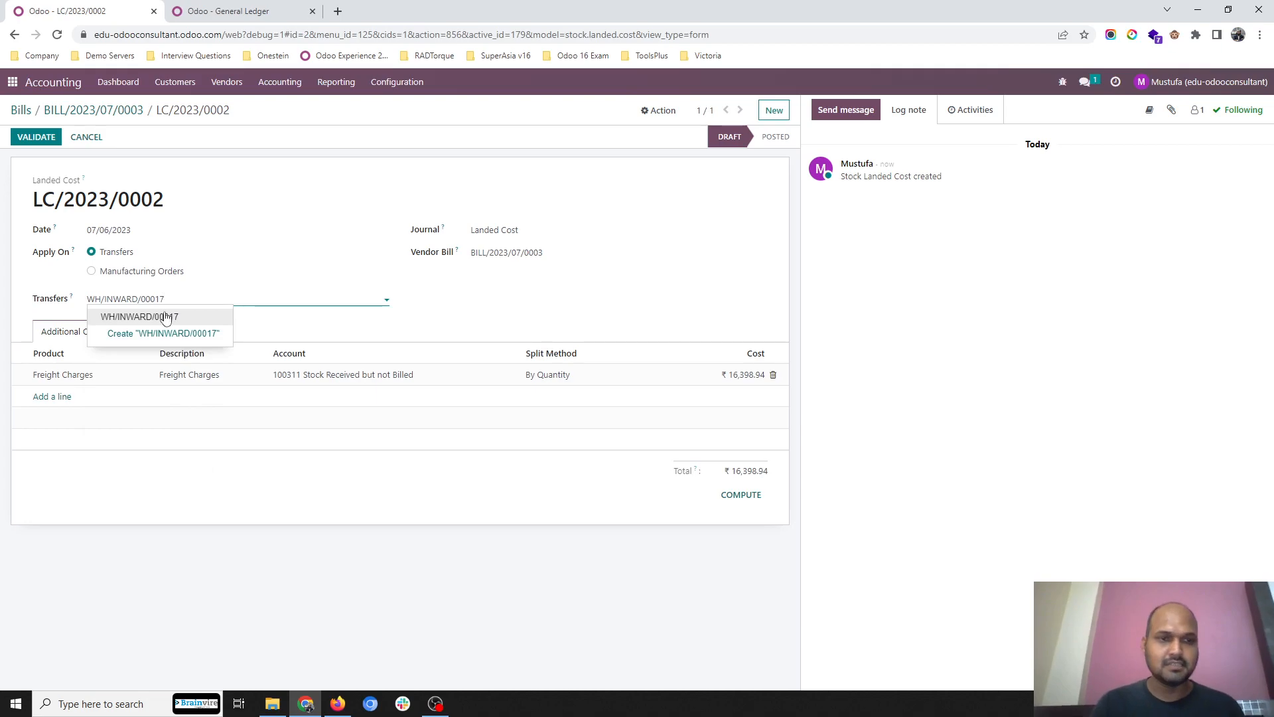
left_click(138, 316)
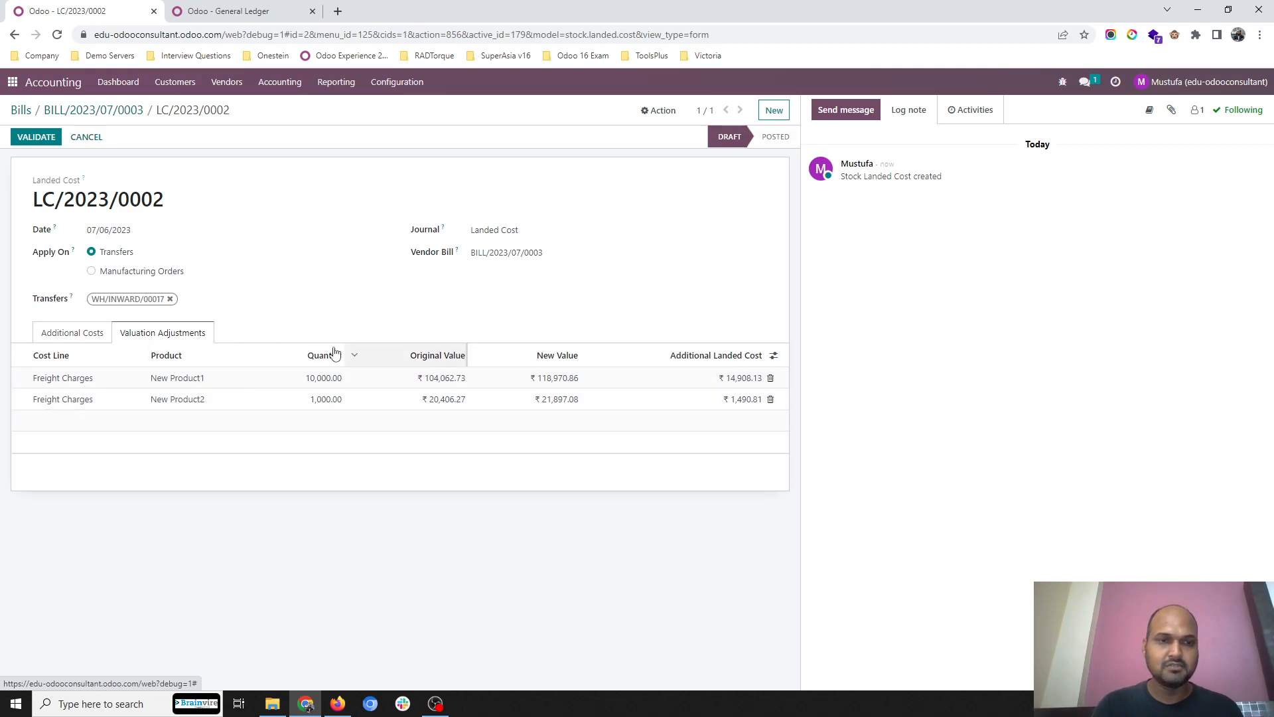
left_click(71, 332)
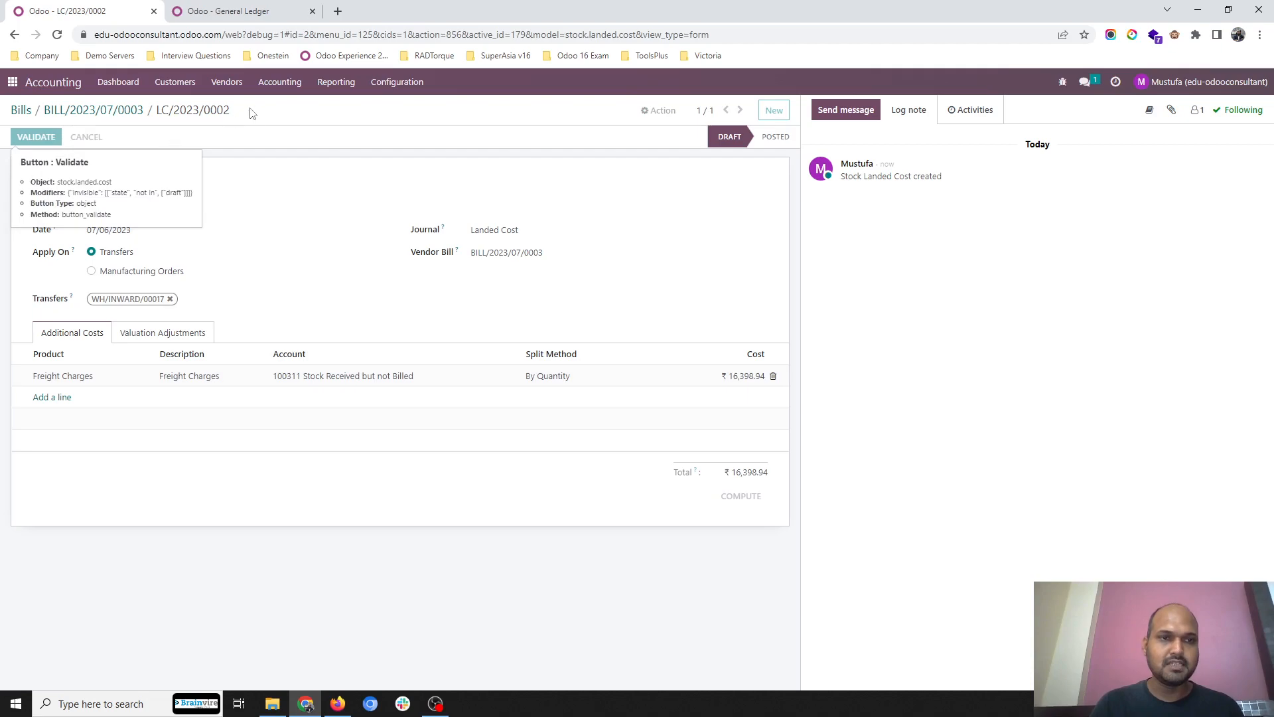
left_click(236, 10)
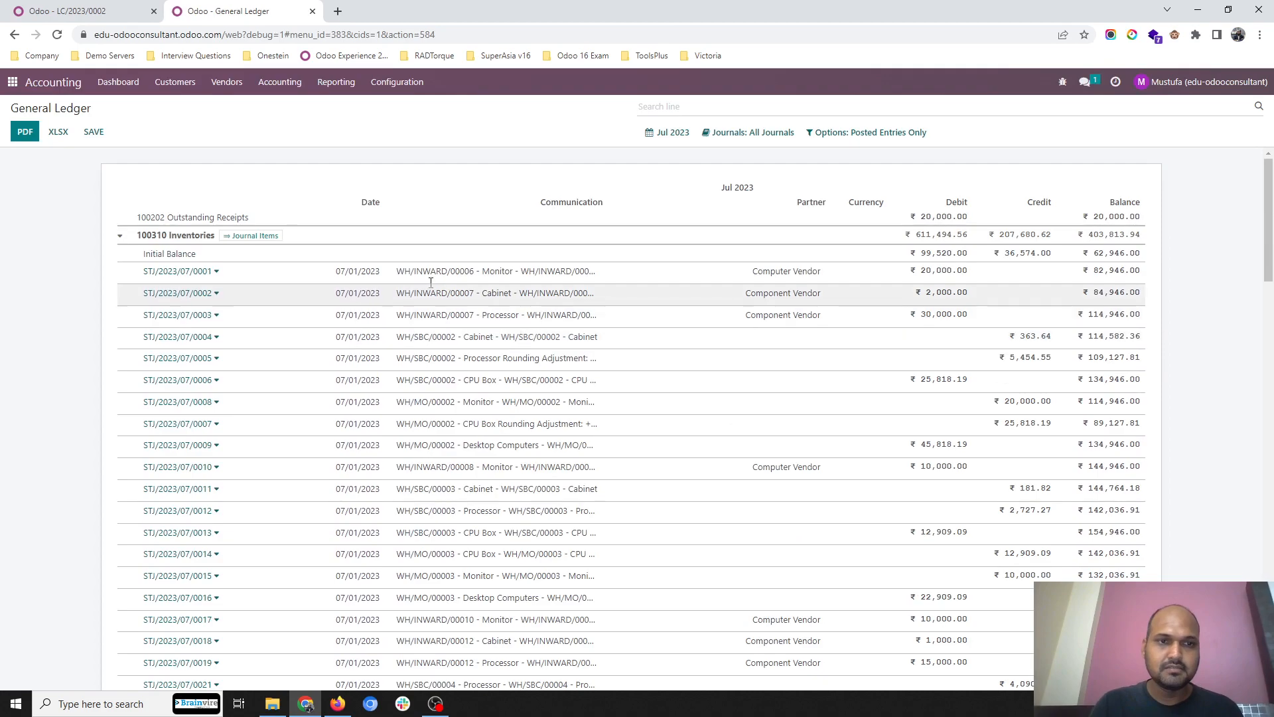
- Scroll the General Ledger to the LC/2023/0002 freight entries, ₹14,908.13 and ₹1,490.81
scroll("down", 3)
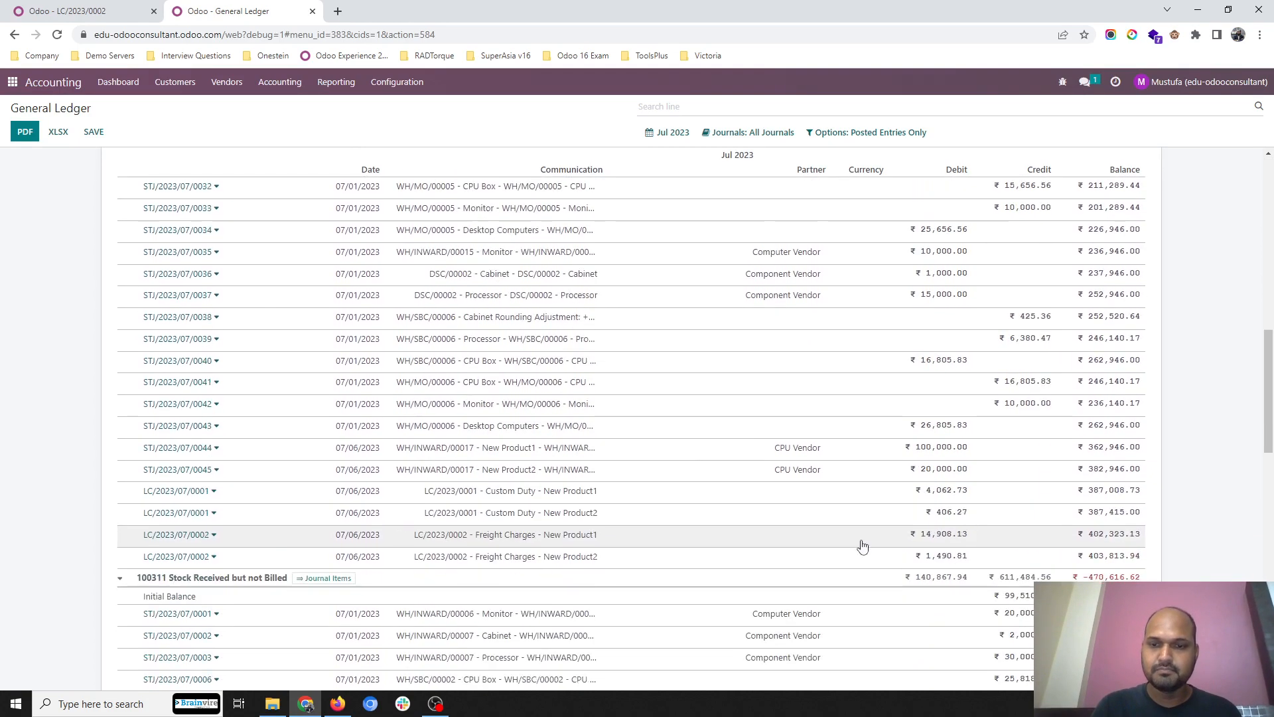
scroll("down", 3)
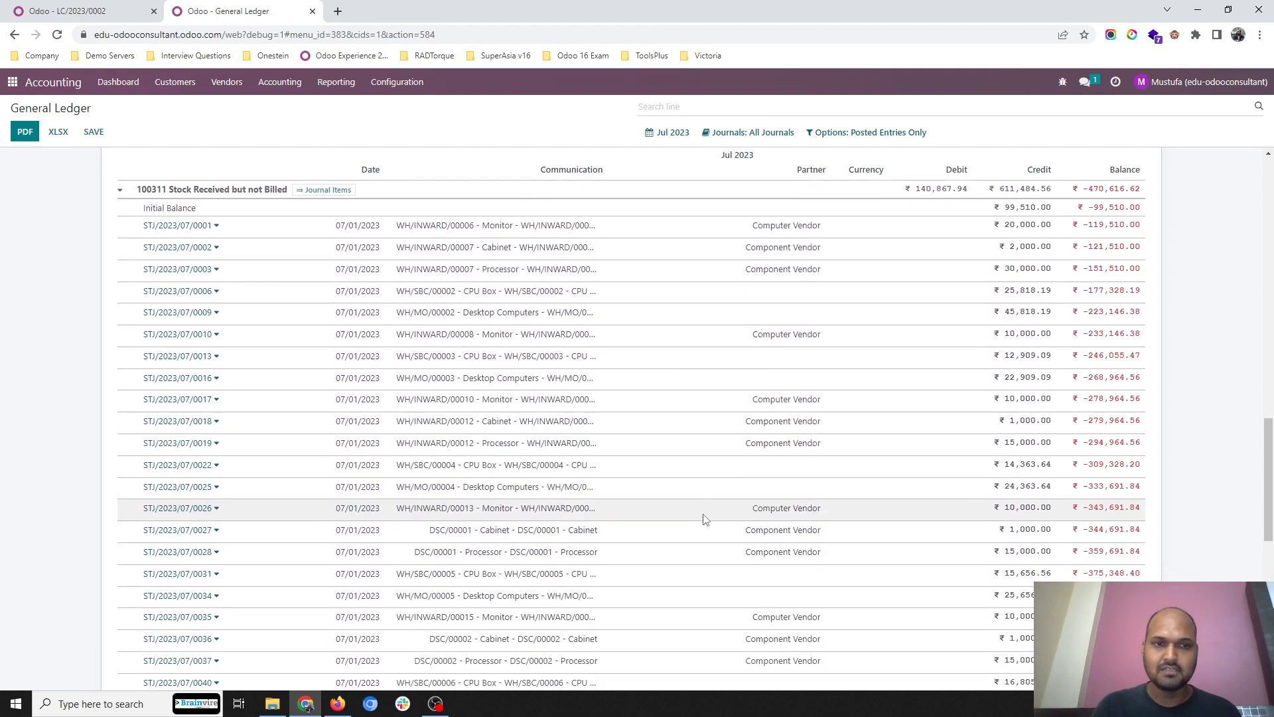
scroll("down", 3)
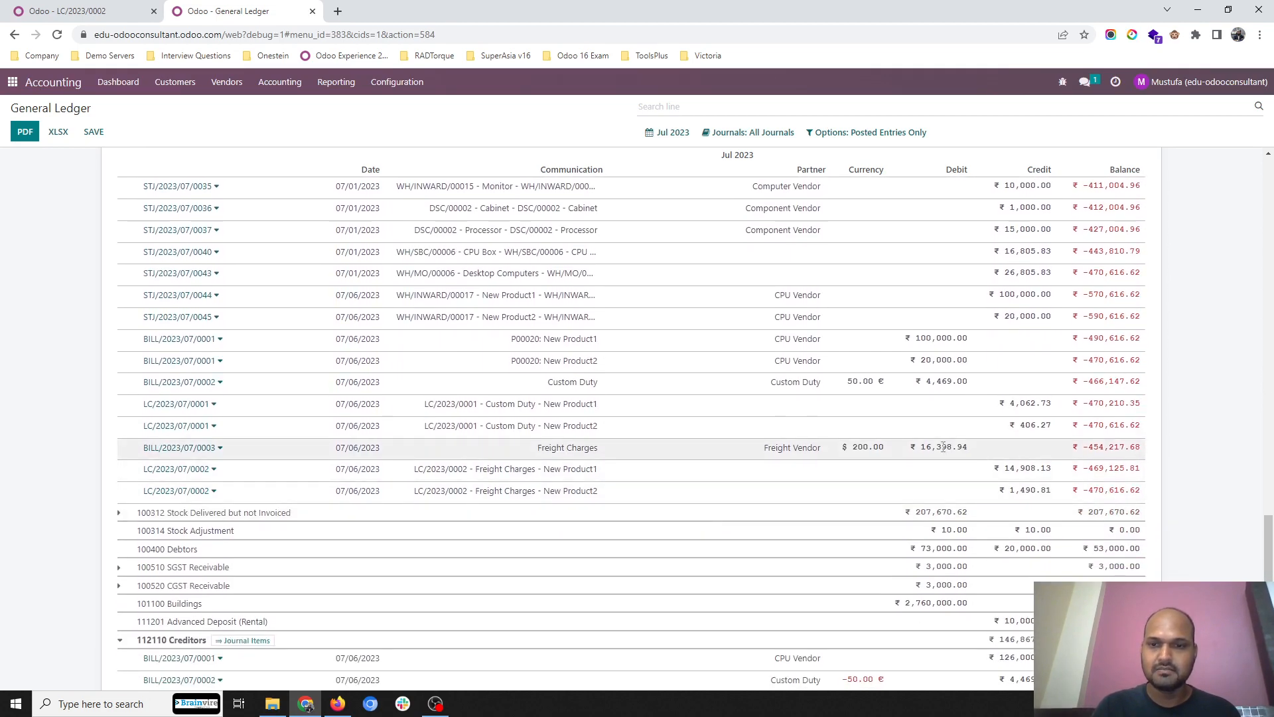
scroll("down", 3)
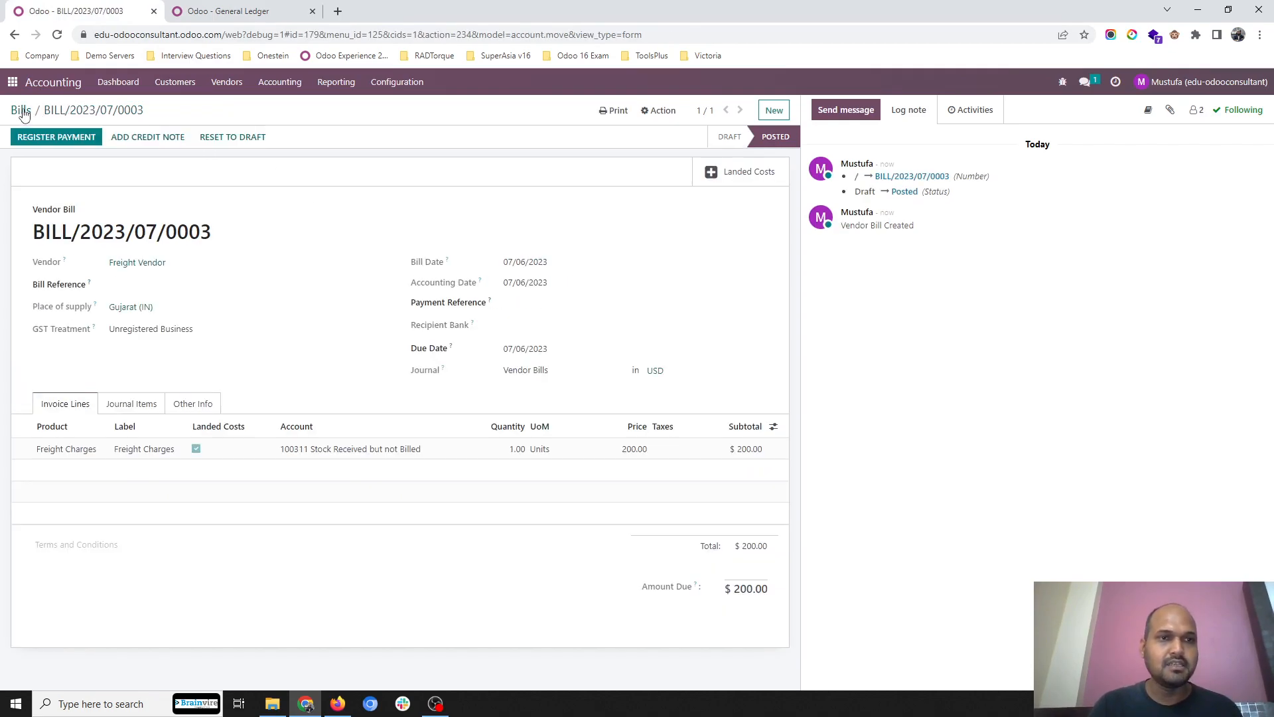
- Check BILL/2023/07/0003's ₹16,398.94 journal items, then return to the General Ledger showing Creditors ₹146,867.94
left_click(20, 110)
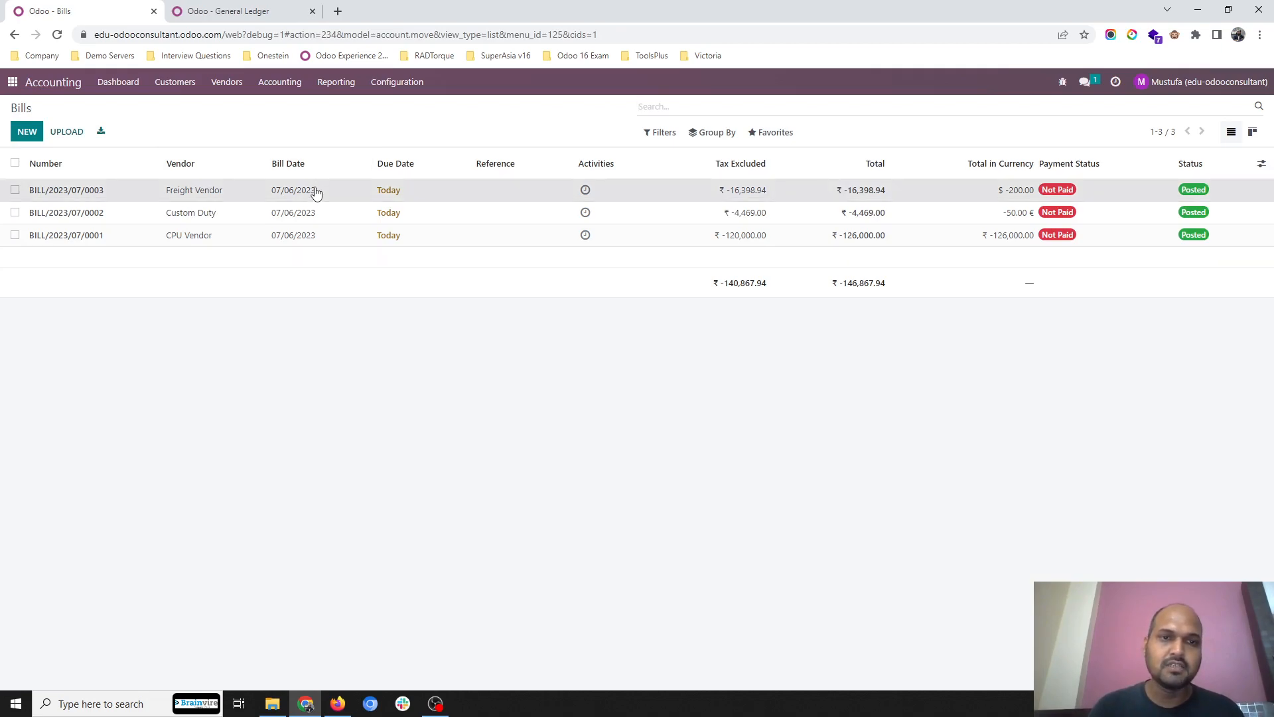
left_click(66, 189)
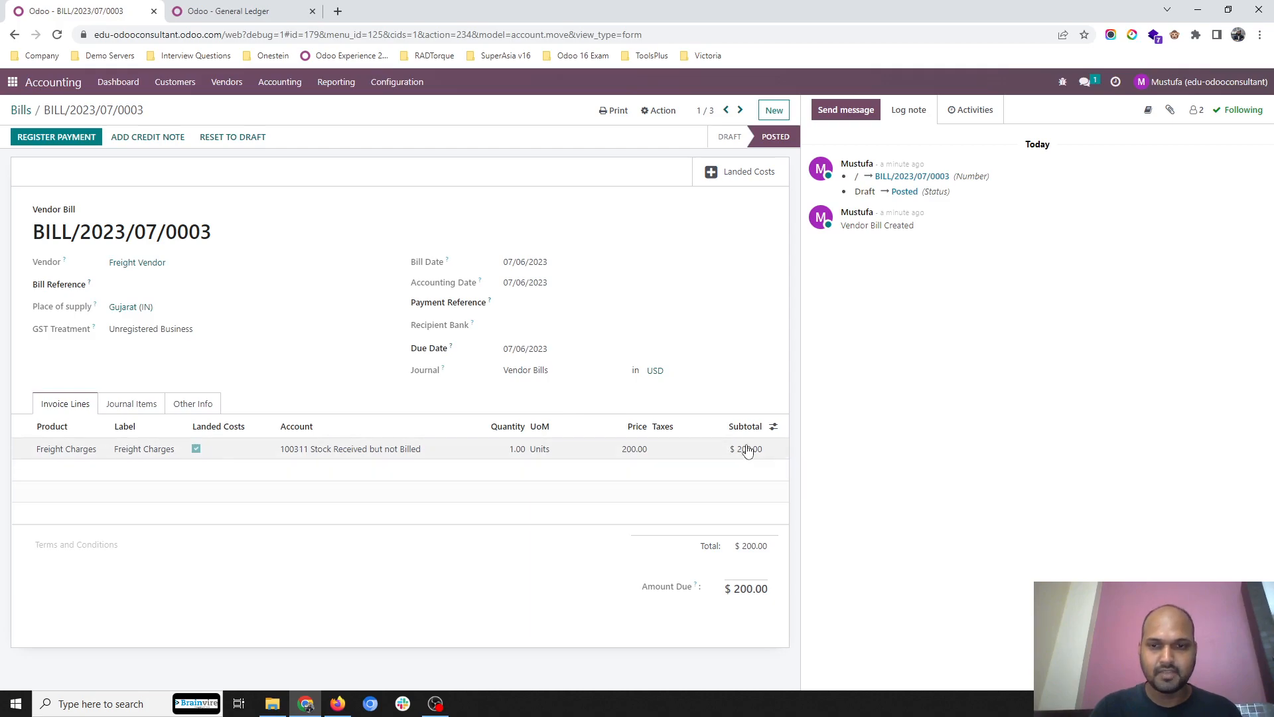
mouse_move(383, 389)
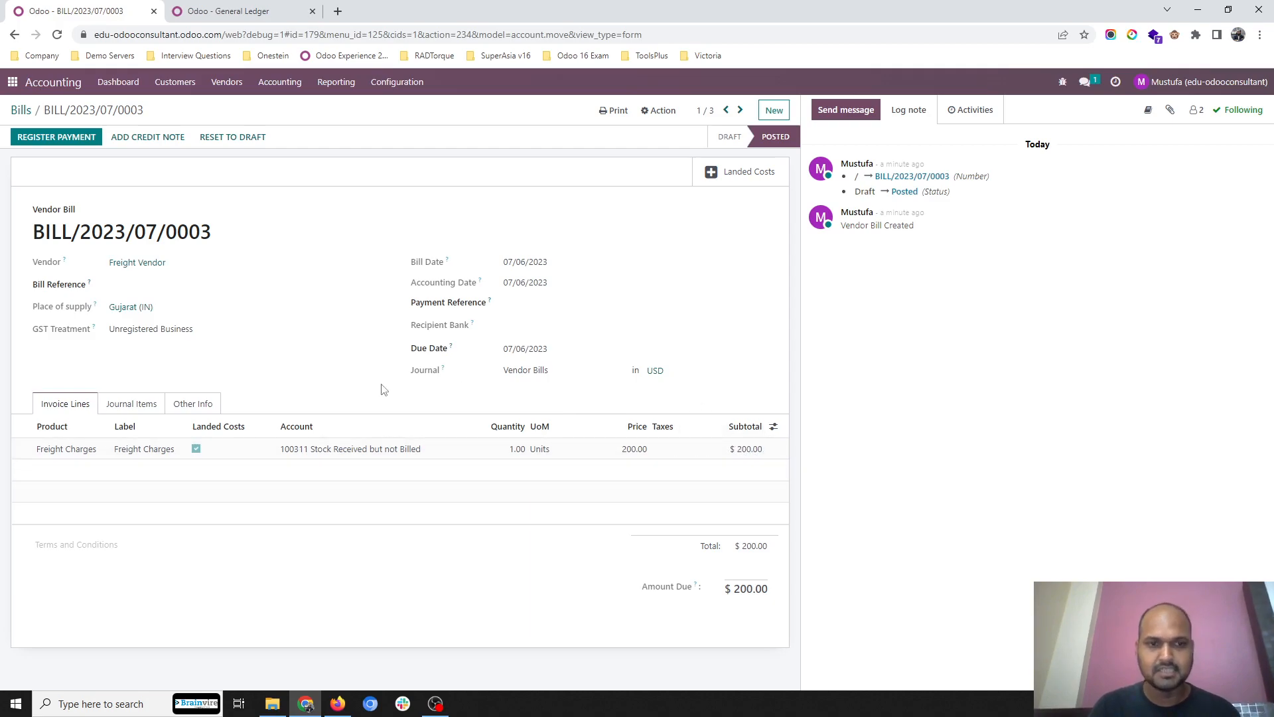
left_click(132, 403)
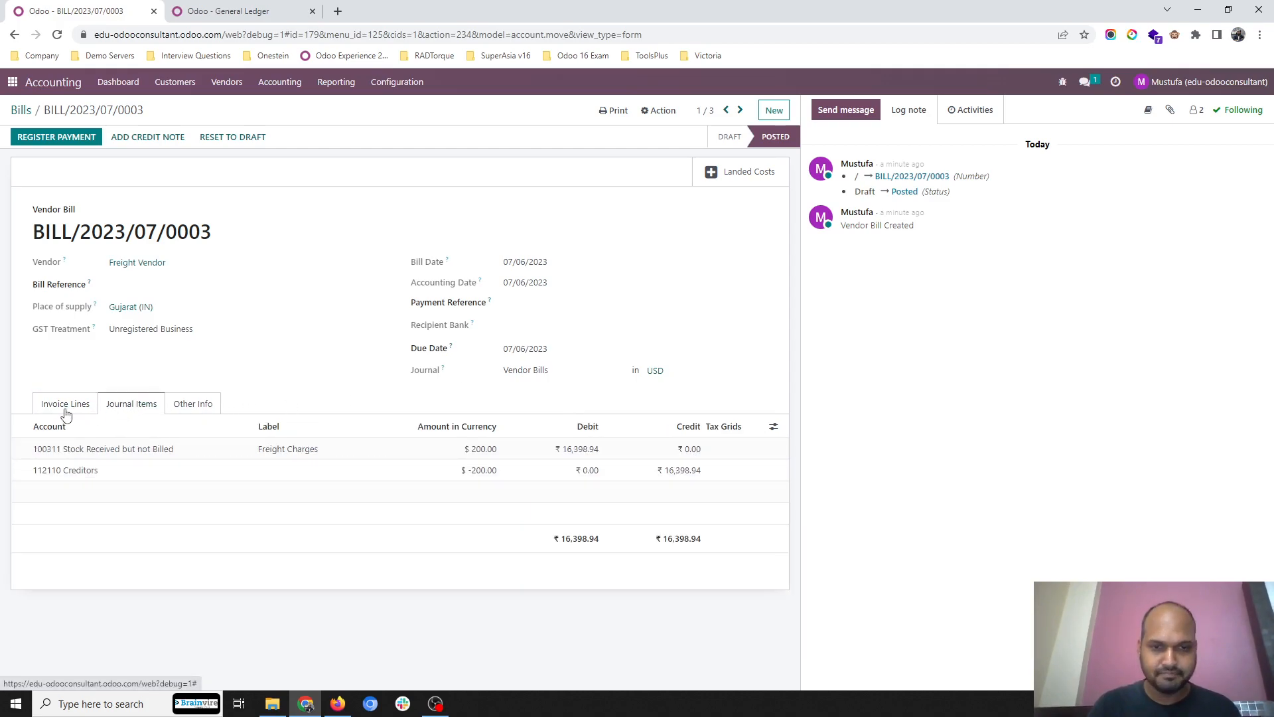
left_click(63, 403)
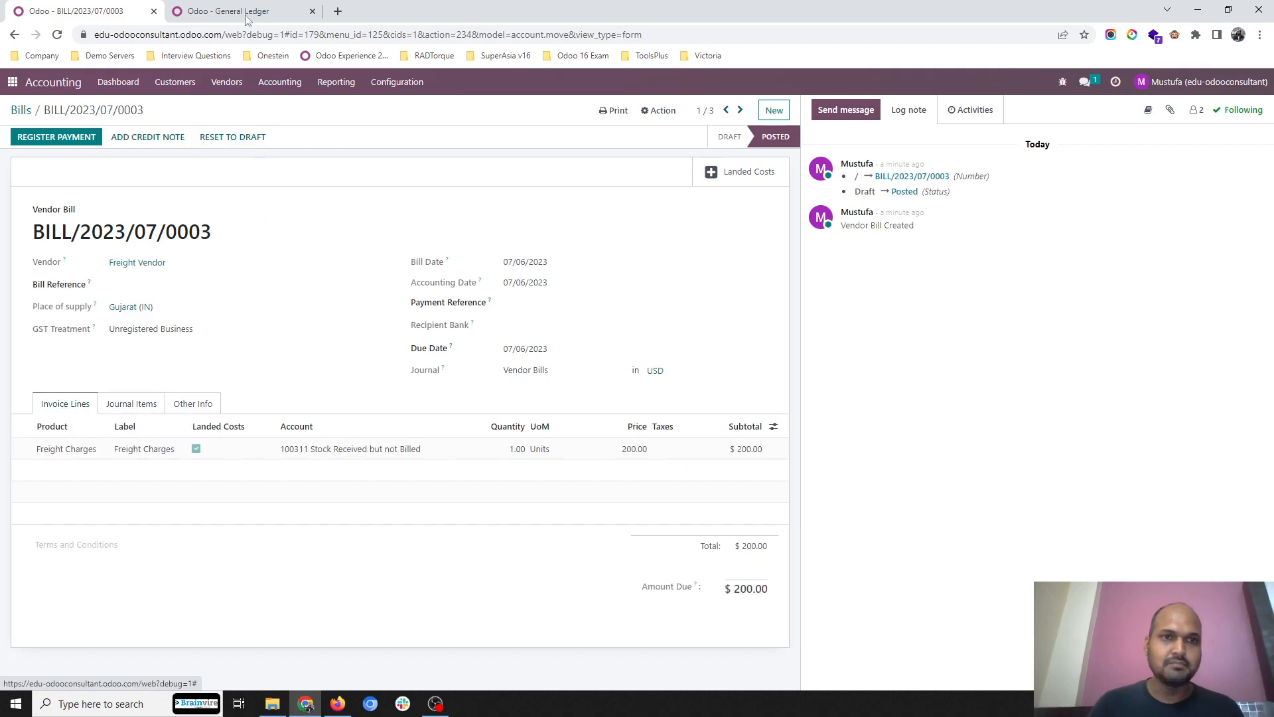
left_click(231, 10)
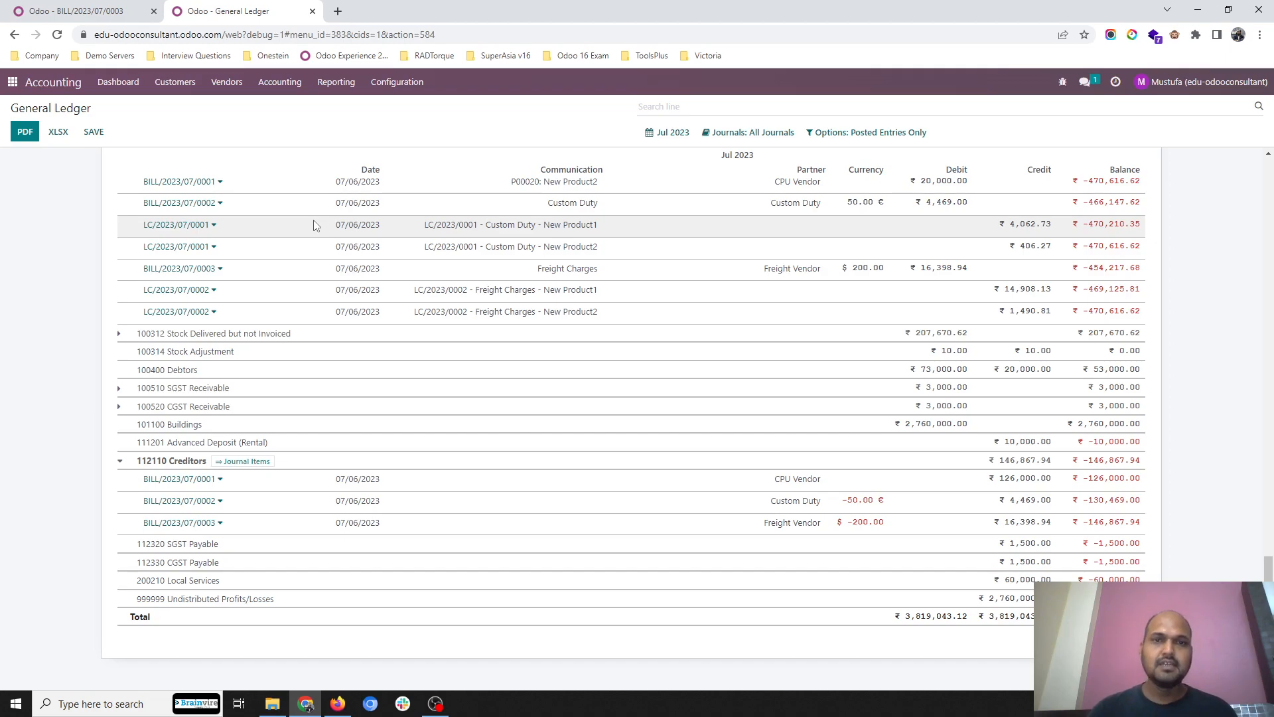
scroll("up", 3)
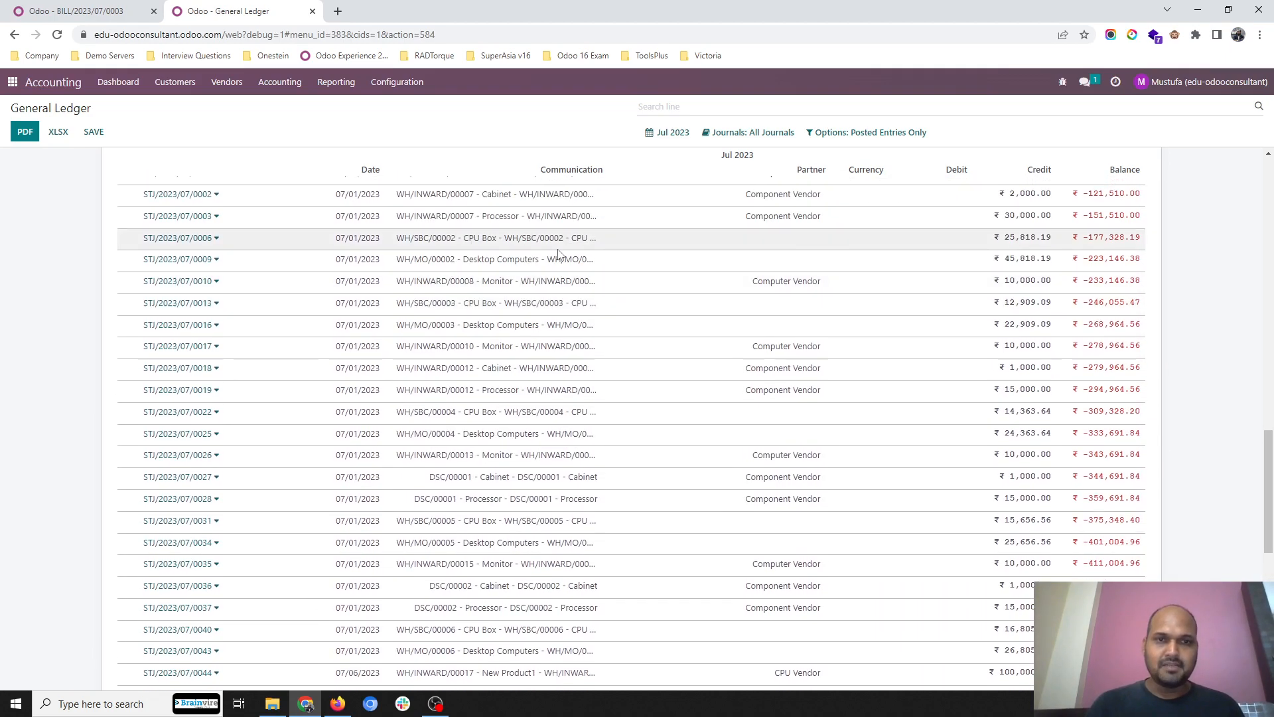